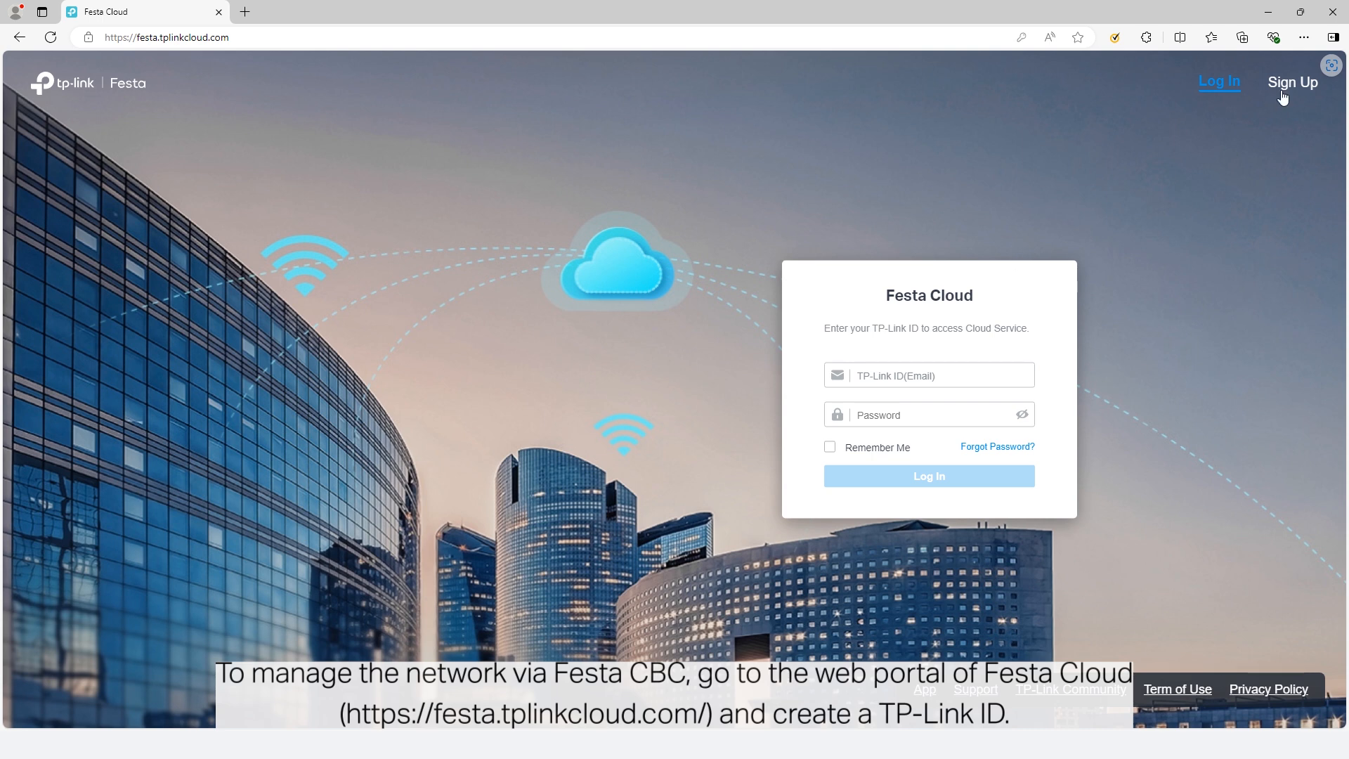
Glance at Sign Up, then log in to Festa Cloud with the TP-Link ID and password.
{"action": "left_click", "coordinate": [1291, 81]}
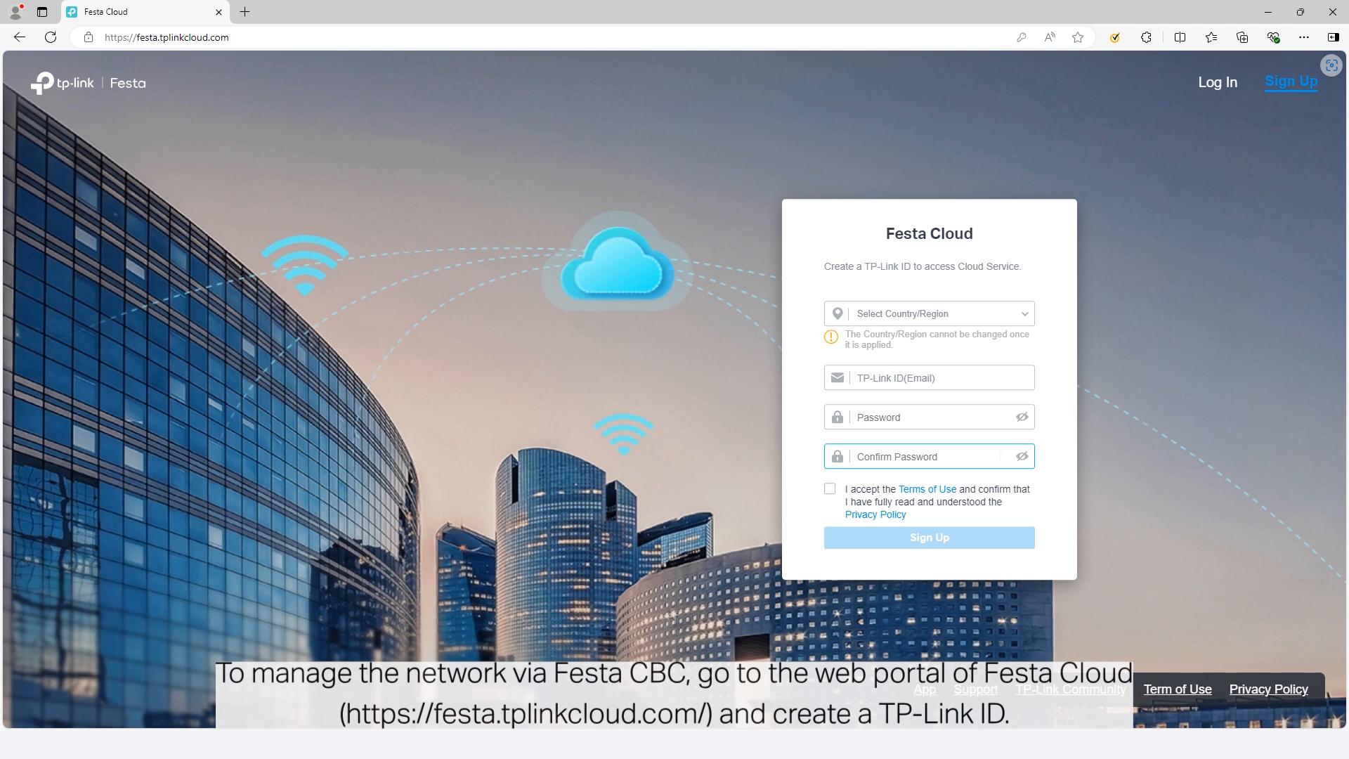
{"action": "left_click", "coordinate": [1218, 81]}
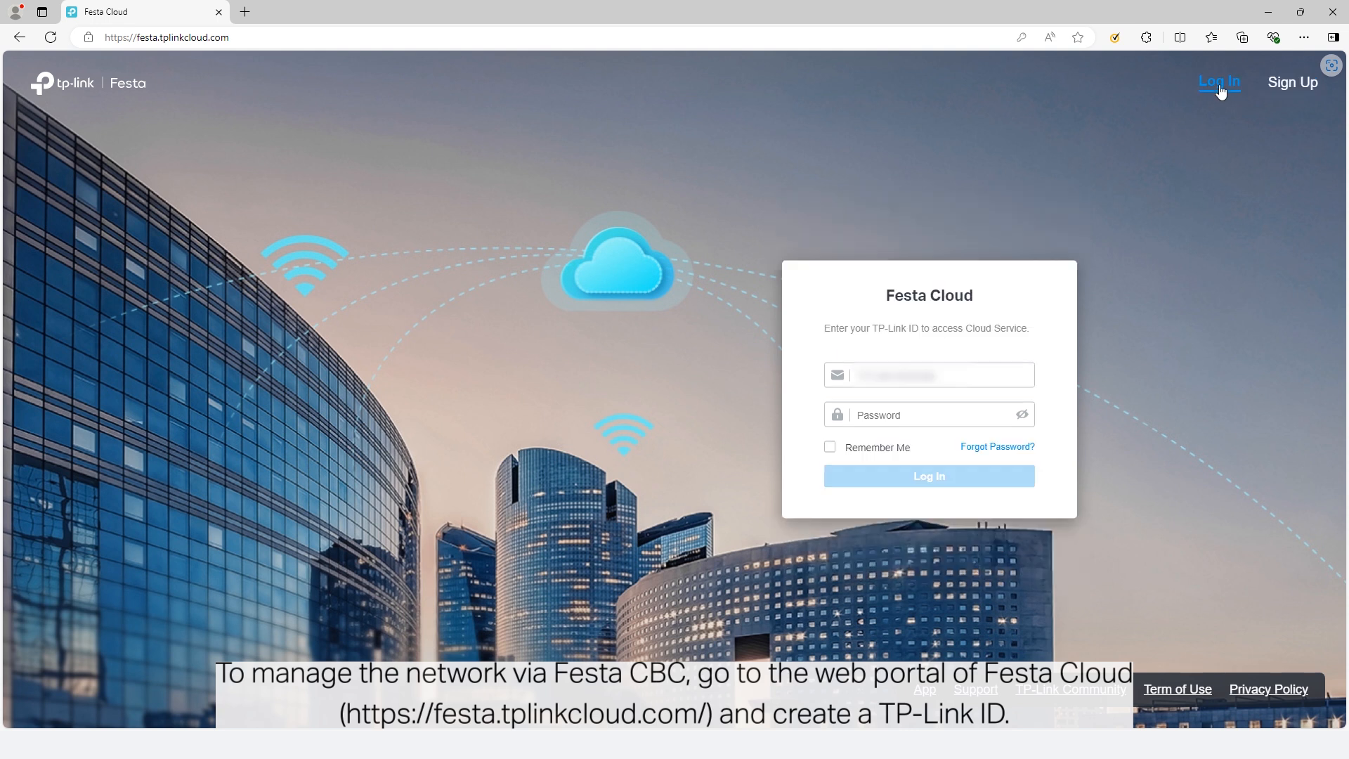
{"action": "left_click", "coordinate": [928, 476]}
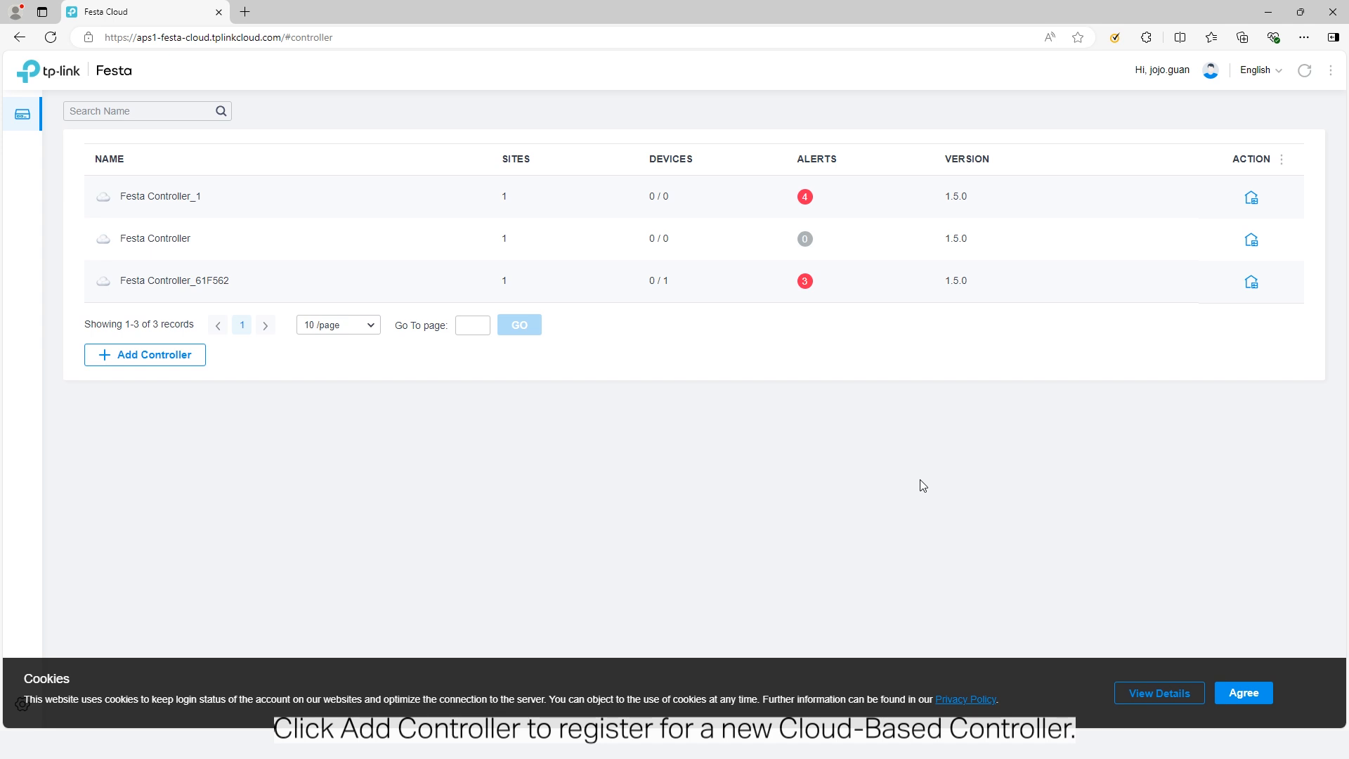
Add a controller, complete the setup wizard as Festa Controller_Cafe with site Cafe 1, dismiss popups.
{"action": "left_click", "coordinate": [144, 354]}
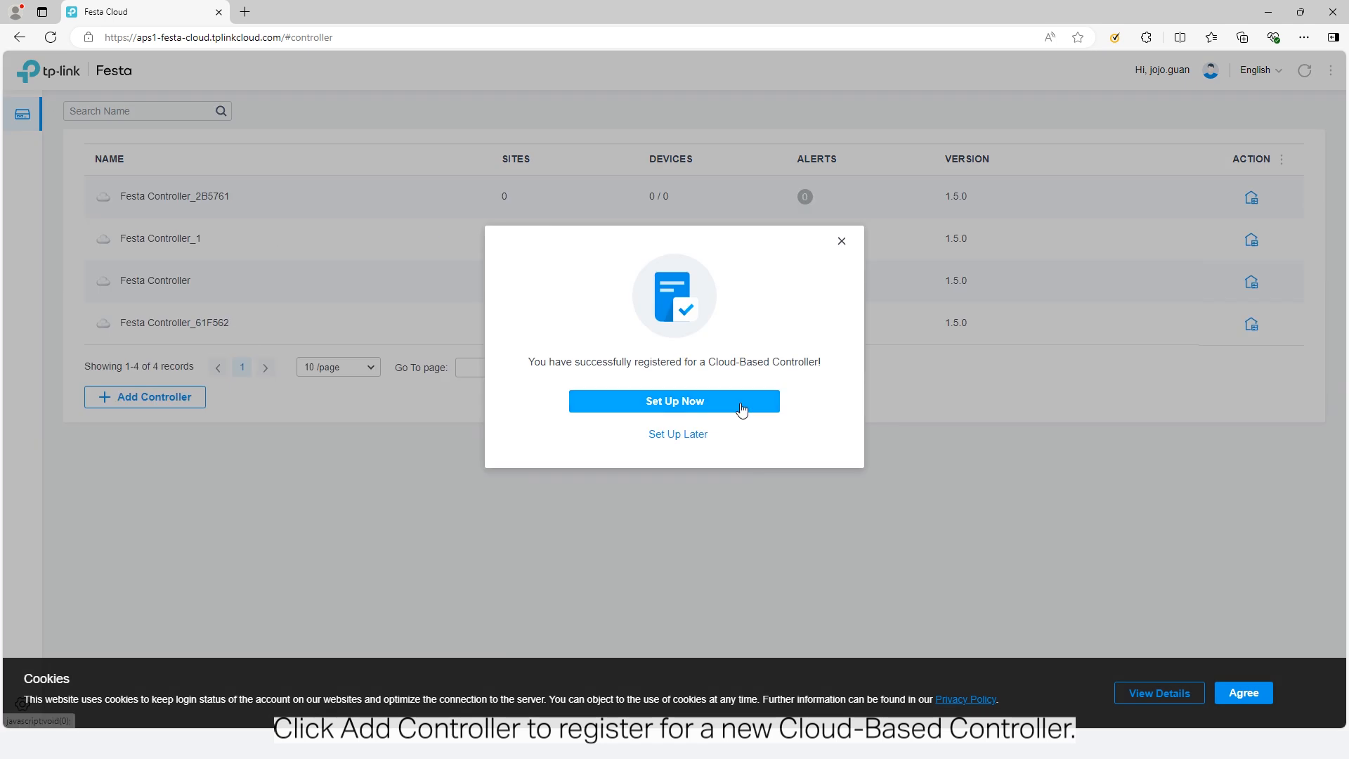
{"action": "left_click", "coordinate": [674, 401]}
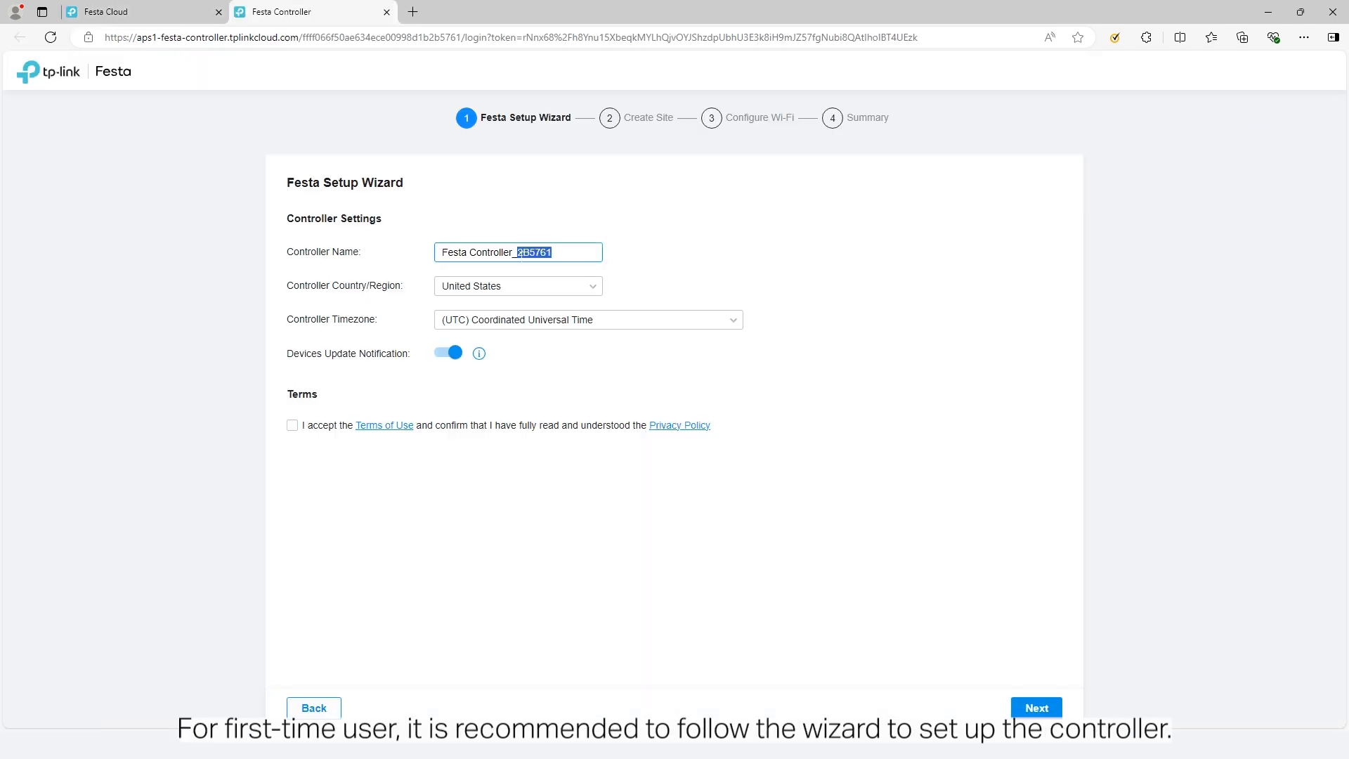
{"action": "left_click", "coordinate": [1034, 708]}
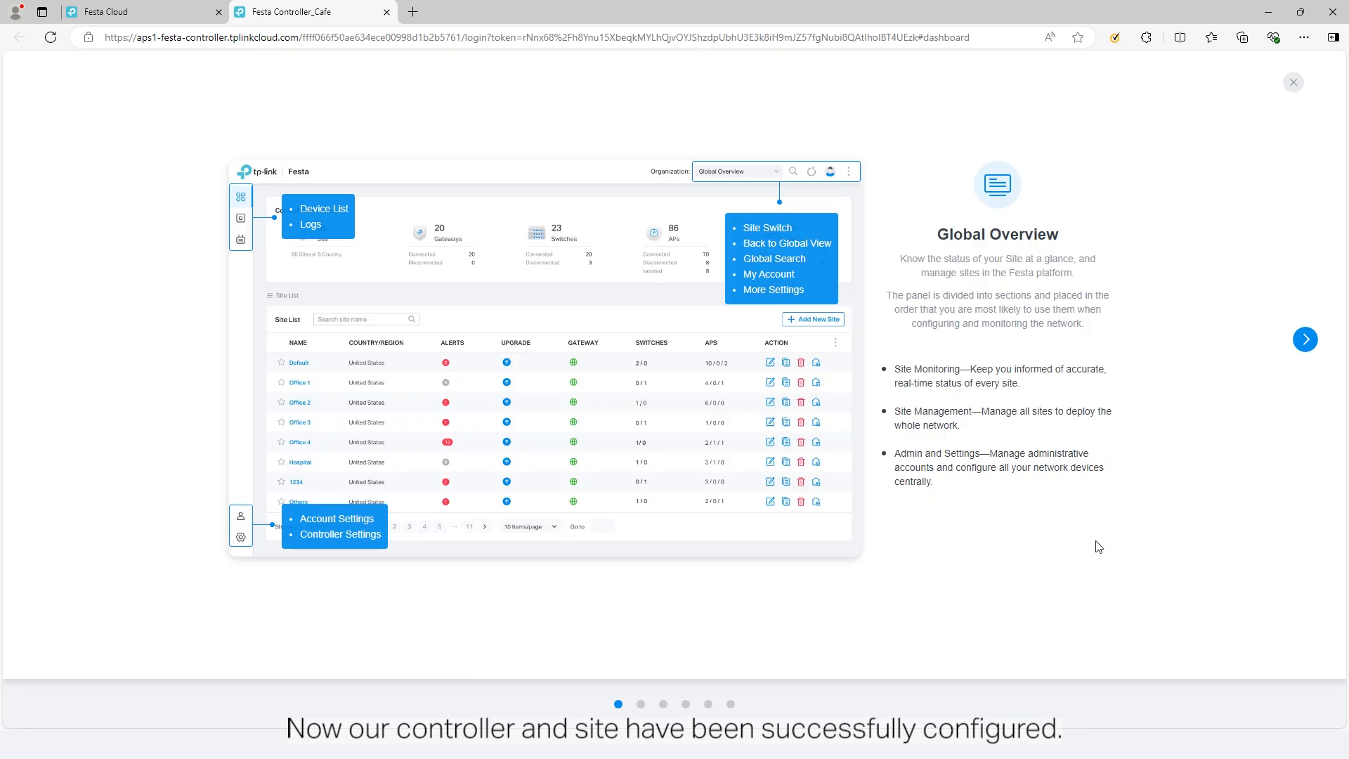
{"action": "left_click", "coordinate": [1304, 339]}
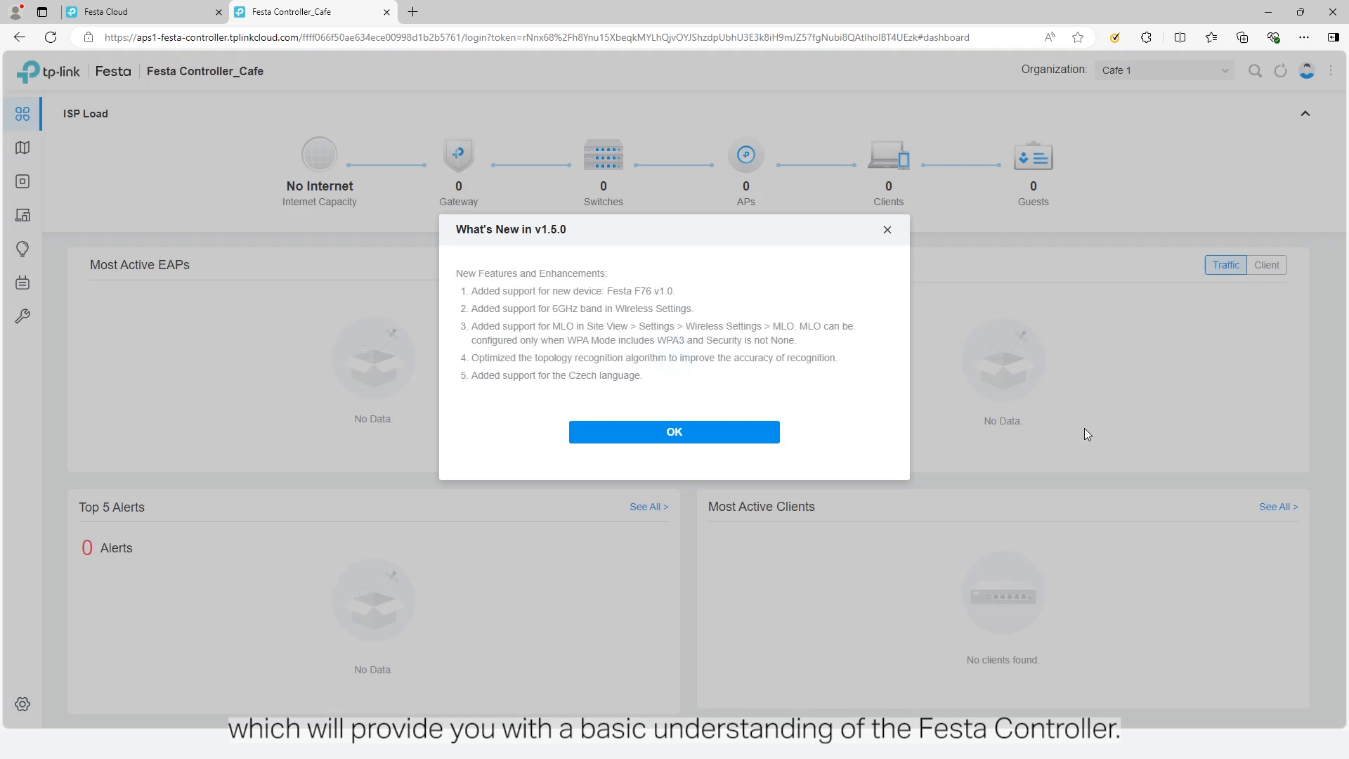
{"action": "left_click", "coordinate": [673, 431]}
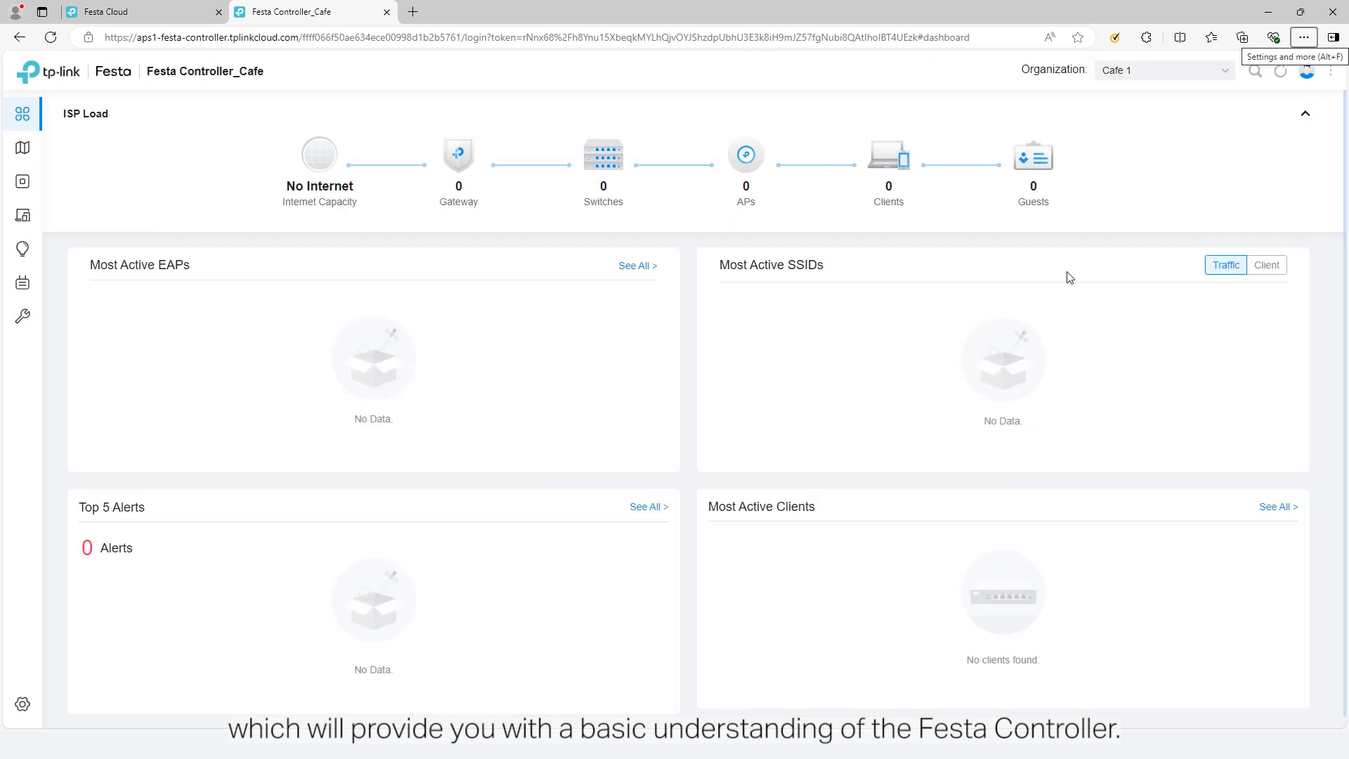
{"action": "mouse_move", "coordinate": [1099, 190]}
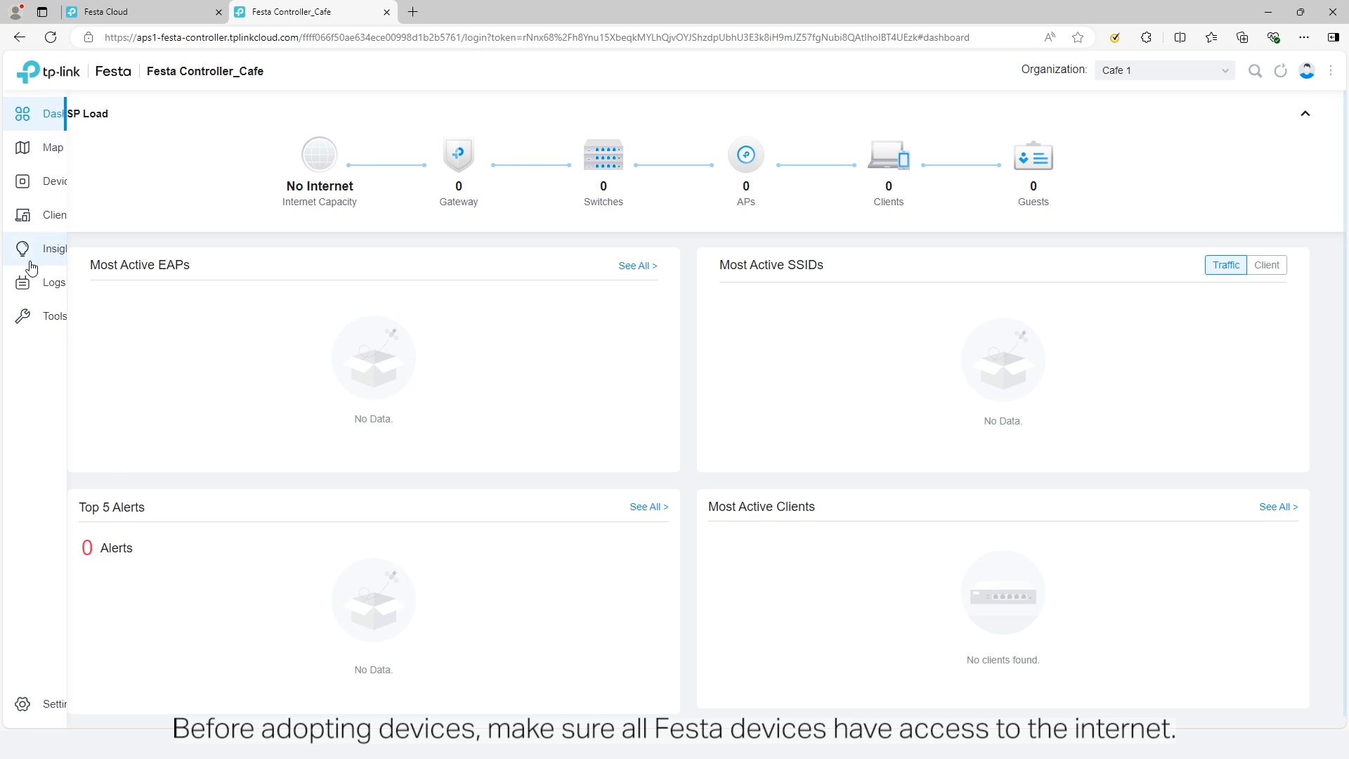
Adopt the gateway, switch and AP by serial number and verification code, then refresh statuses.
{"action": "left_click", "coordinate": [62, 181]}
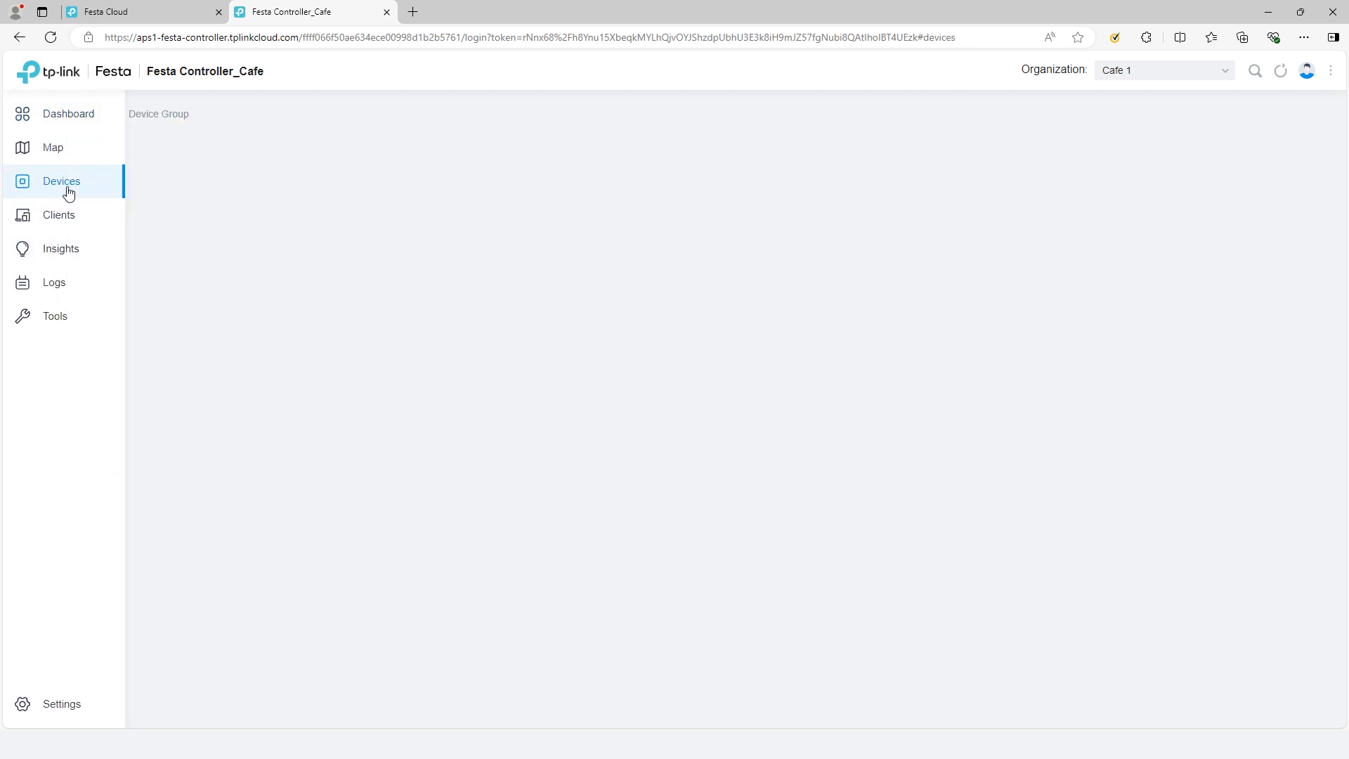
{"action": "left_click", "coordinate": [693, 565]}
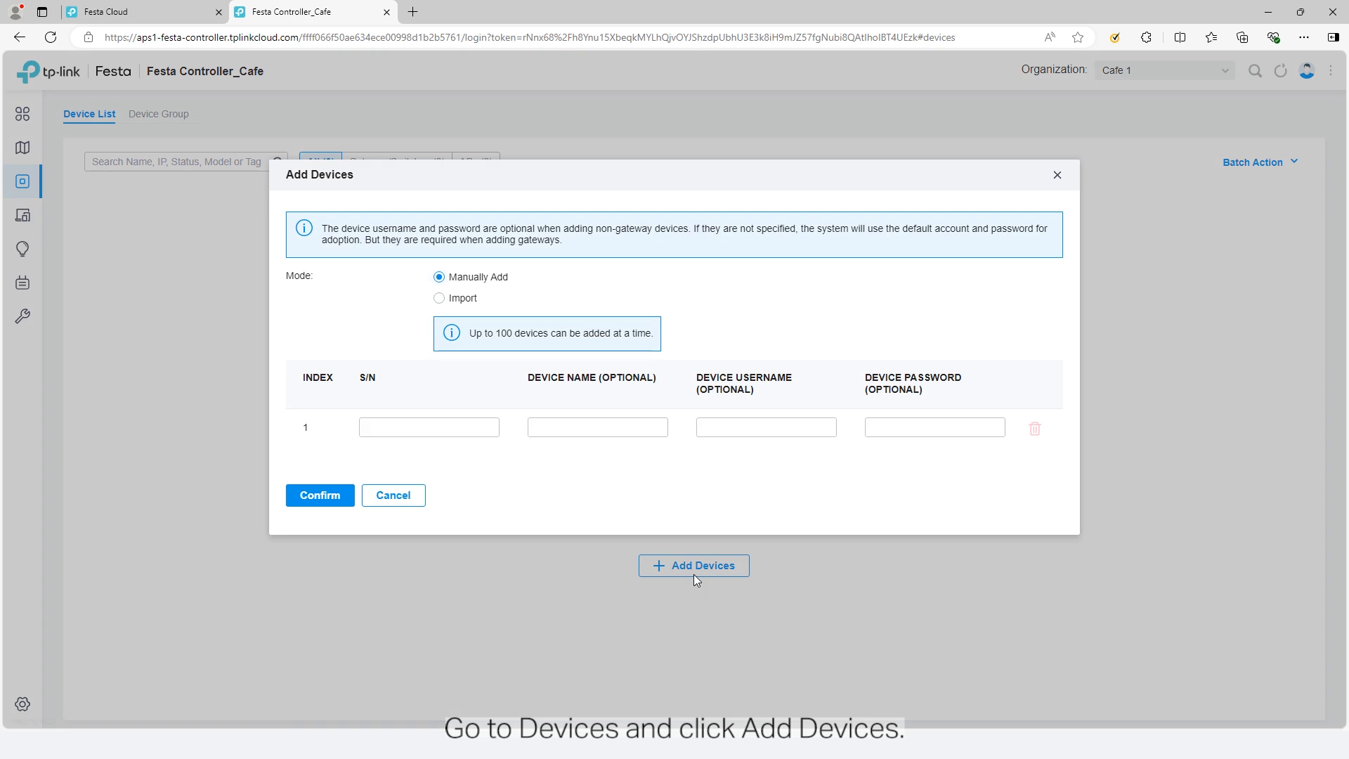
{"action": "left_click", "coordinate": [428, 426]}
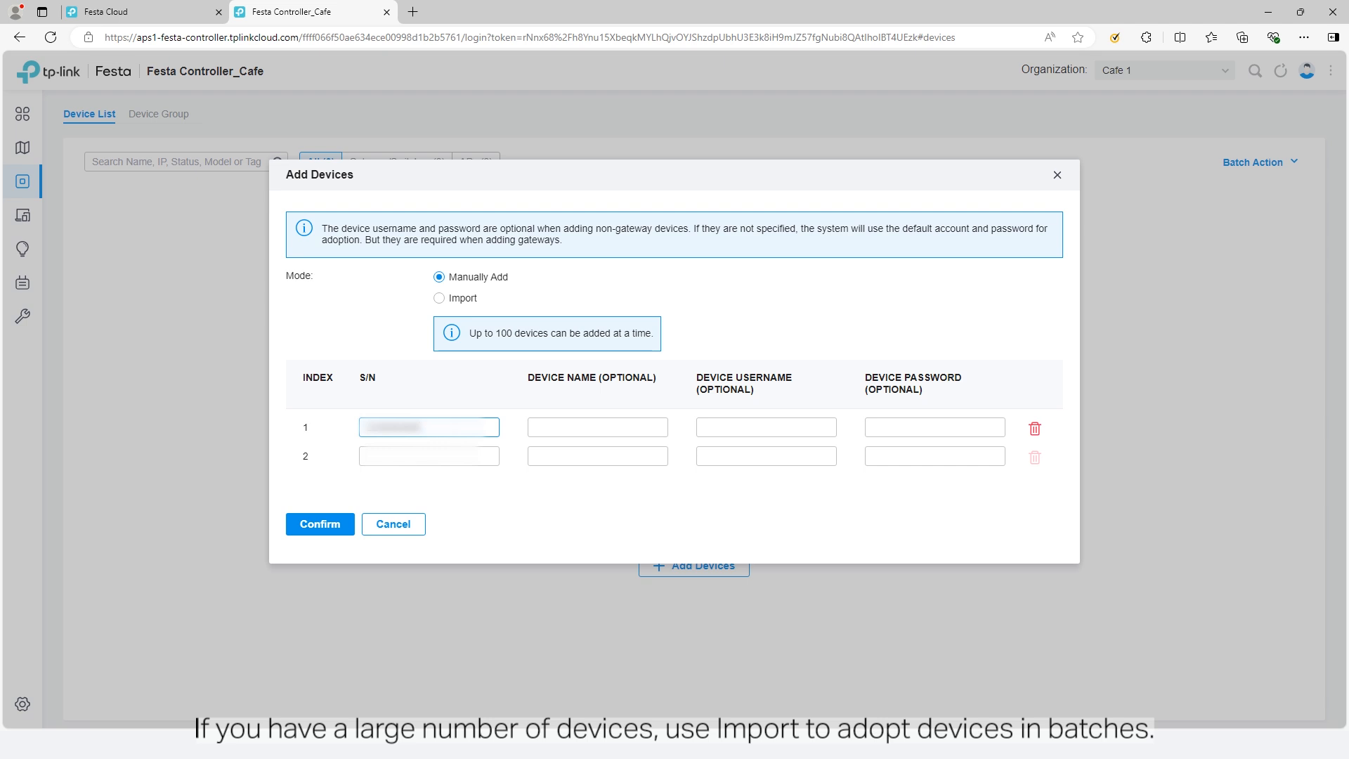
{"action": "left_click", "coordinate": [319, 523]}
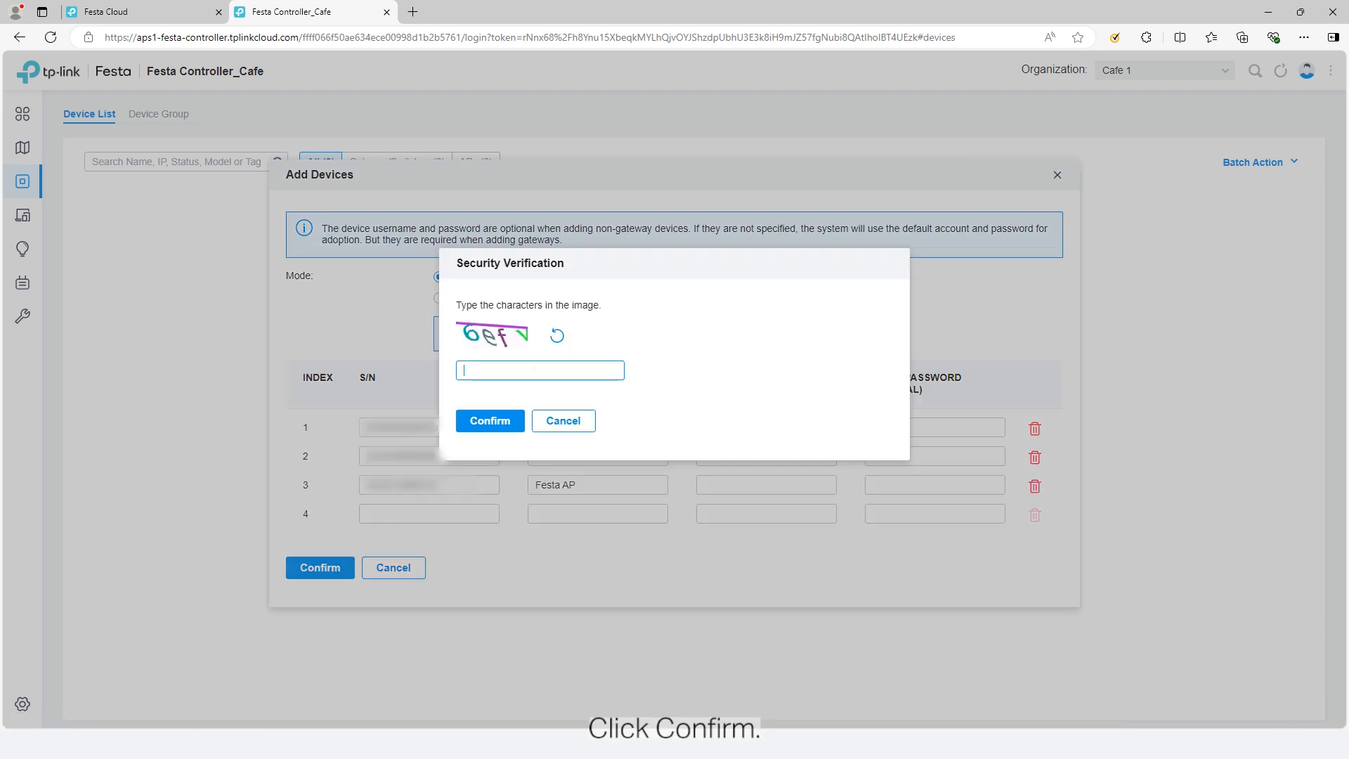
{"action": "left_click", "coordinate": [489, 421]}
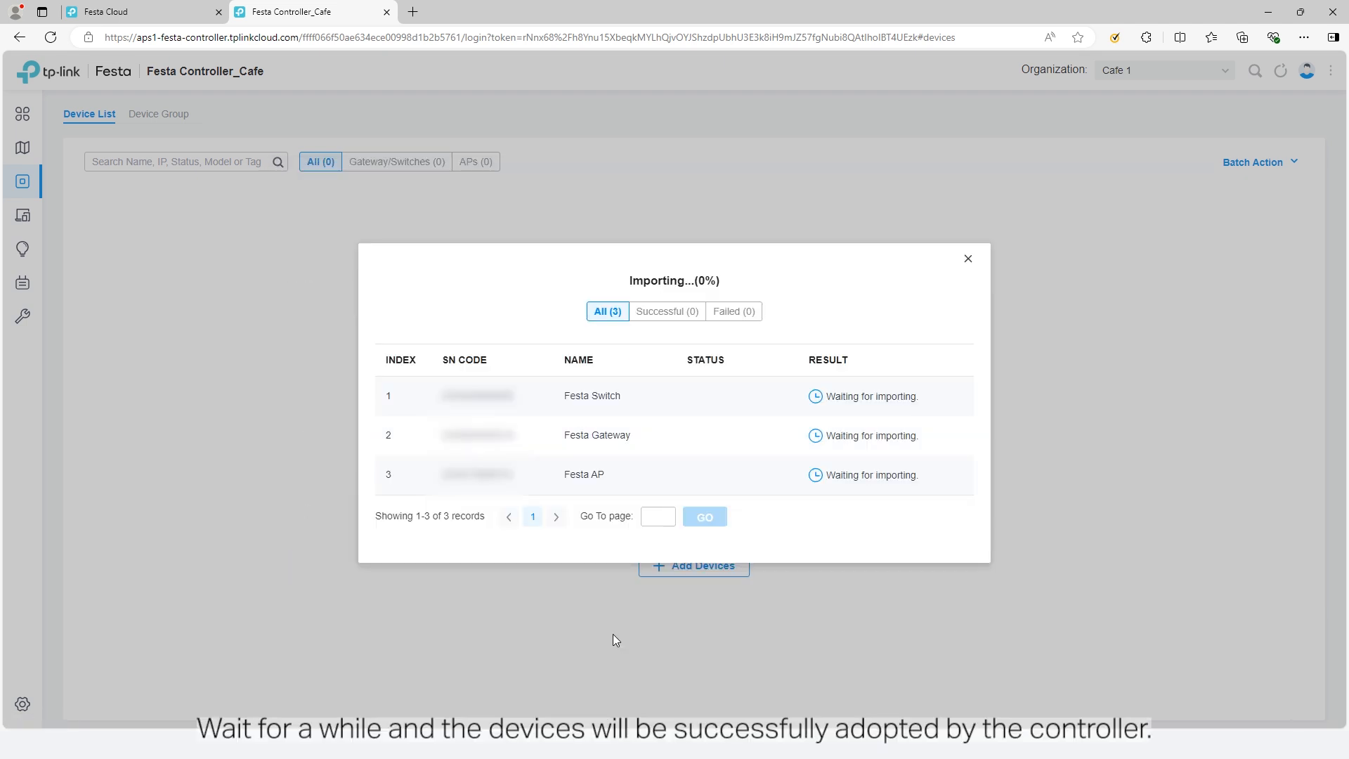
{"action": "left_click", "coordinate": [967, 258]}
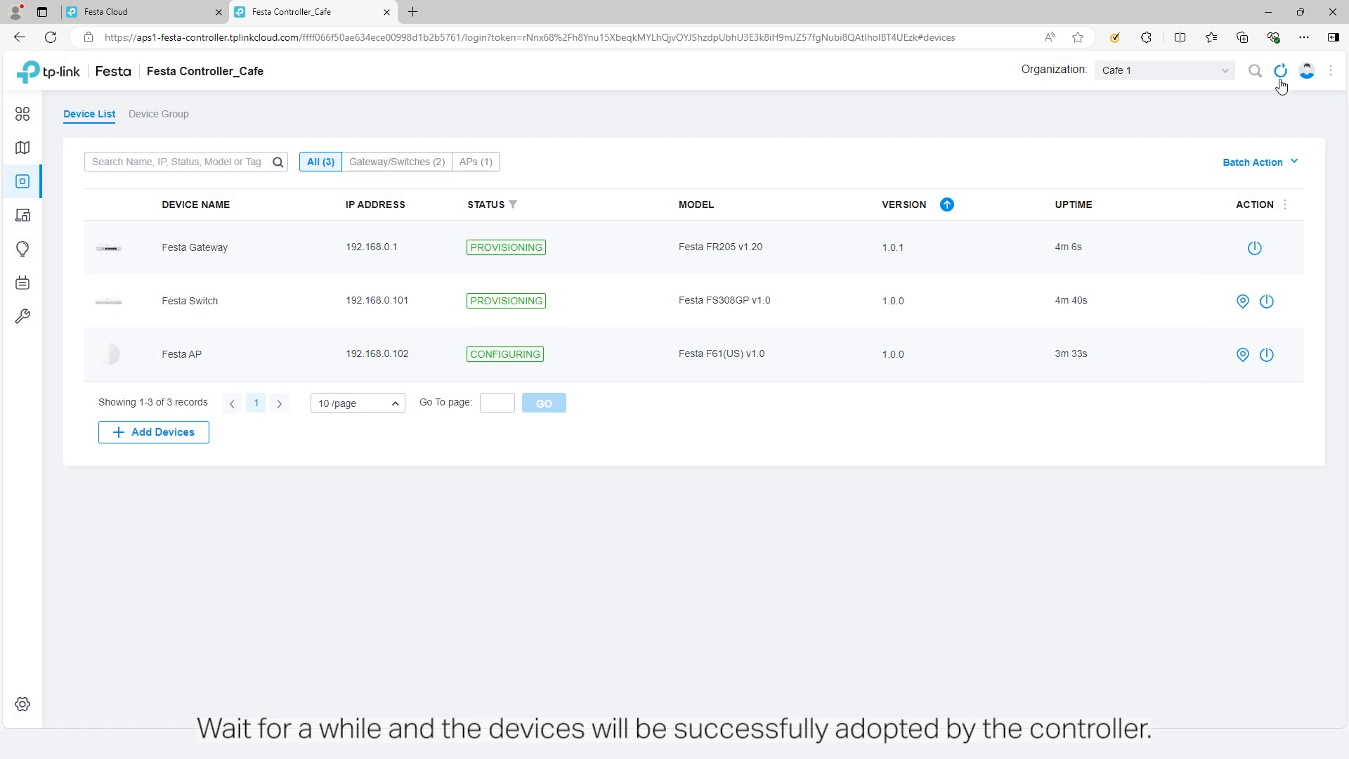
{"action": "left_click", "coordinate": [1279, 71]}
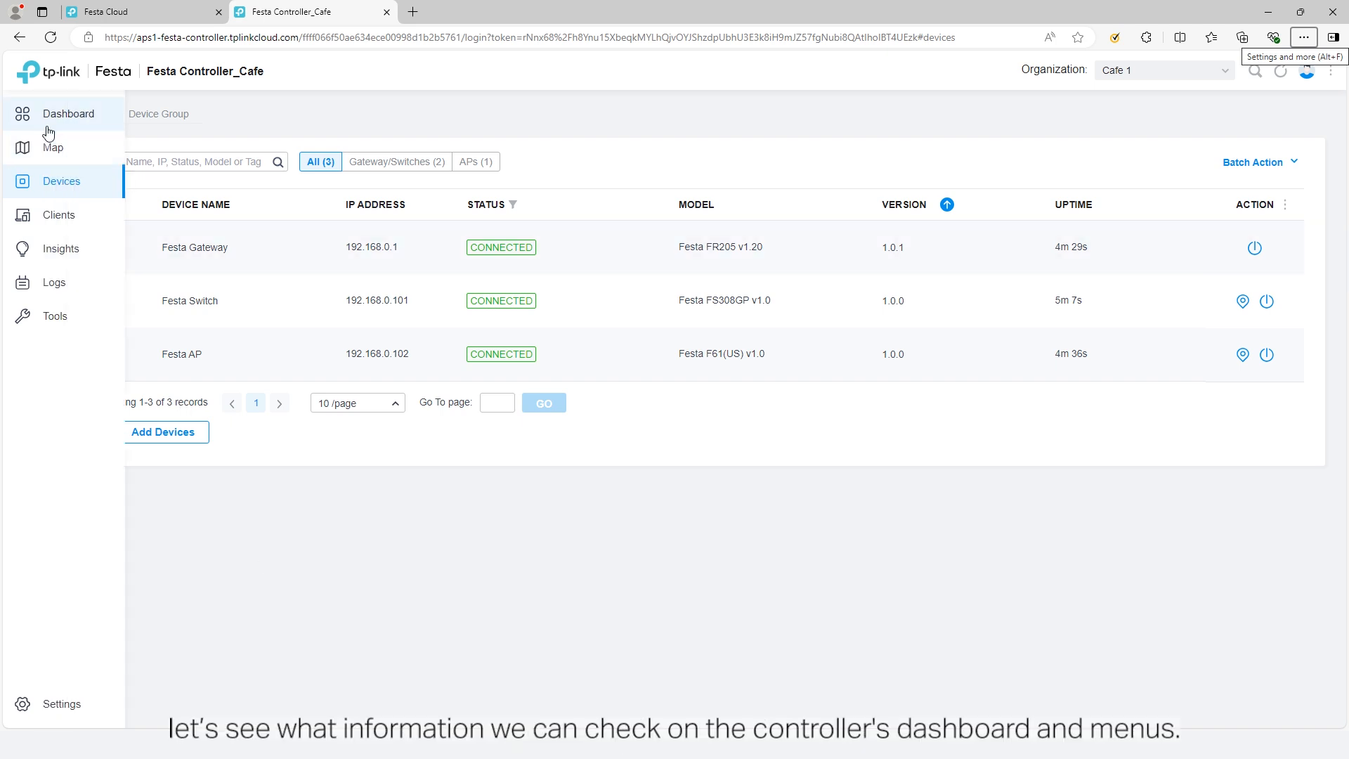
Tour the Dashboard, Map, Clients, Insights, Logs and Tools pages, ending back on Devices.
{"action": "left_click", "coordinate": [68, 112]}
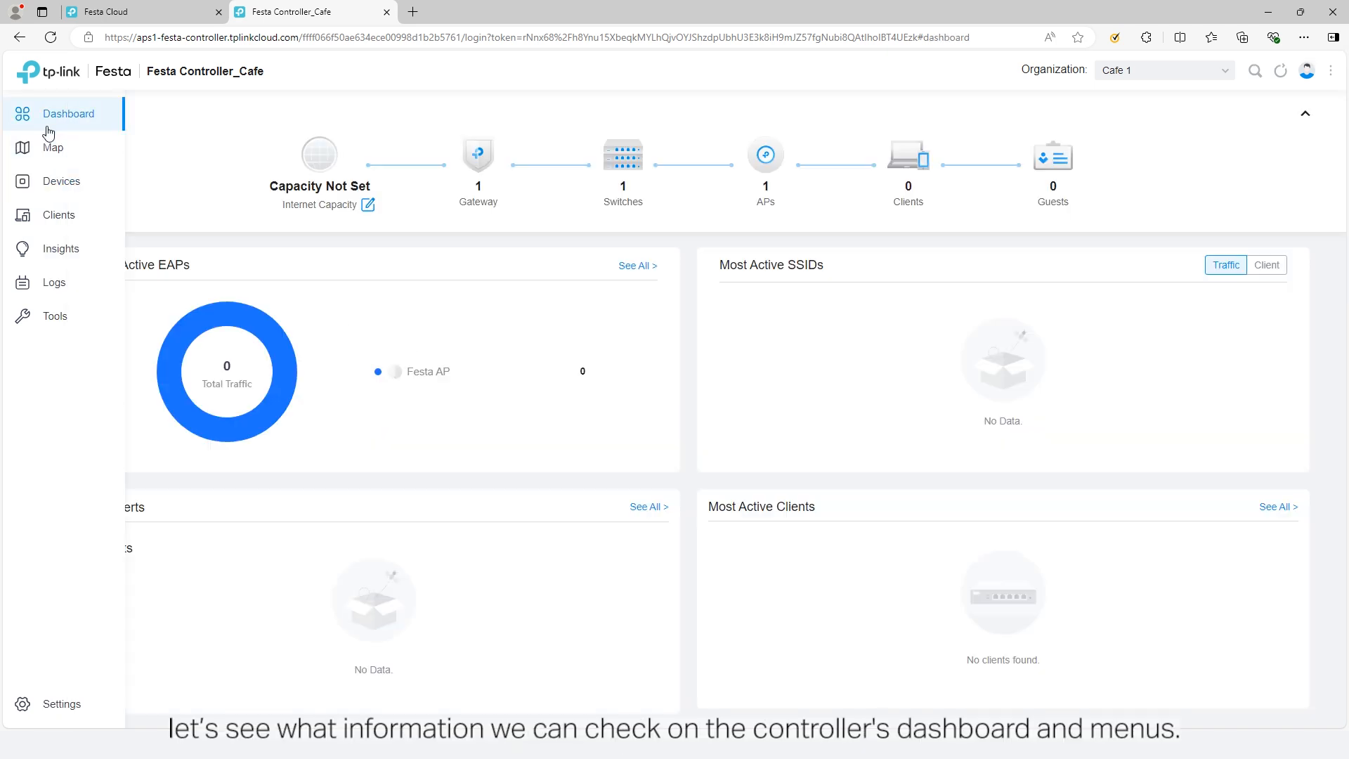
{"action": "mouse_move", "coordinate": [477, 172]}
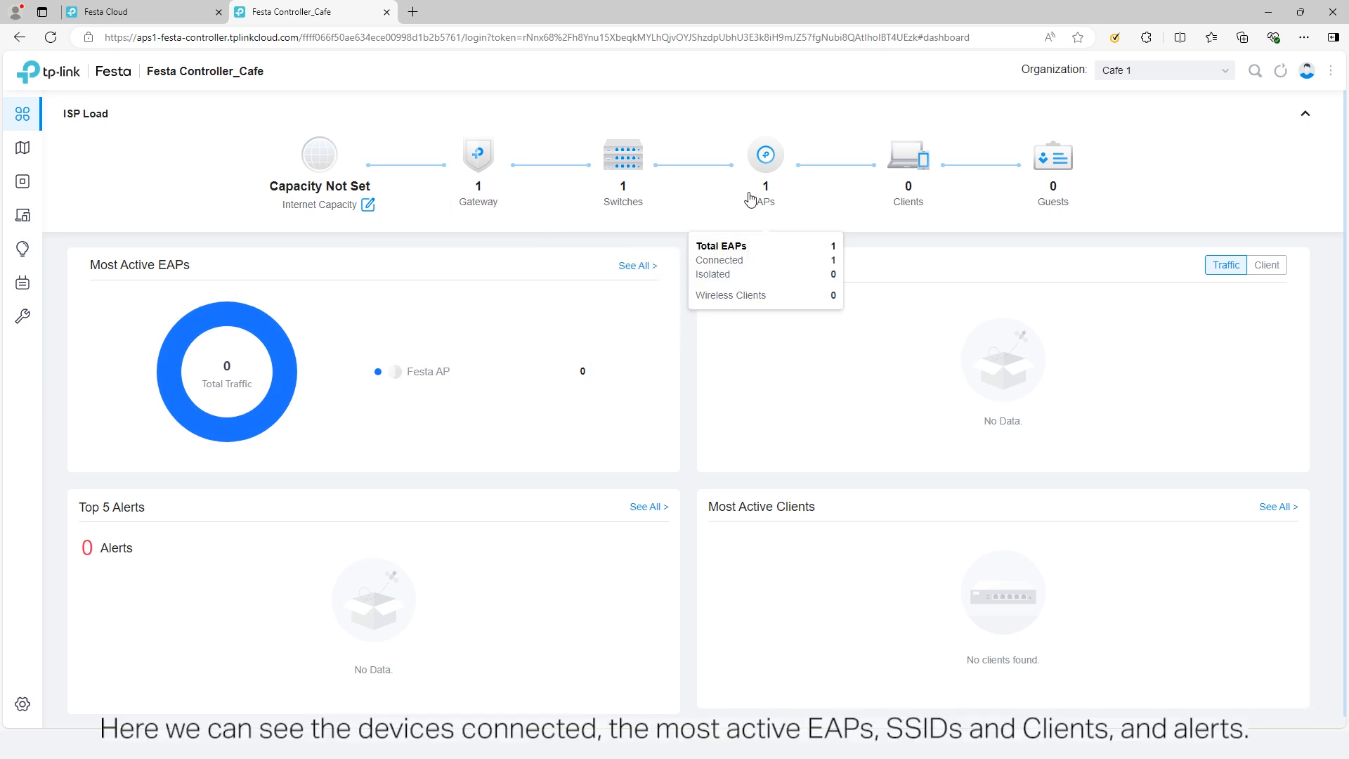
{"action": "mouse_move", "coordinate": [908, 198]}
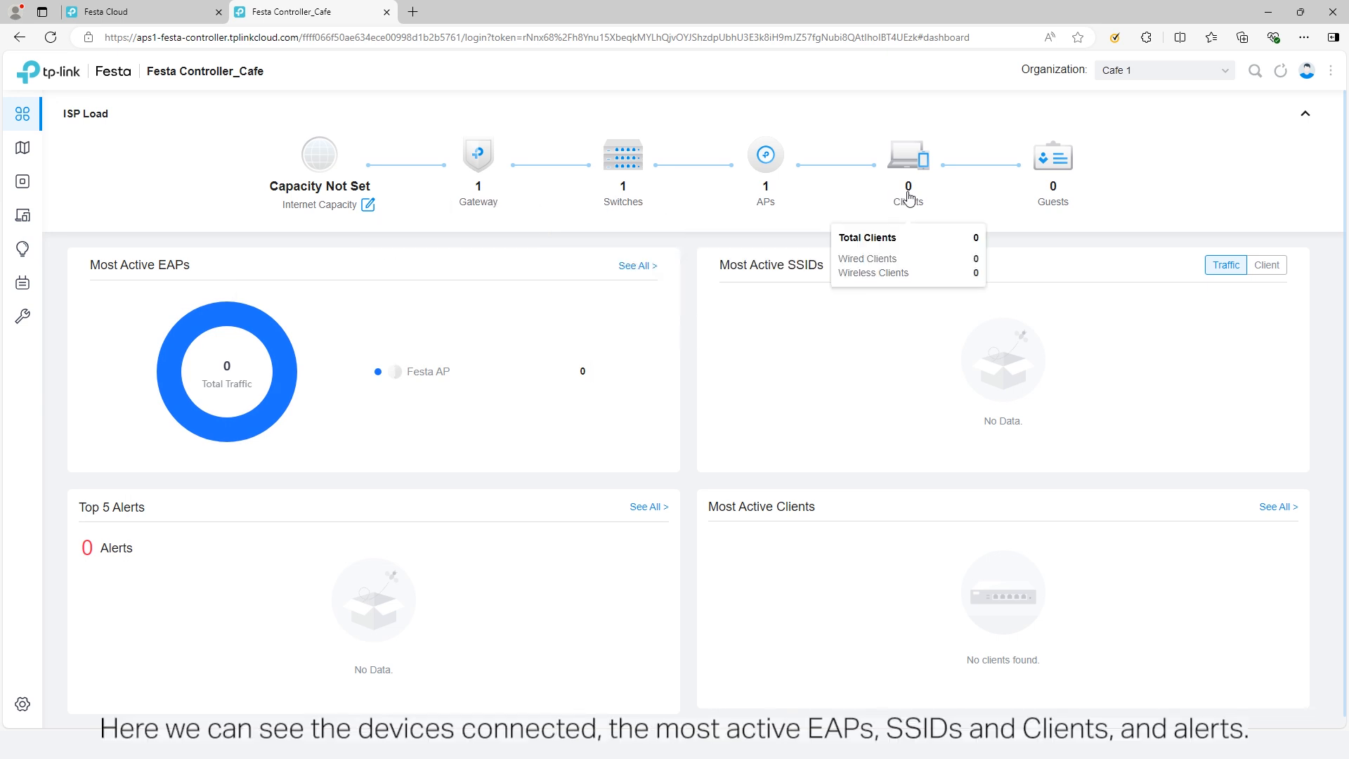
{"action": "mouse_move", "coordinate": [520, 365]}
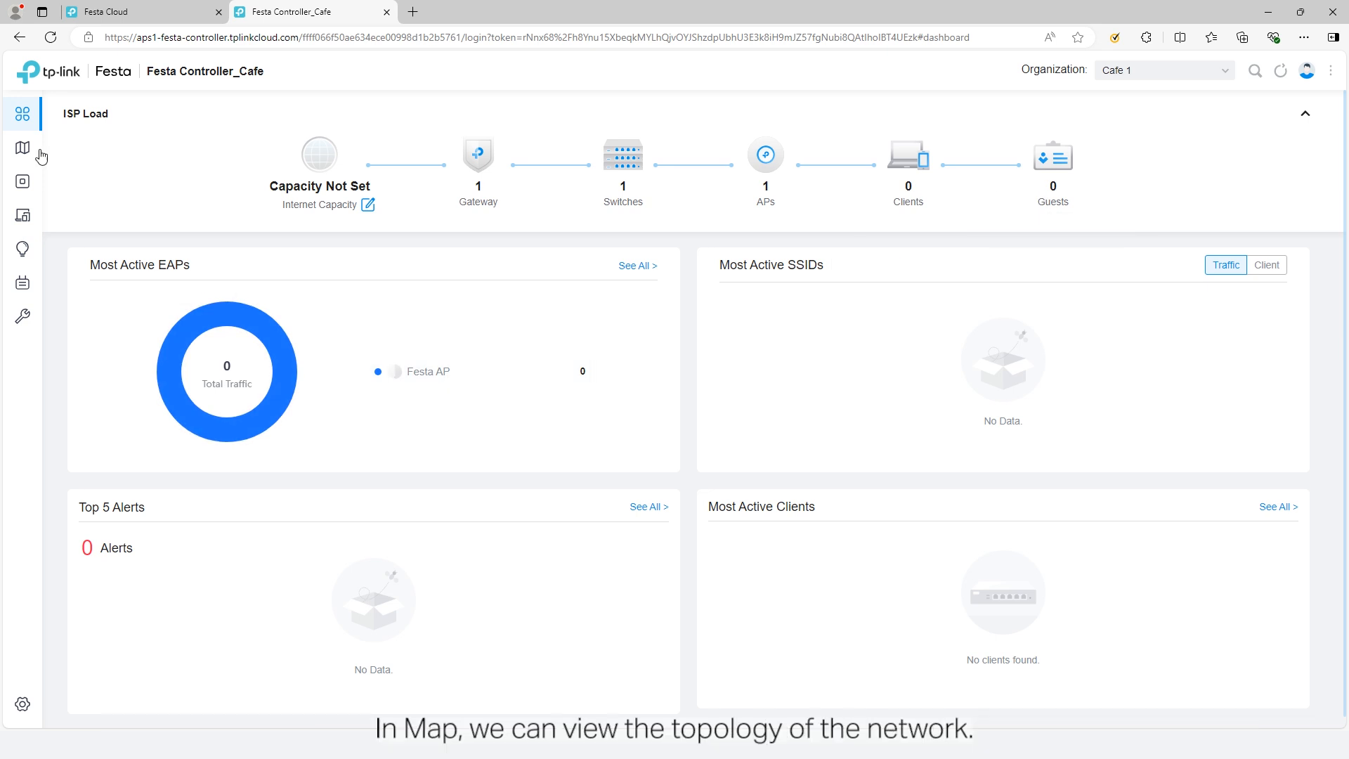
{"action": "left_click", "coordinate": [23, 147]}
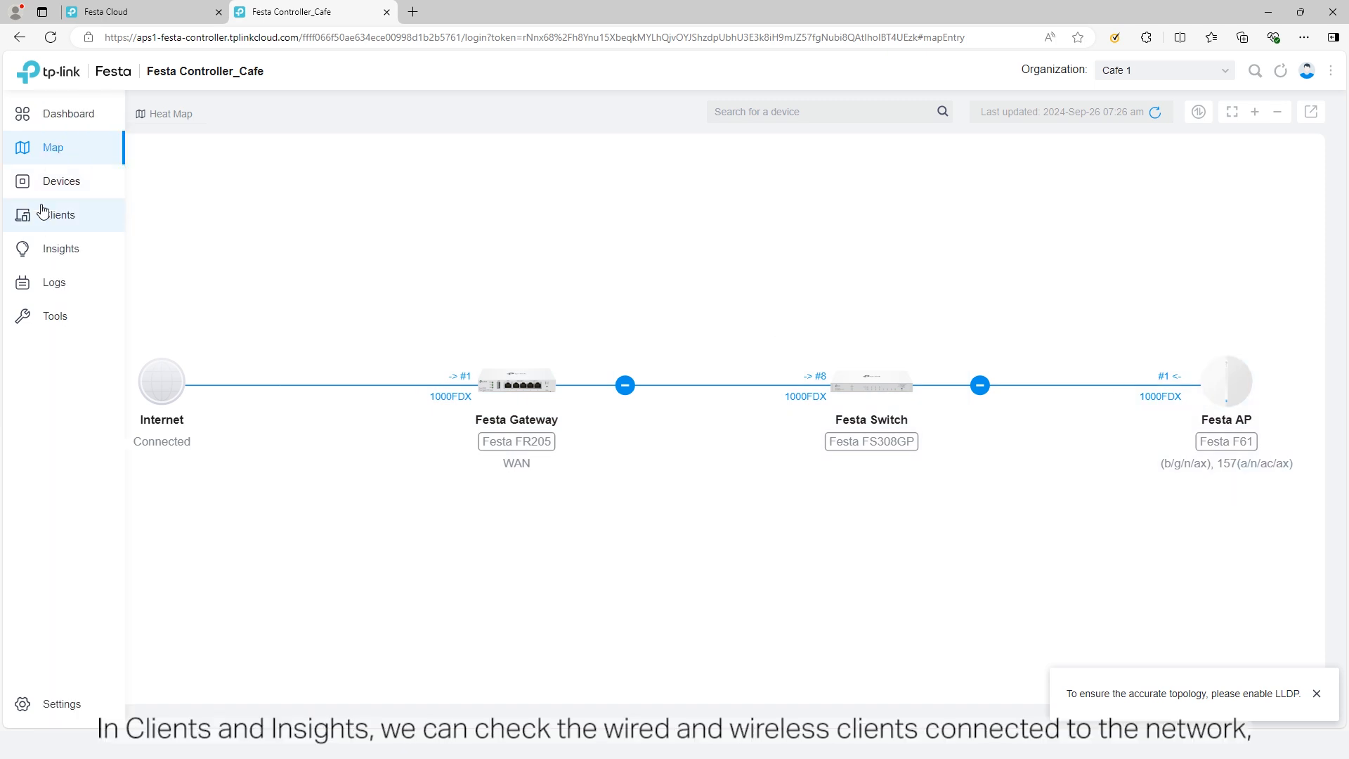
{"action": "left_click", "coordinate": [57, 215]}
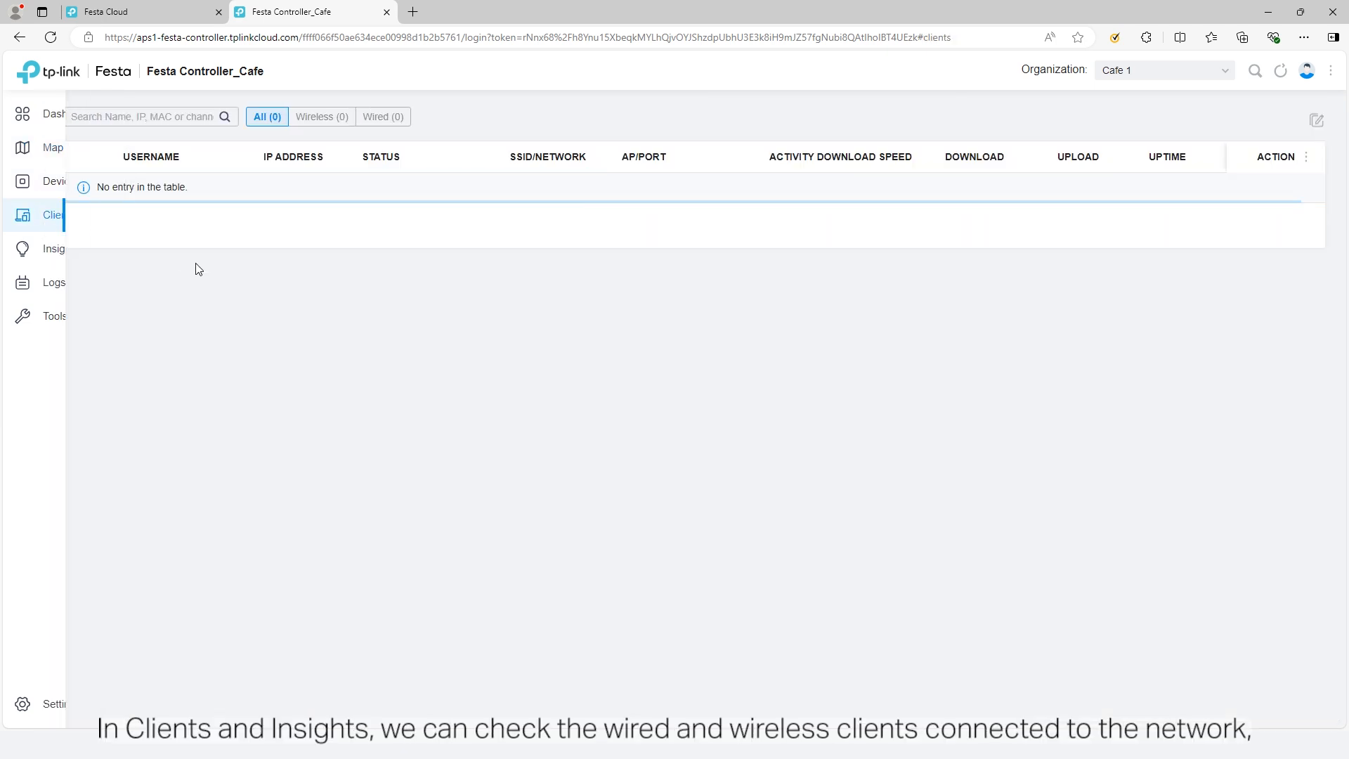
{"action": "mouse_move", "coordinate": [24, 250]}
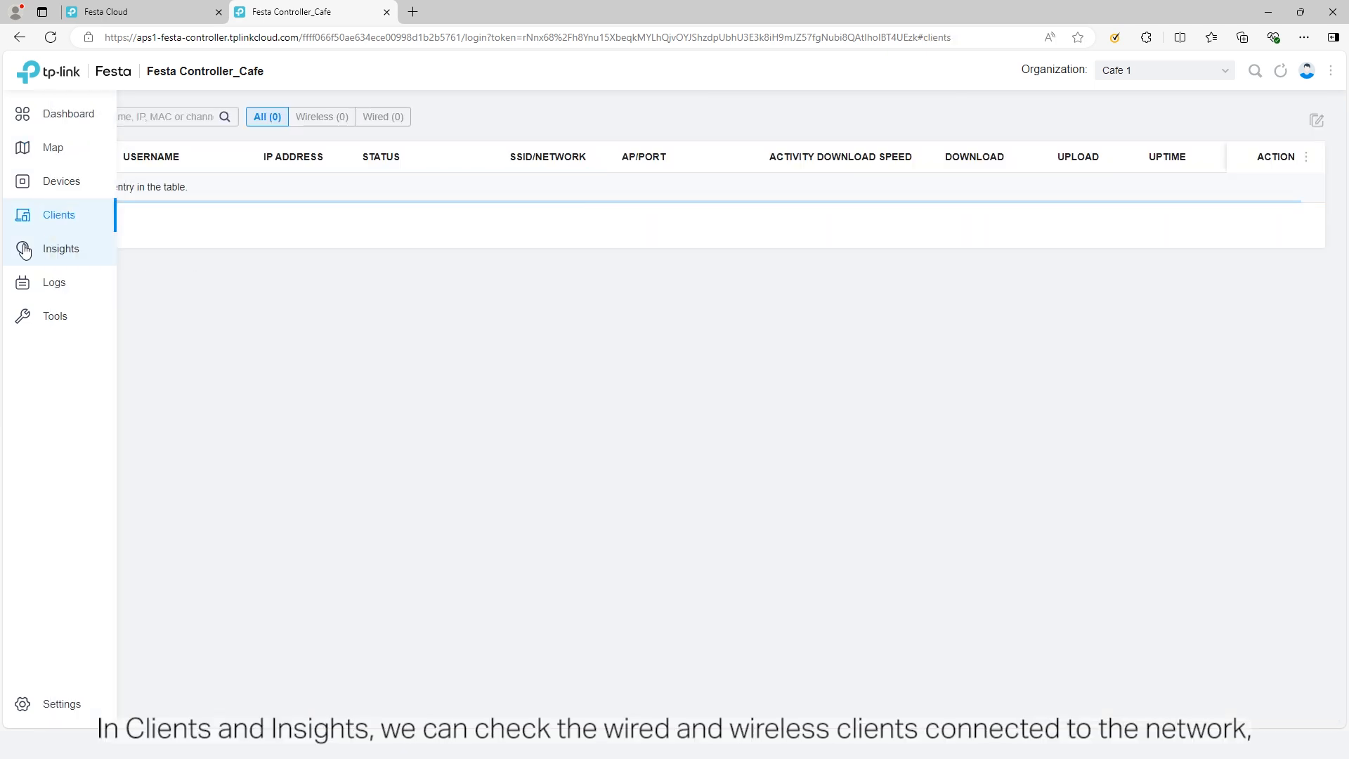
{"action": "left_click", "coordinate": [61, 248]}
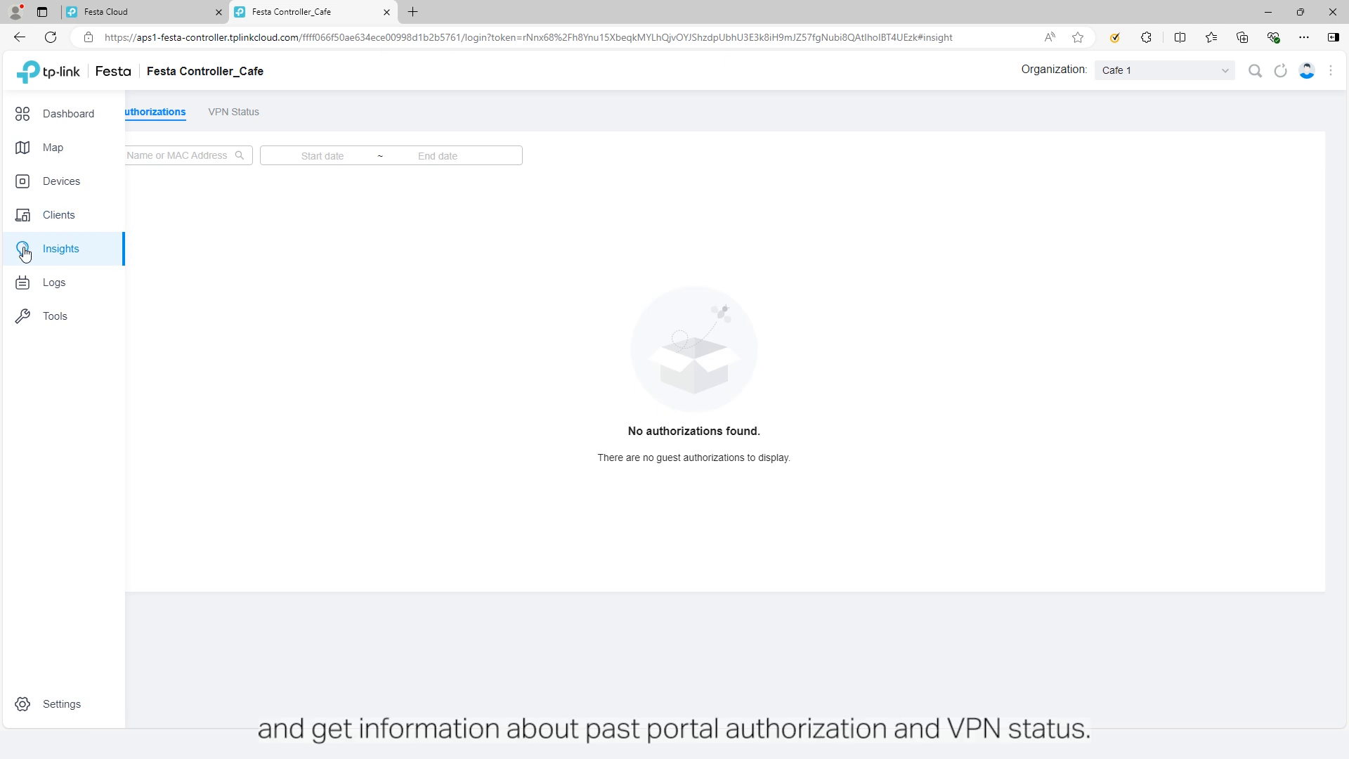
{"action": "mouse_move", "coordinate": [53, 283]}
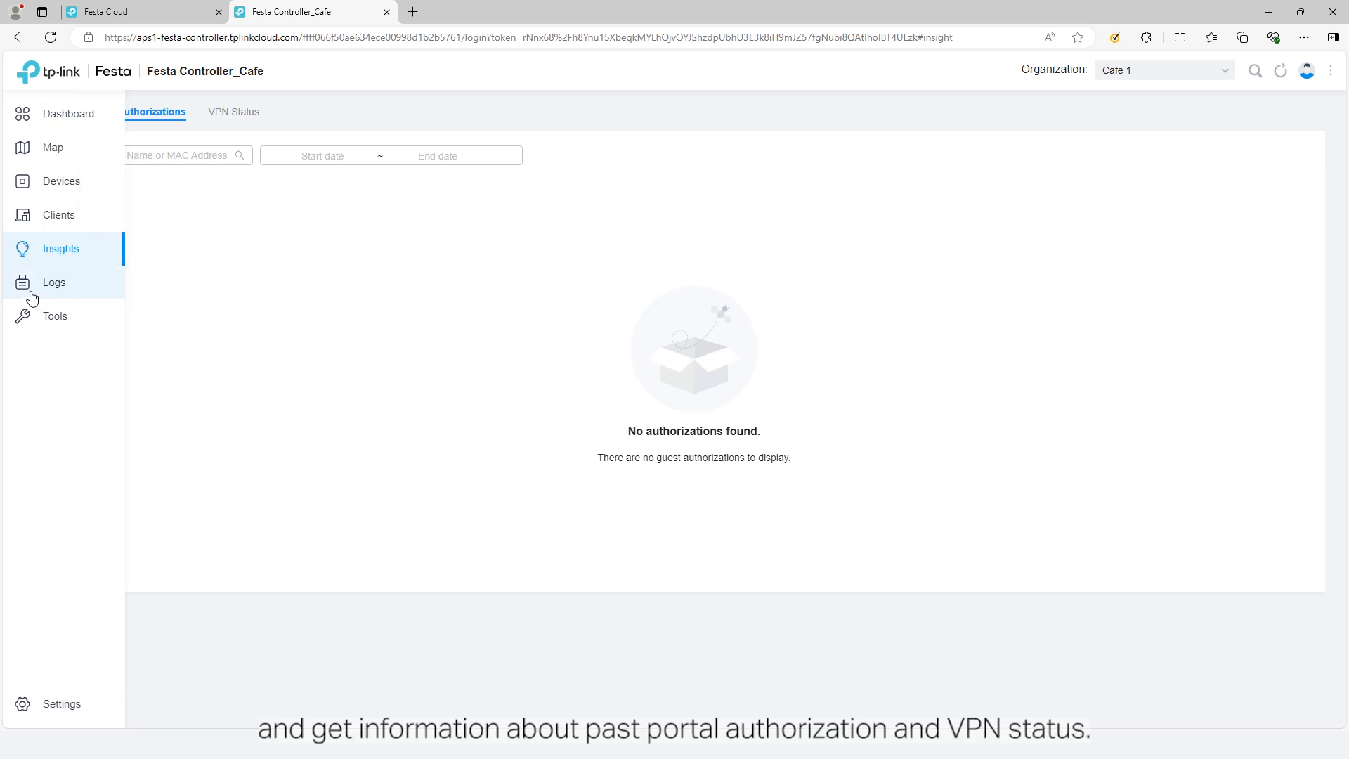
{"action": "left_click", "coordinate": [53, 282]}
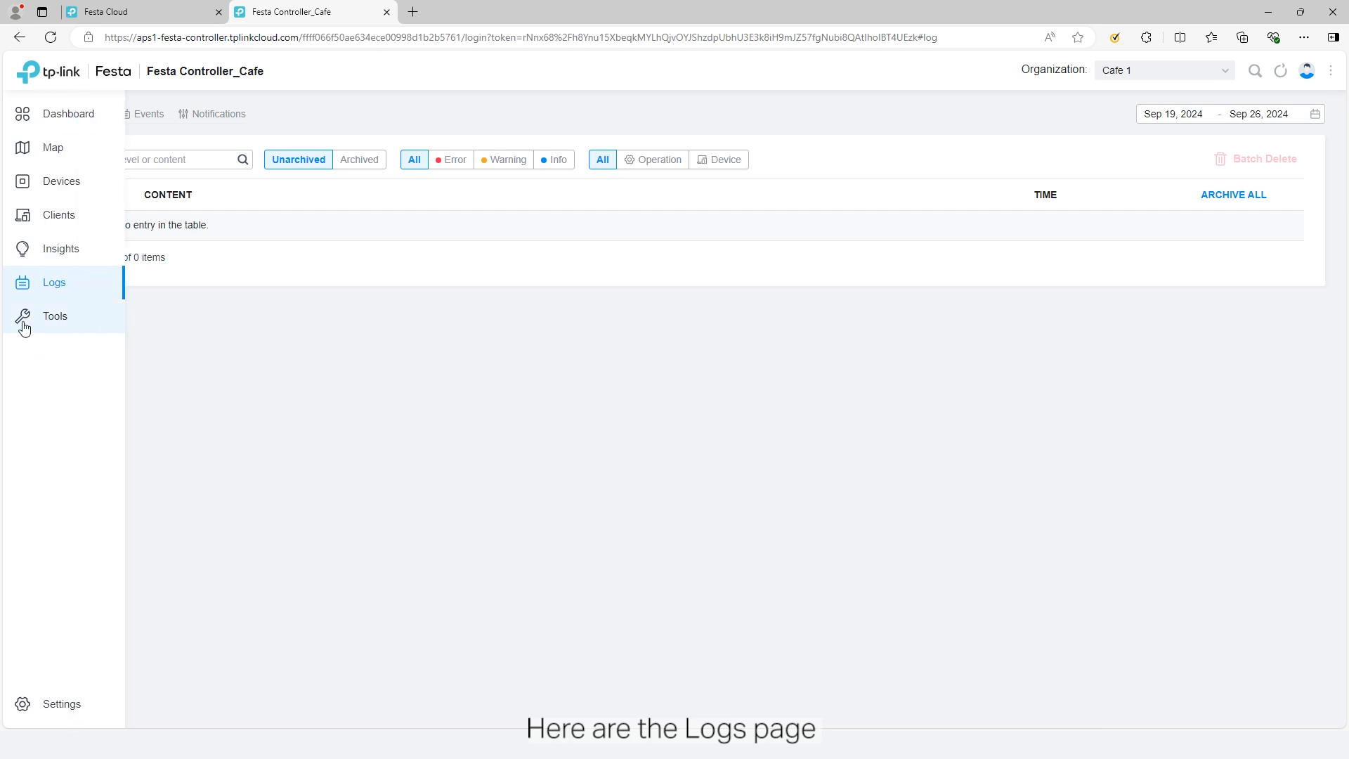
{"action": "left_click", "coordinate": [54, 315]}
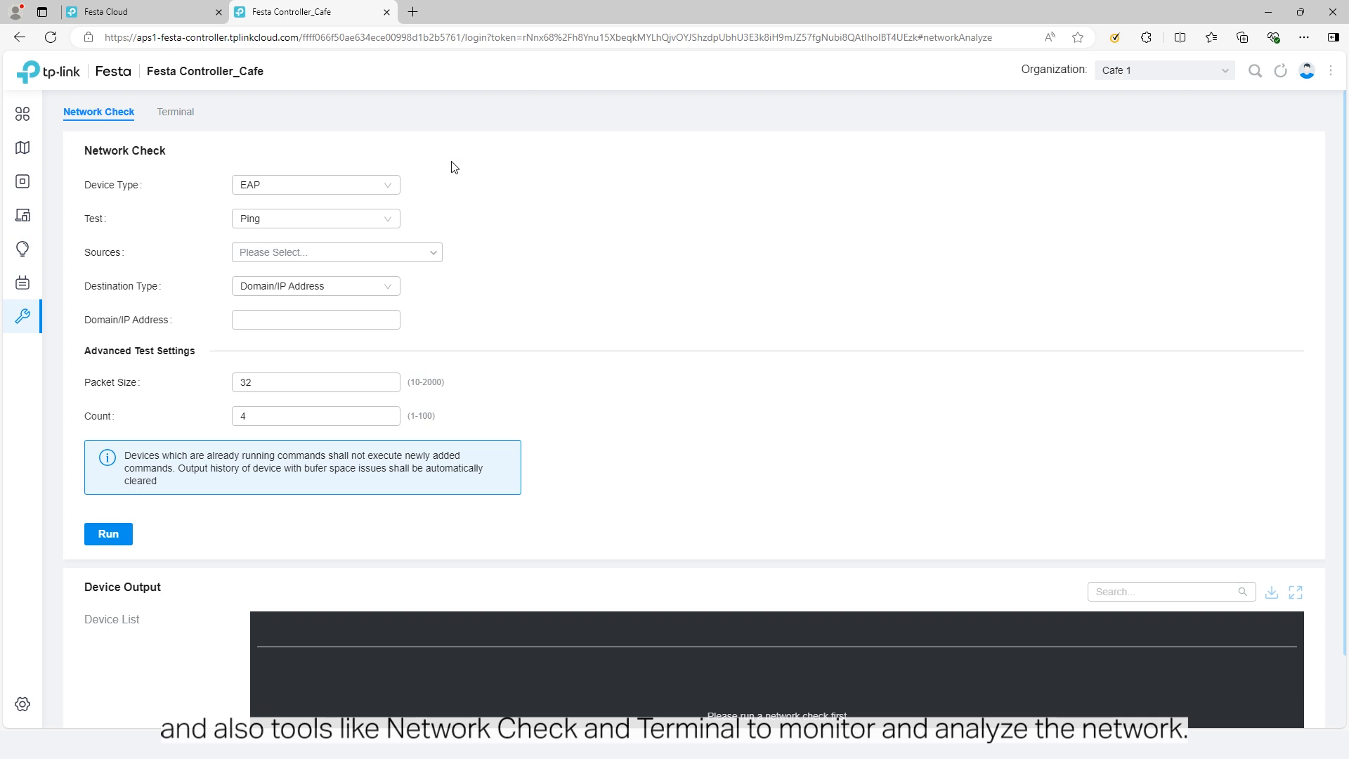
{"action": "left_click", "coordinate": [61, 180]}
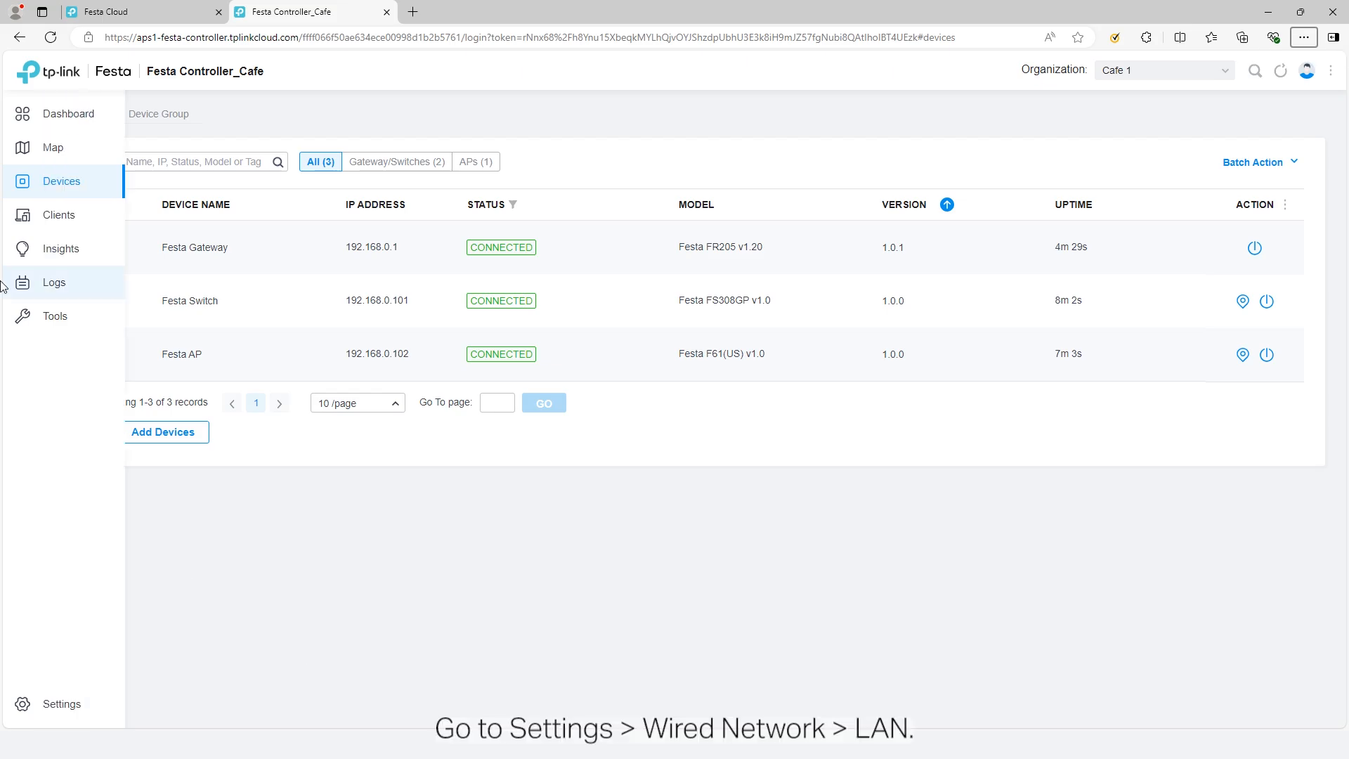
Open Settings > Wired Networks > LAN, showing the default LAN on VLAN 1.
{"action": "left_click", "coordinate": [21, 704]}
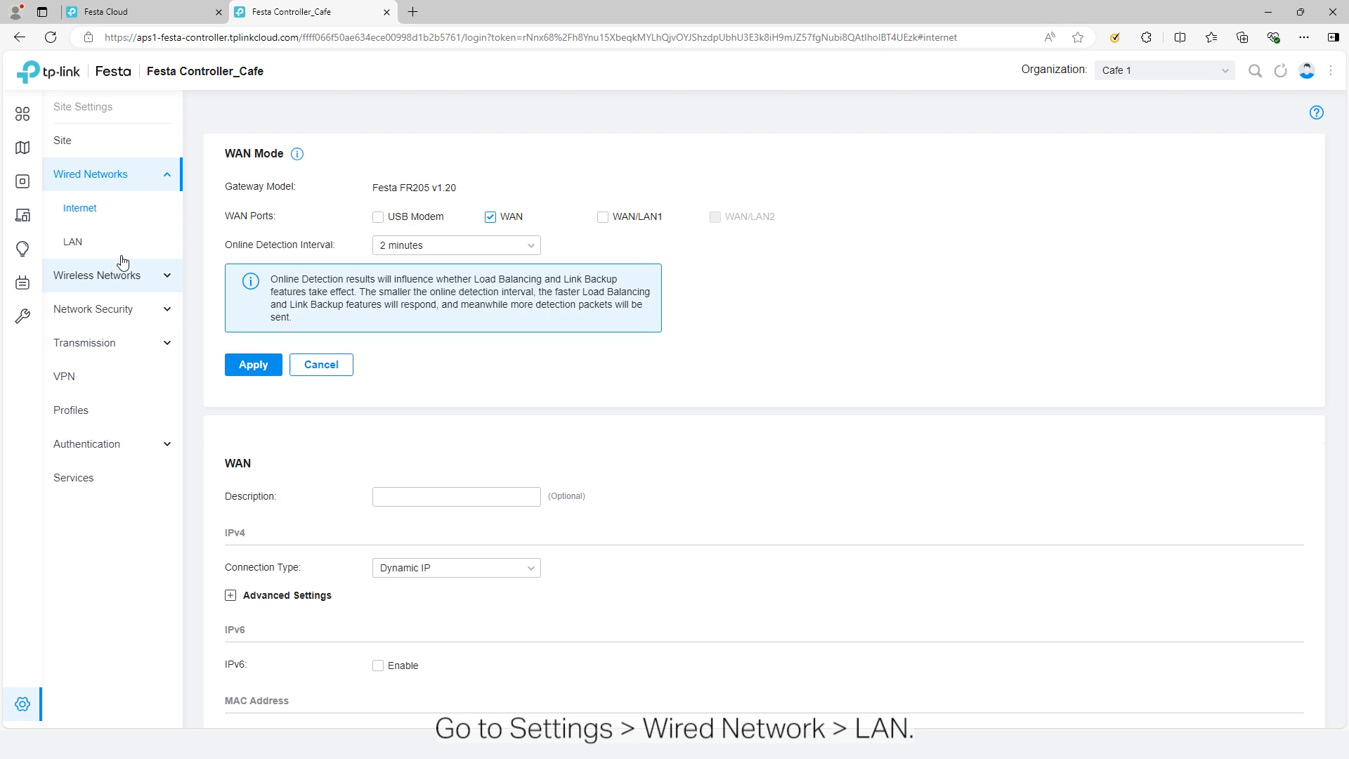
{"action": "left_click", "coordinate": [72, 241]}
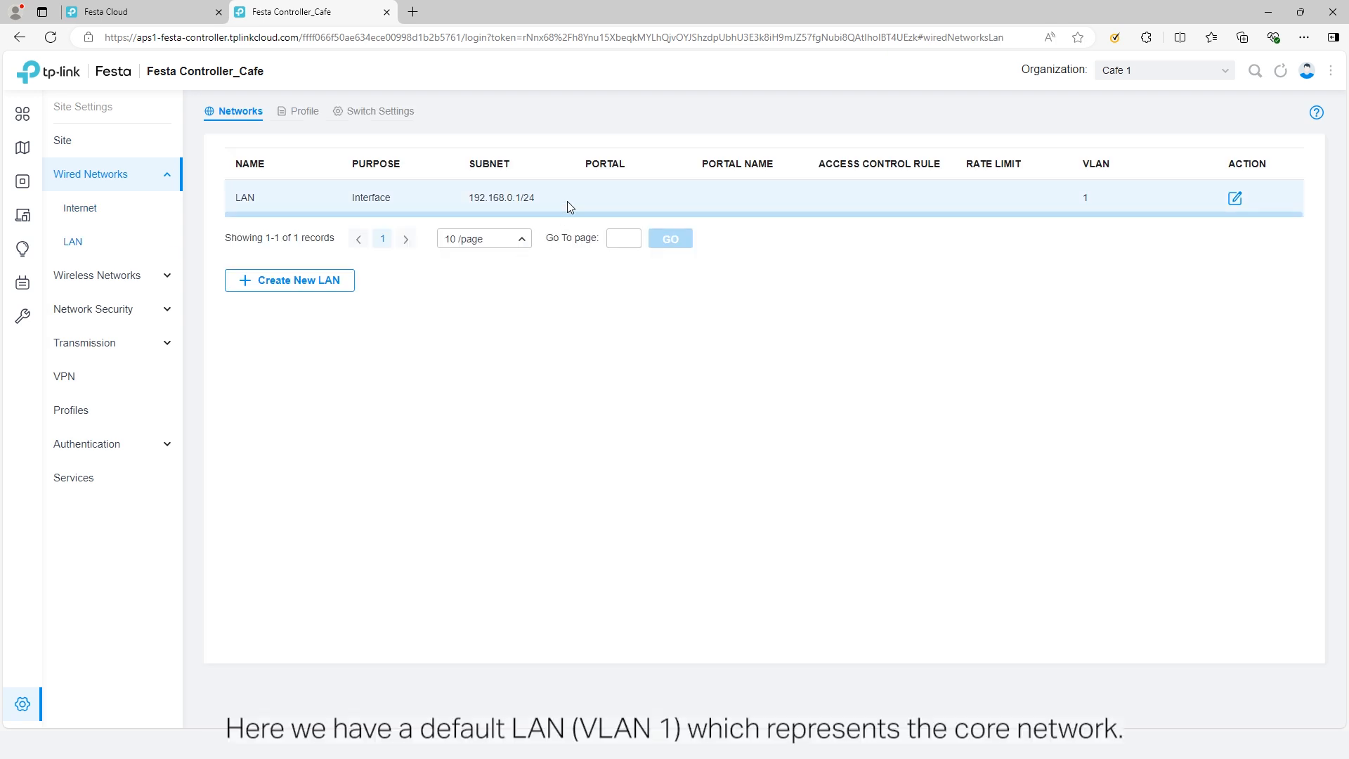
{"action": "mouse_move", "coordinate": [1150, 220]}
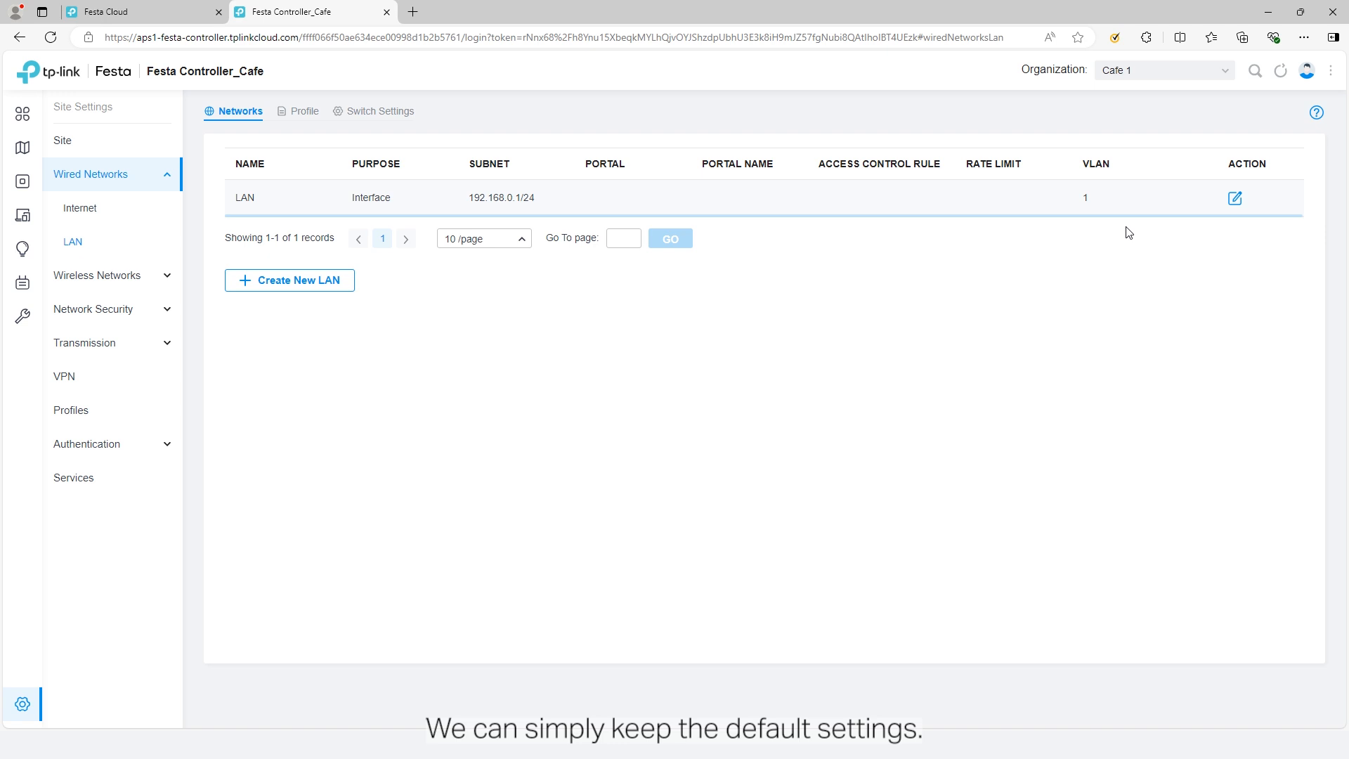
{"action": "mouse_move", "coordinate": [949, 346]}
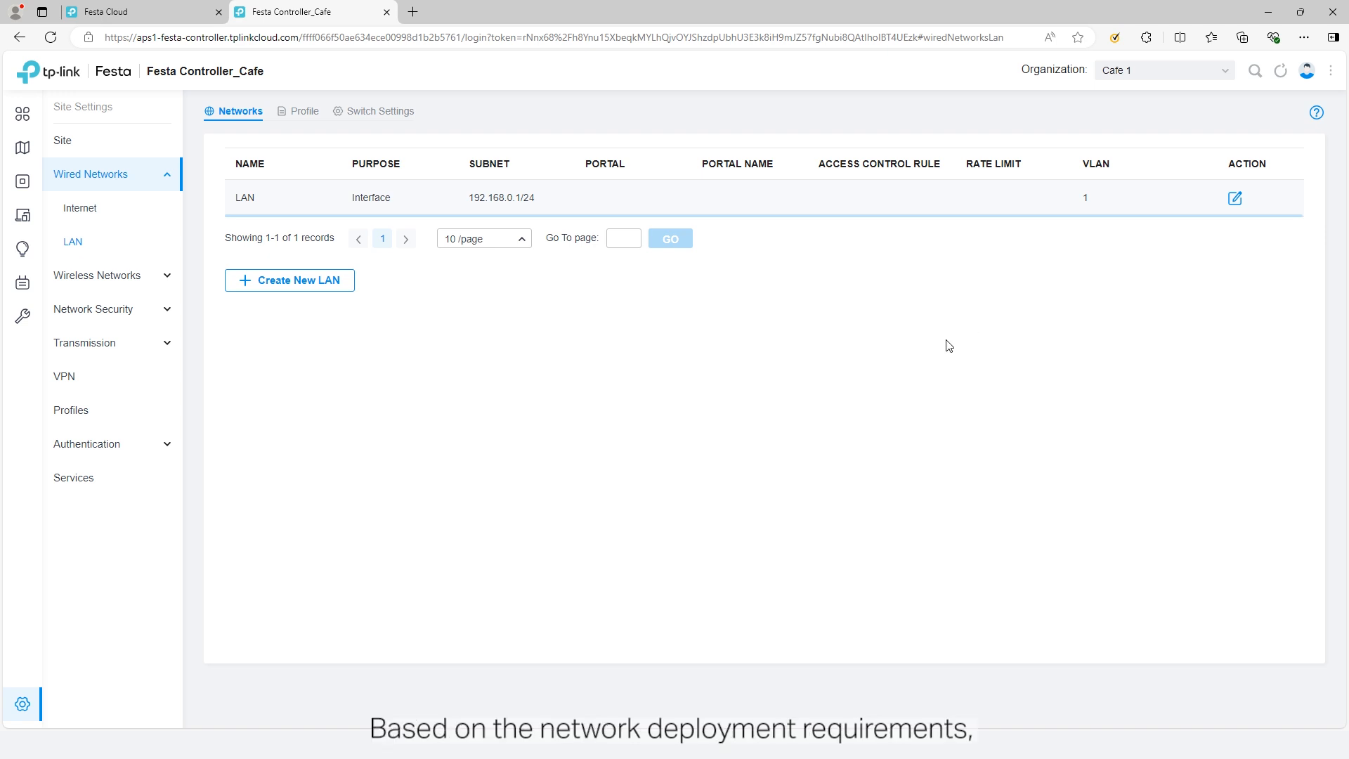
{"action": "mouse_move", "coordinate": [289, 279]}
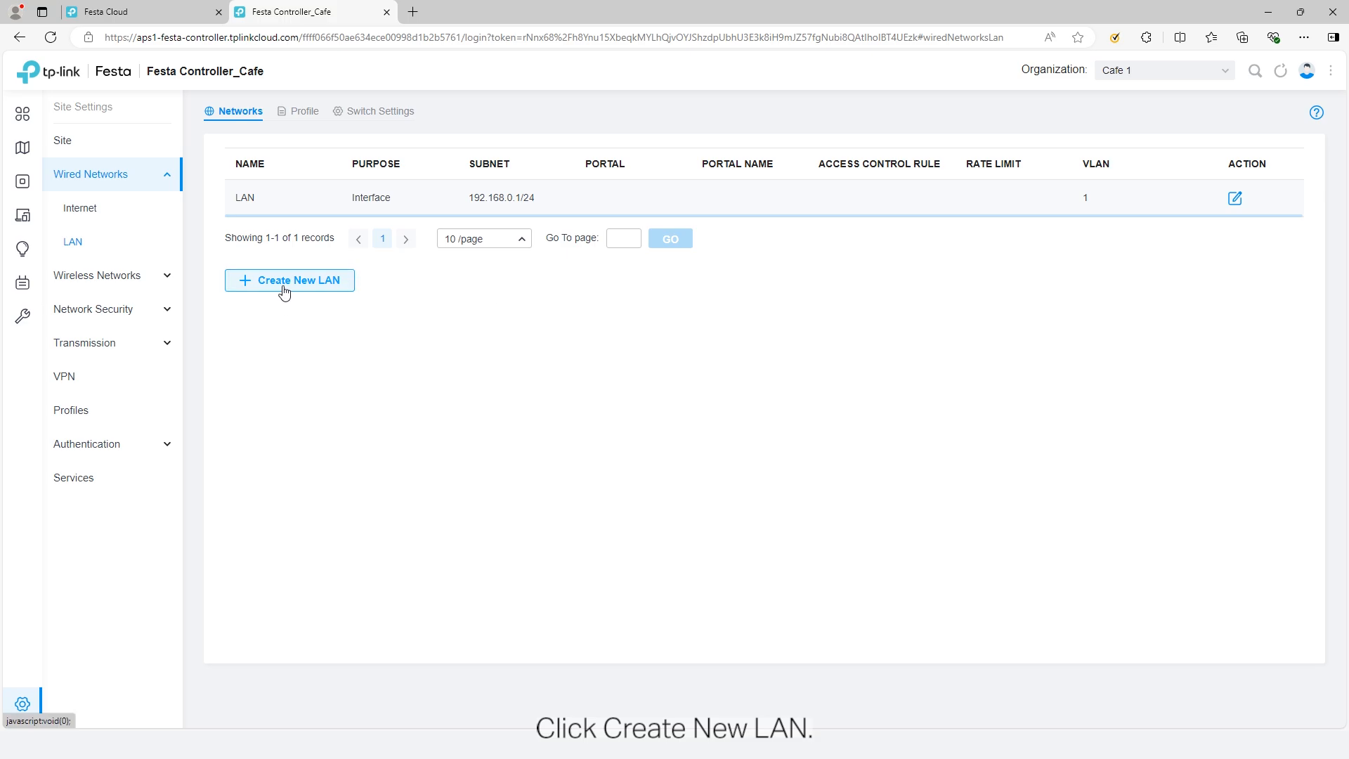
Create LAN Staff_VLAN10 on all ports, VLAN 10, gateway 192.168.10.1/24, with updated DHCP range.
{"action": "left_click", "coordinate": [290, 280]}
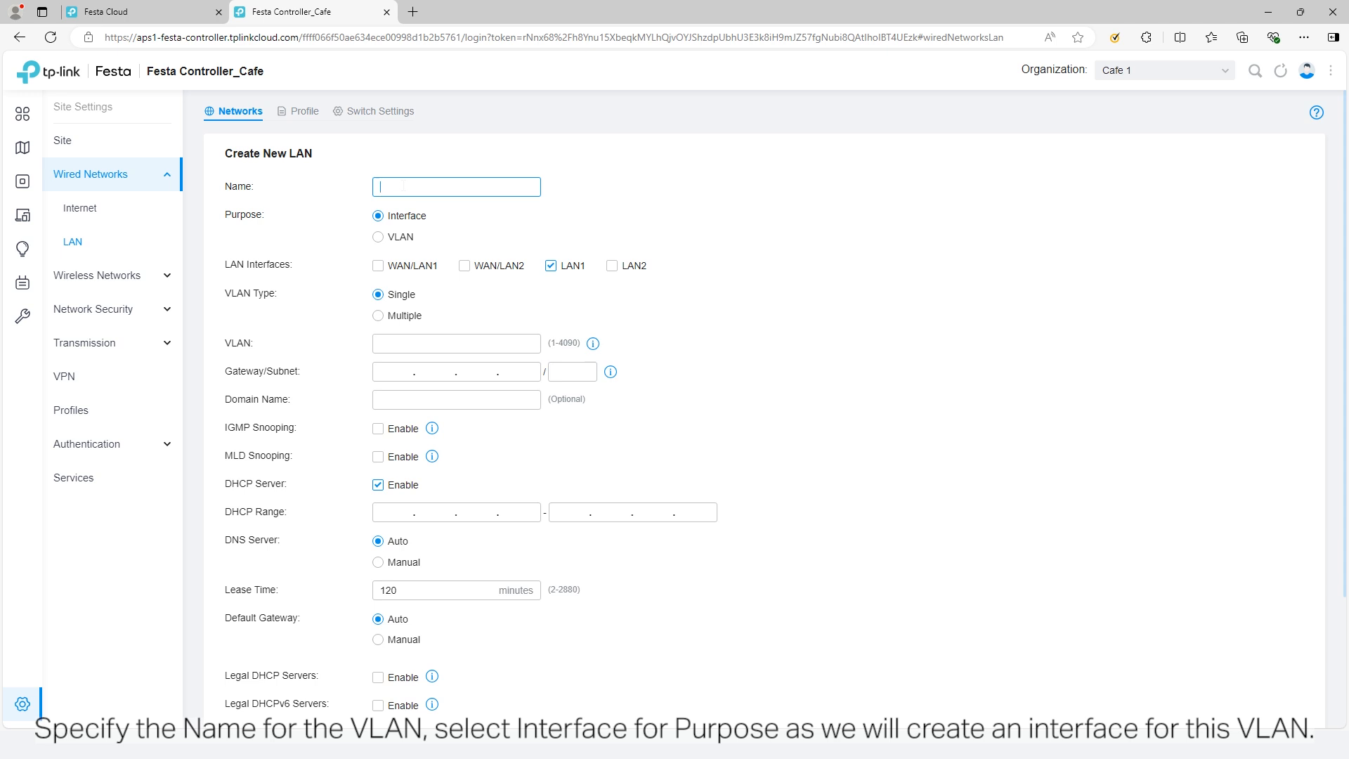
{"action": "type", "text": "Staf"}
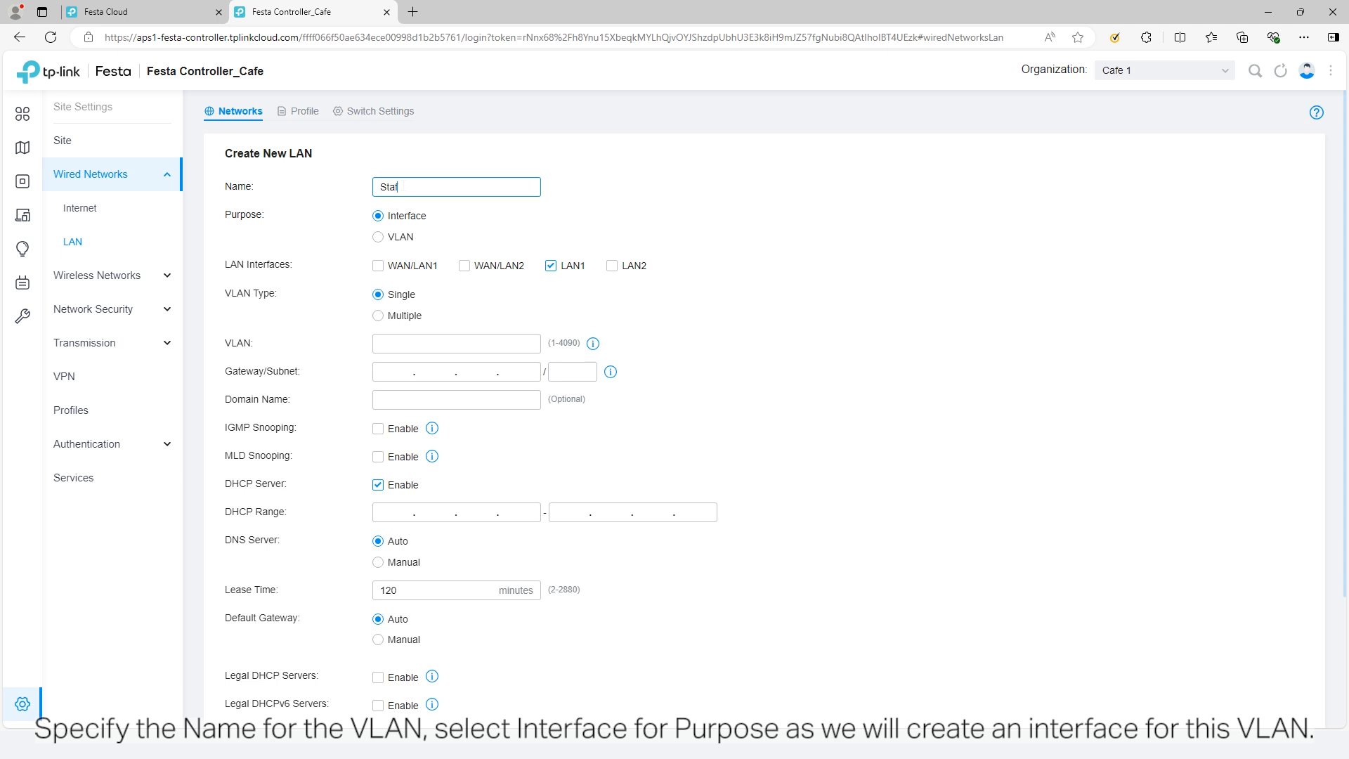
{"action": "type", "text": "f_VLAN10"}
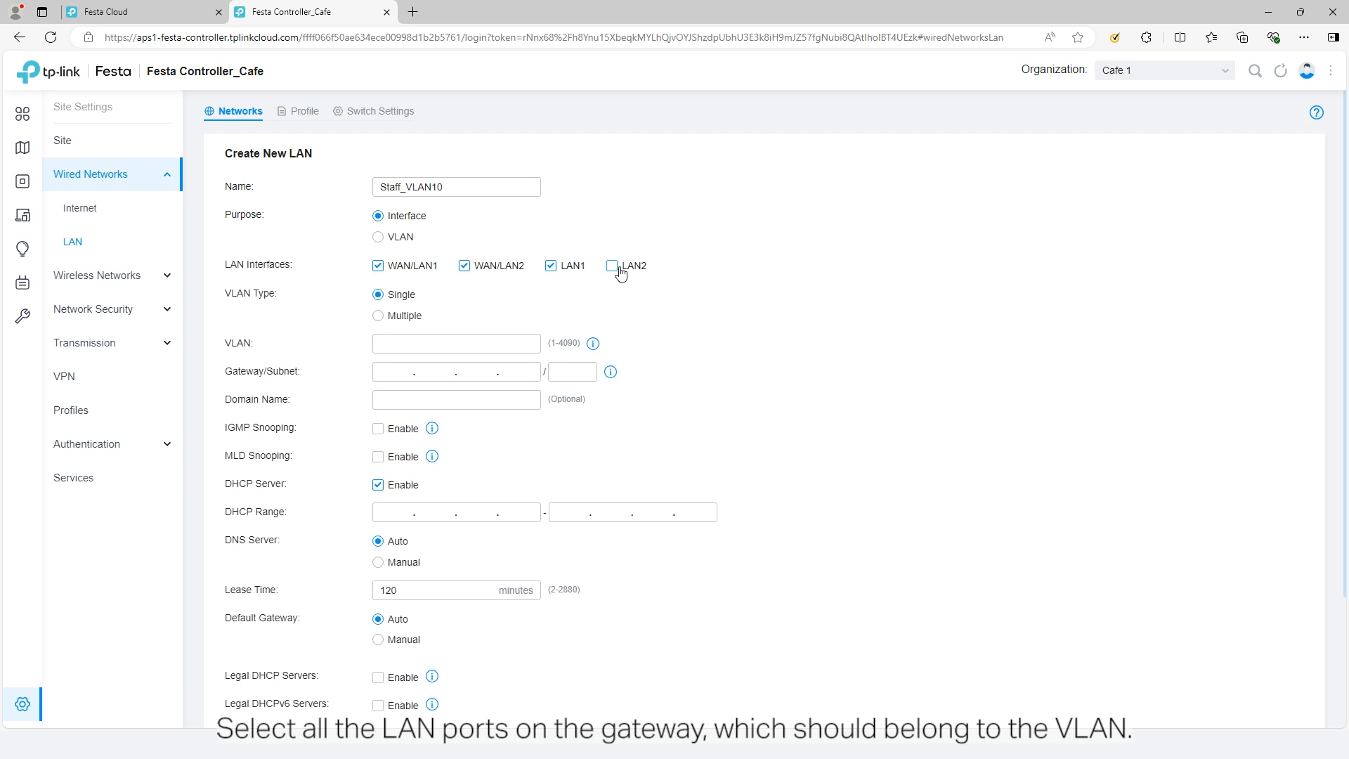
{"action": "left_click", "coordinate": [612, 265]}
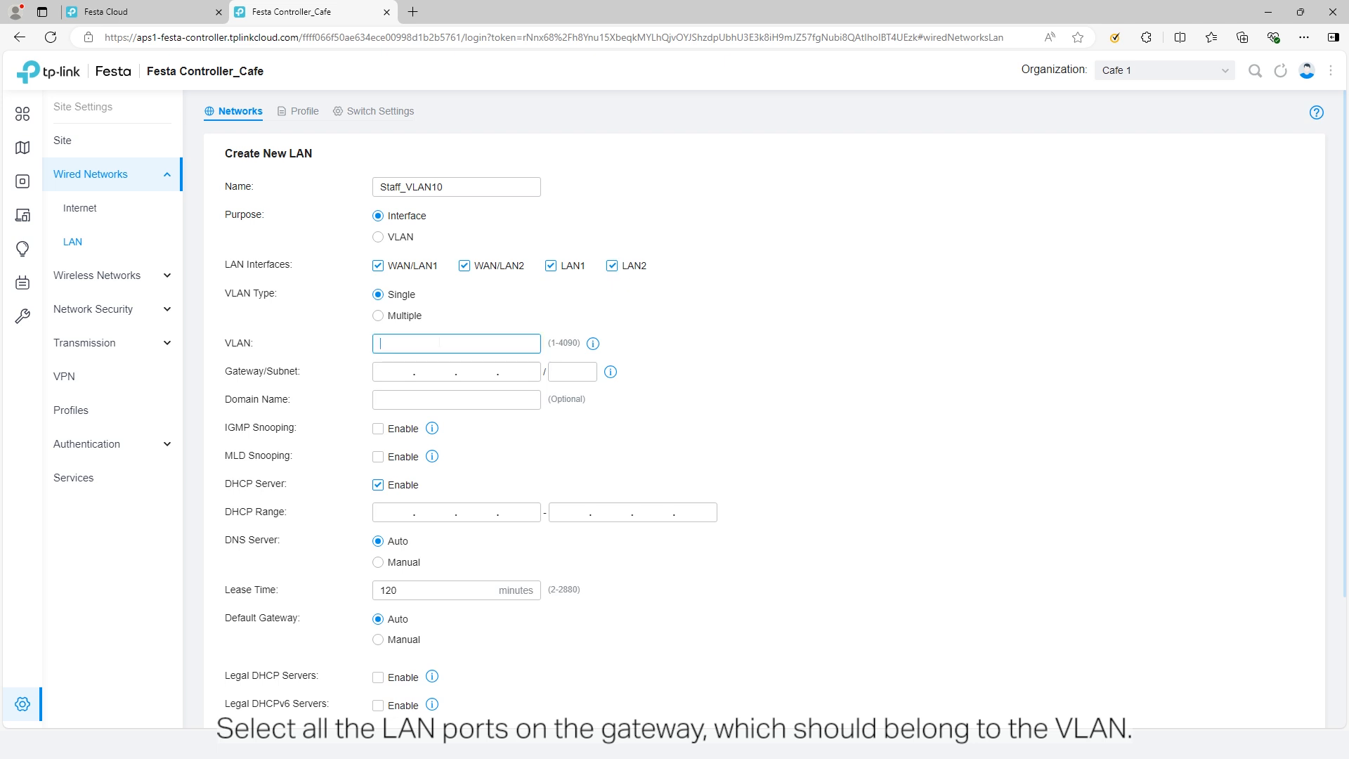
{"action": "type", "text": "10"}
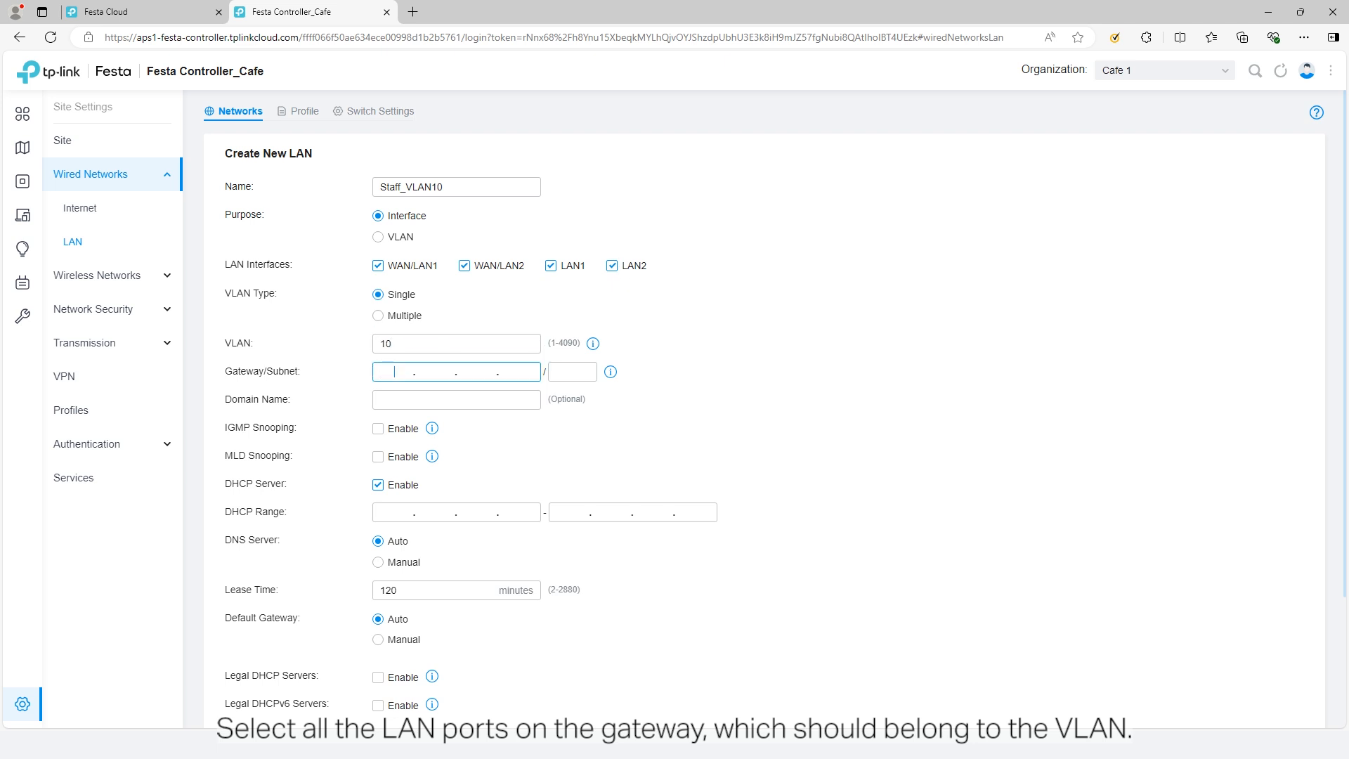
{"action": "type", "text": "192.168.10.1"}
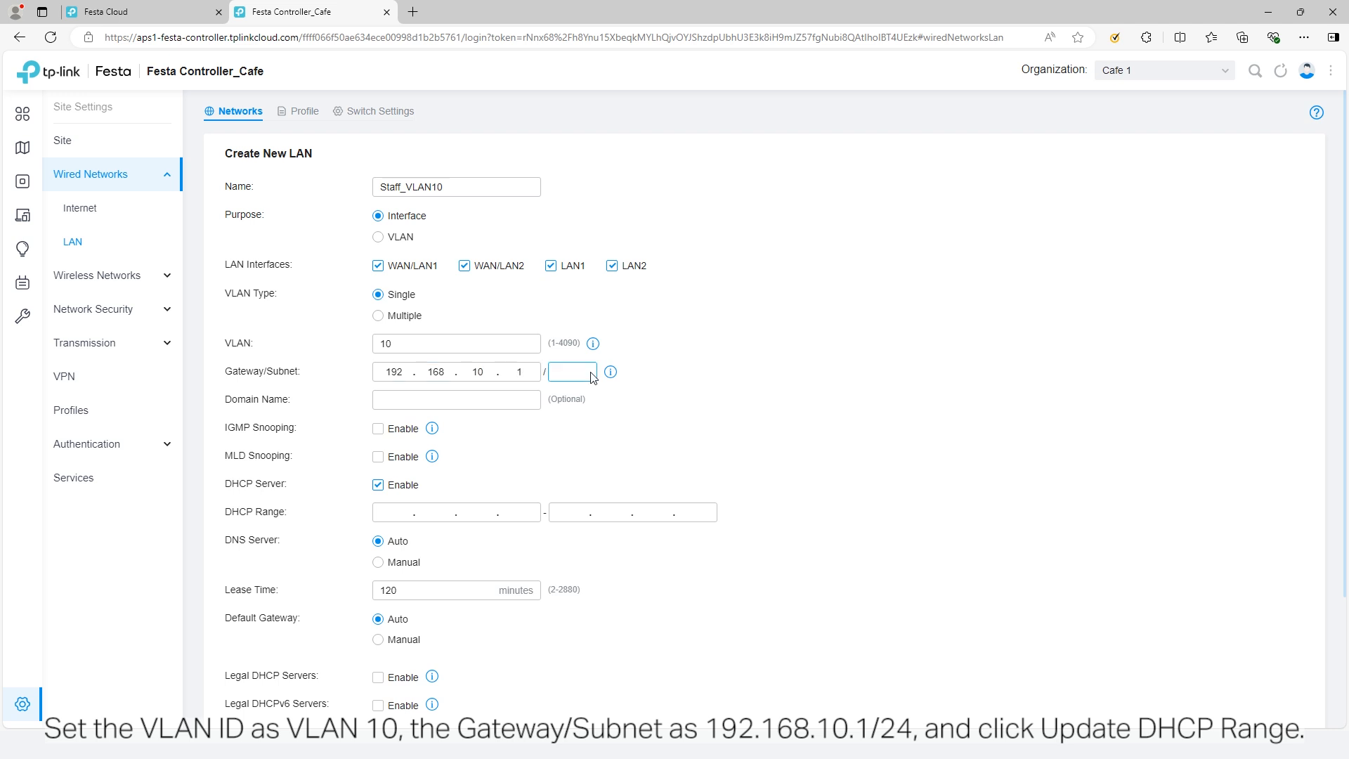
{"action": "left_click", "coordinate": [688, 372]}
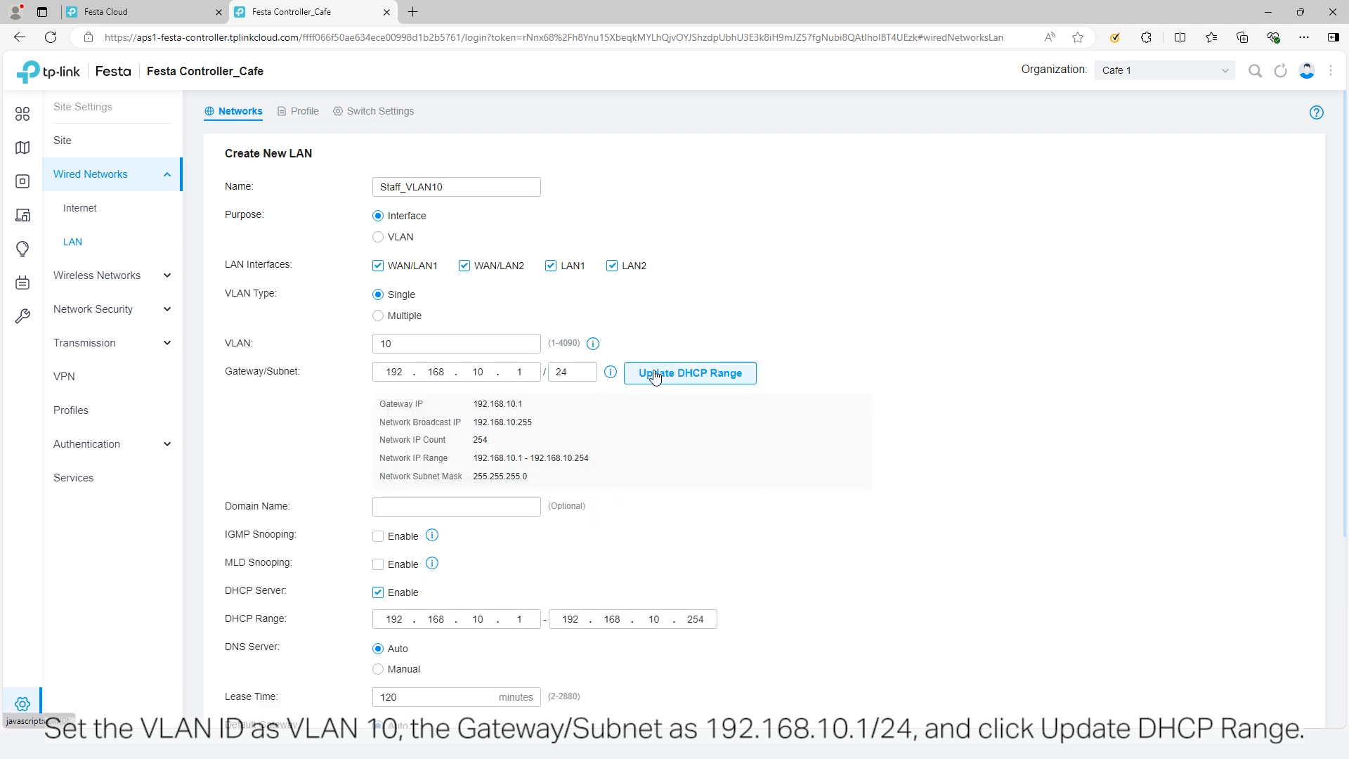
{"action": "scroll", "scroll_direction": "down", "scroll_amount": 3}
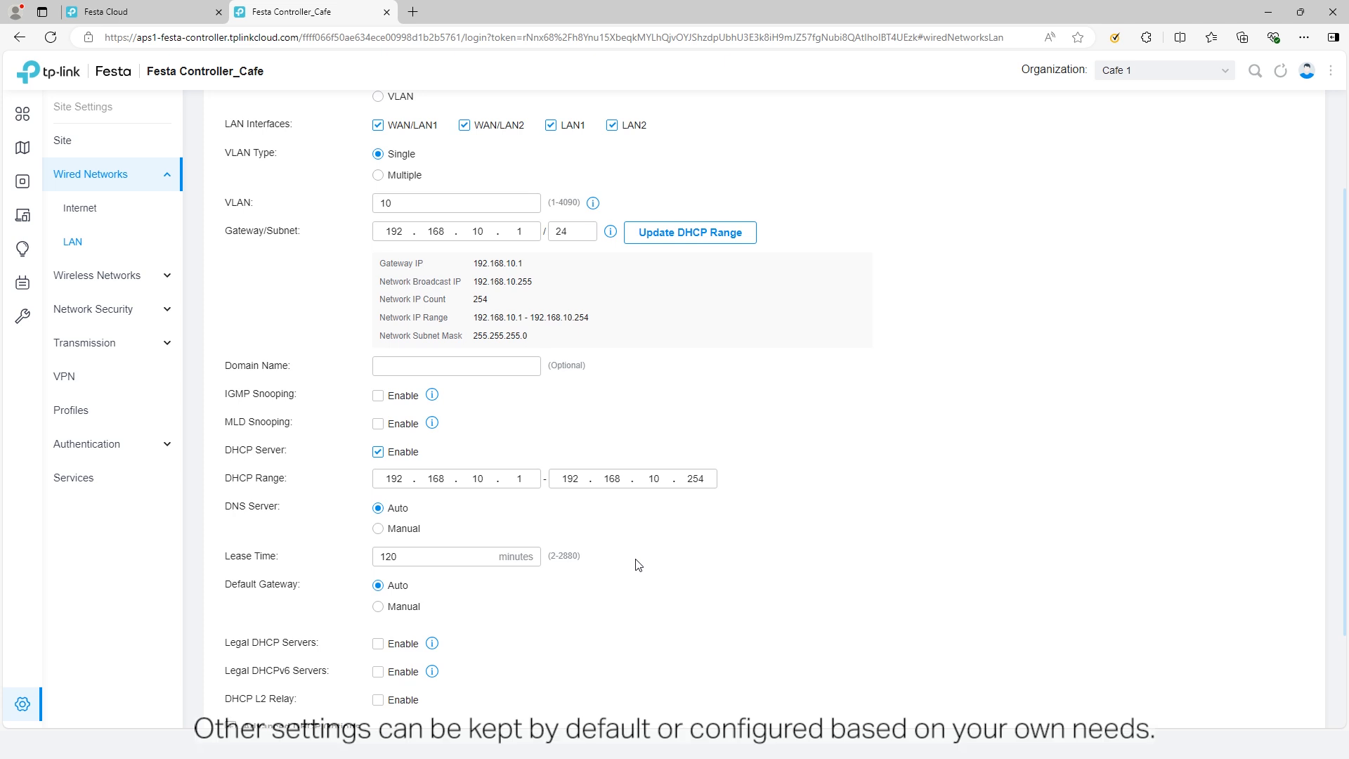
{"action": "scroll", "scroll_direction": "down", "scroll_amount": 3}
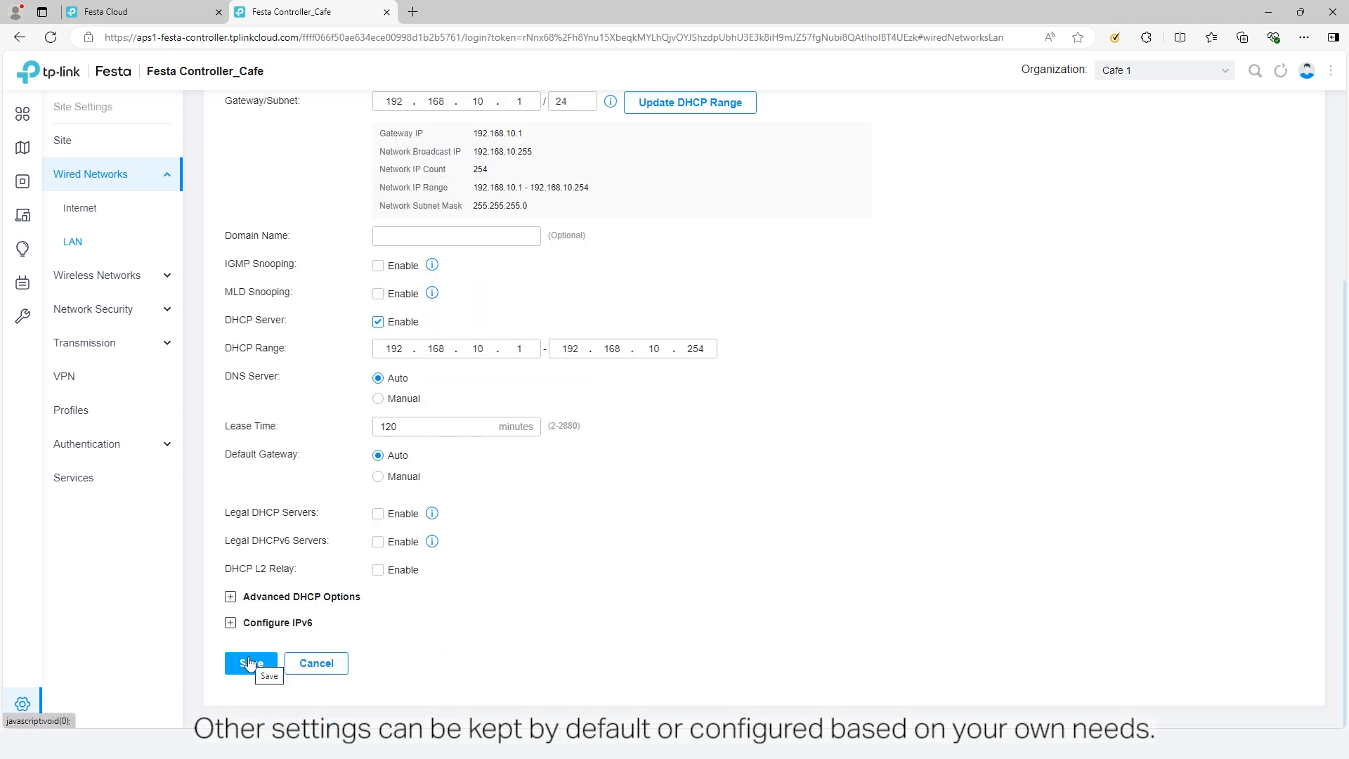
{"action": "left_click", "coordinate": [252, 663]}
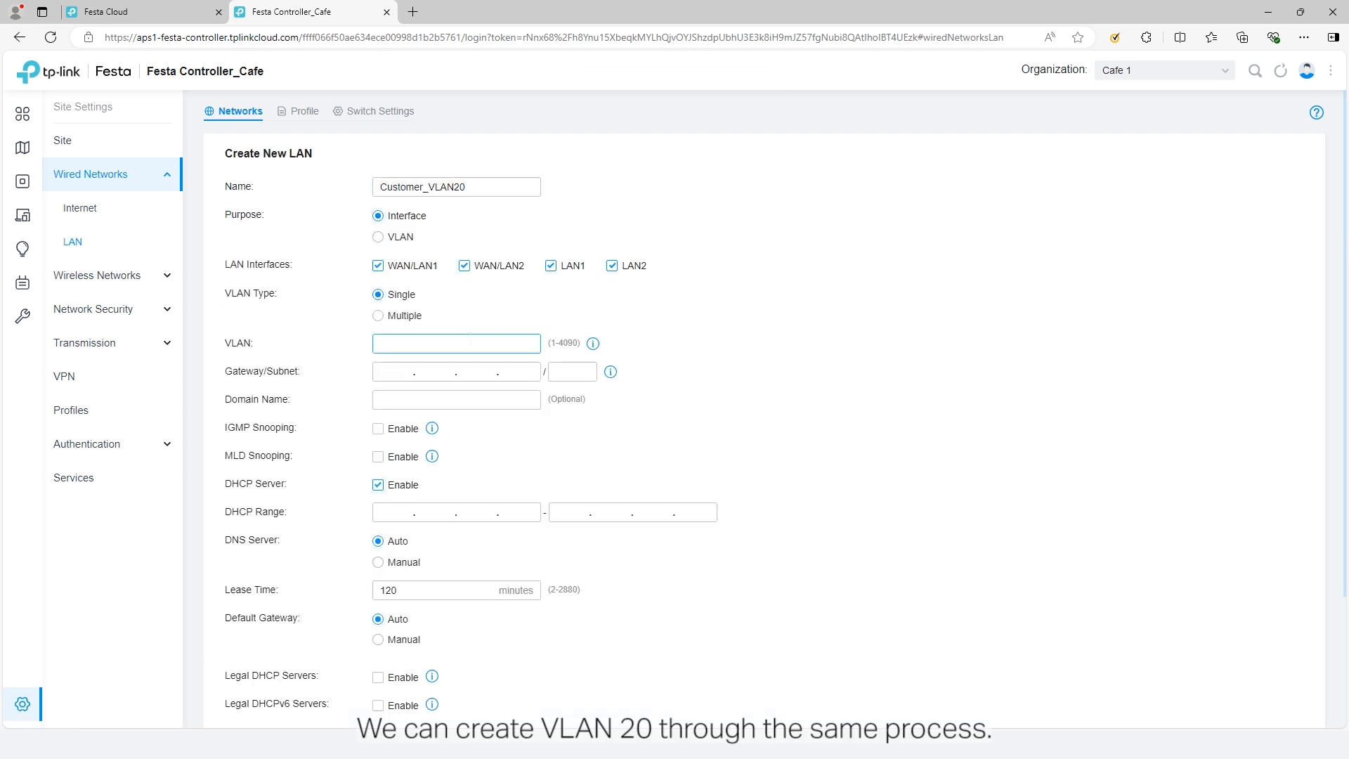
Fill the DHCP range and save Customer_VLAN20 with VLAN 20 and 192.168.20.1/24.
{"action": "left_click", "coordinate": [688, 372]}
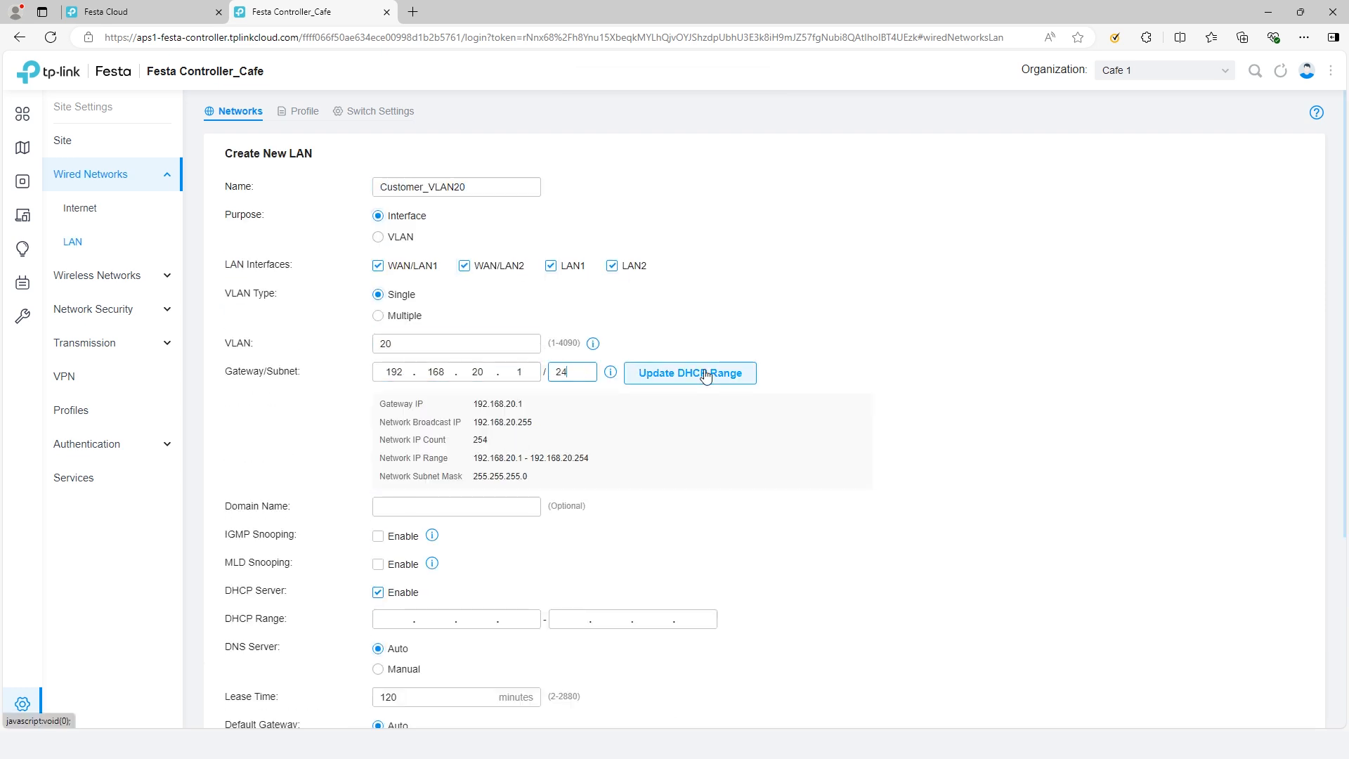
{"action": "left_click", "coordinate": [689, 372]}
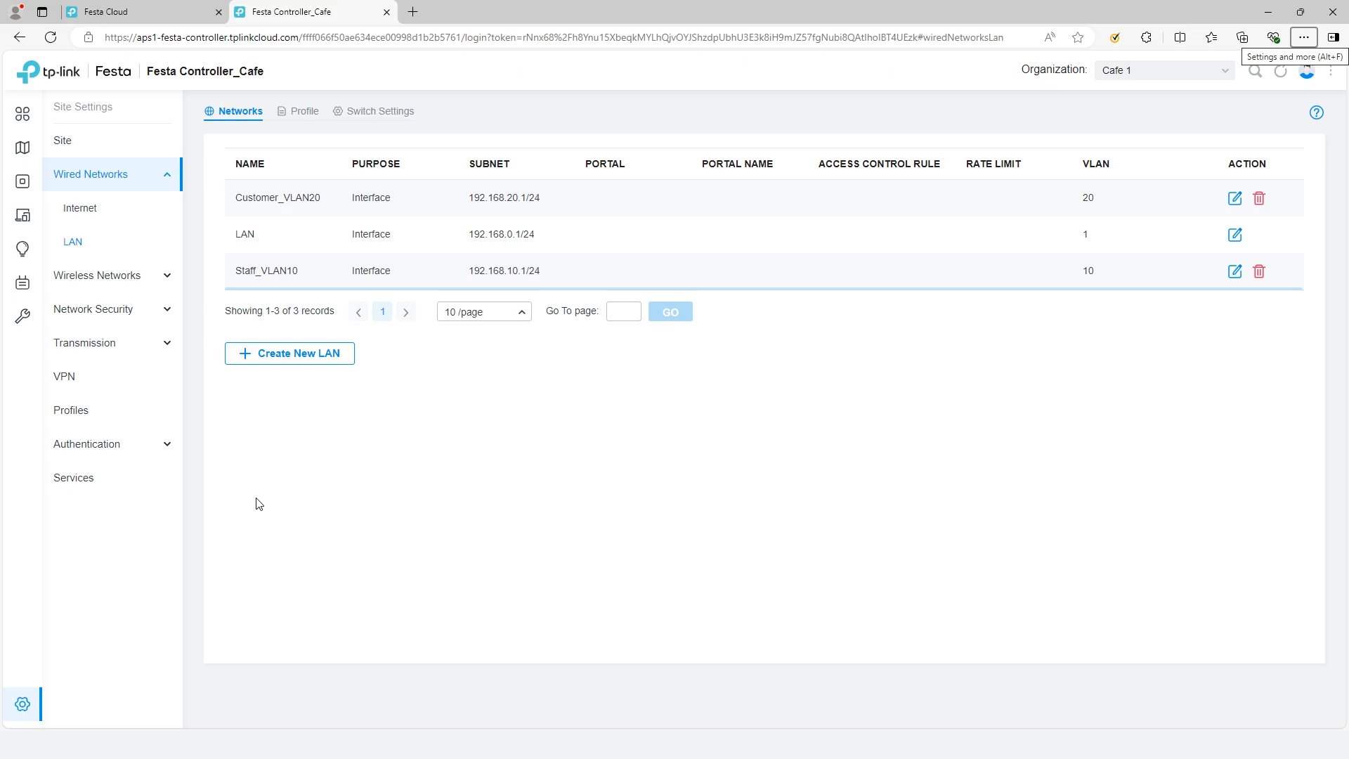
Create the WPA-Personal Wi-Fi 'Cafe Owner' on 2.4 and 5 GHz with a security key.
{"action": "left_click", "coordinate": [96, 207]}
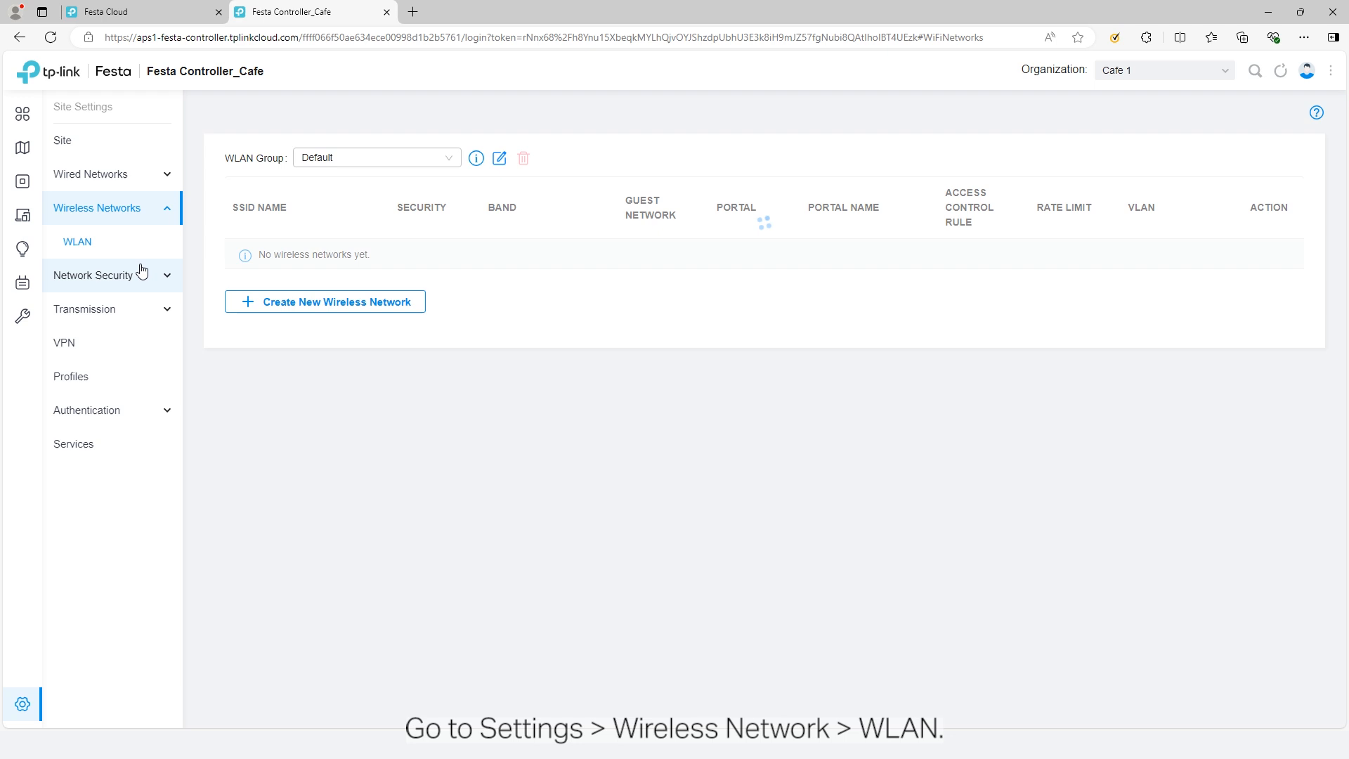
{"action": "mouse_move", "coordinate": [702, 435]}
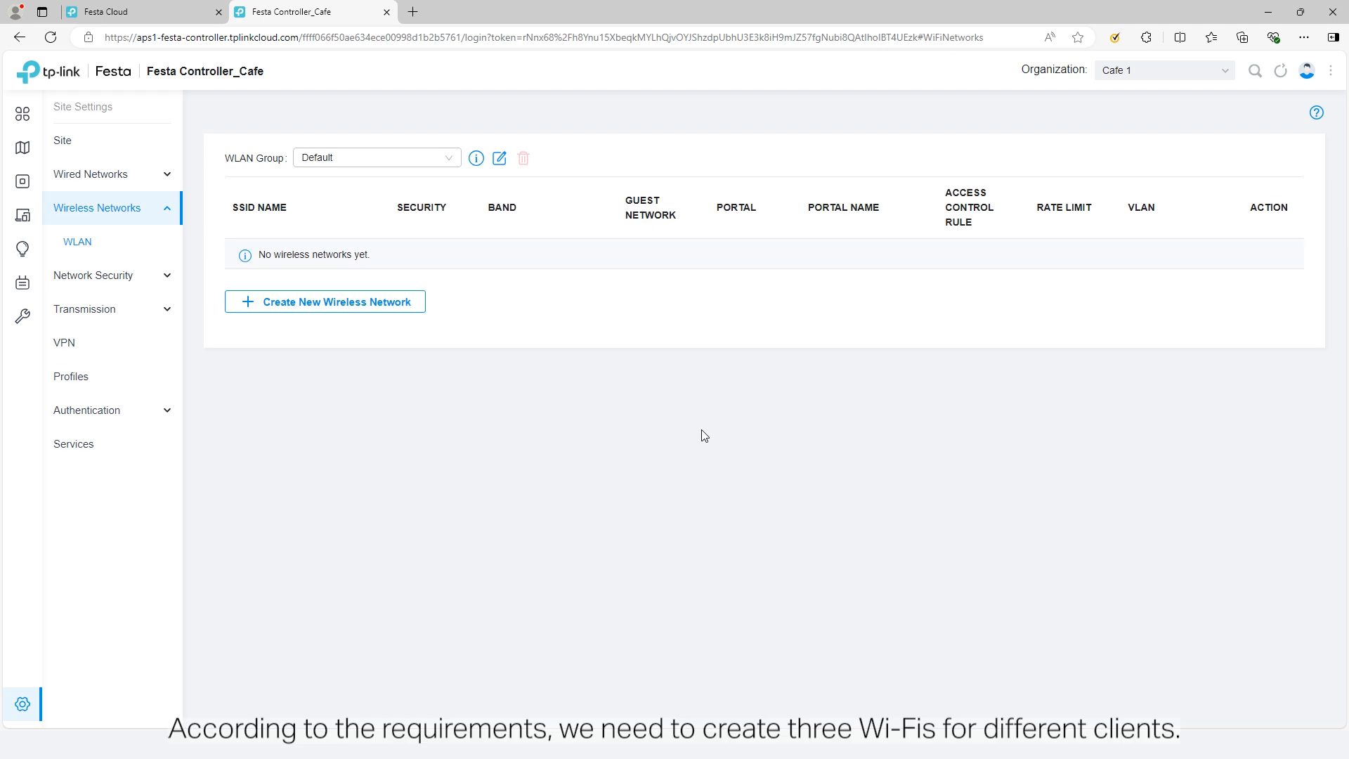
{"action": "mouse_move", "coordinate": [645, 382]}
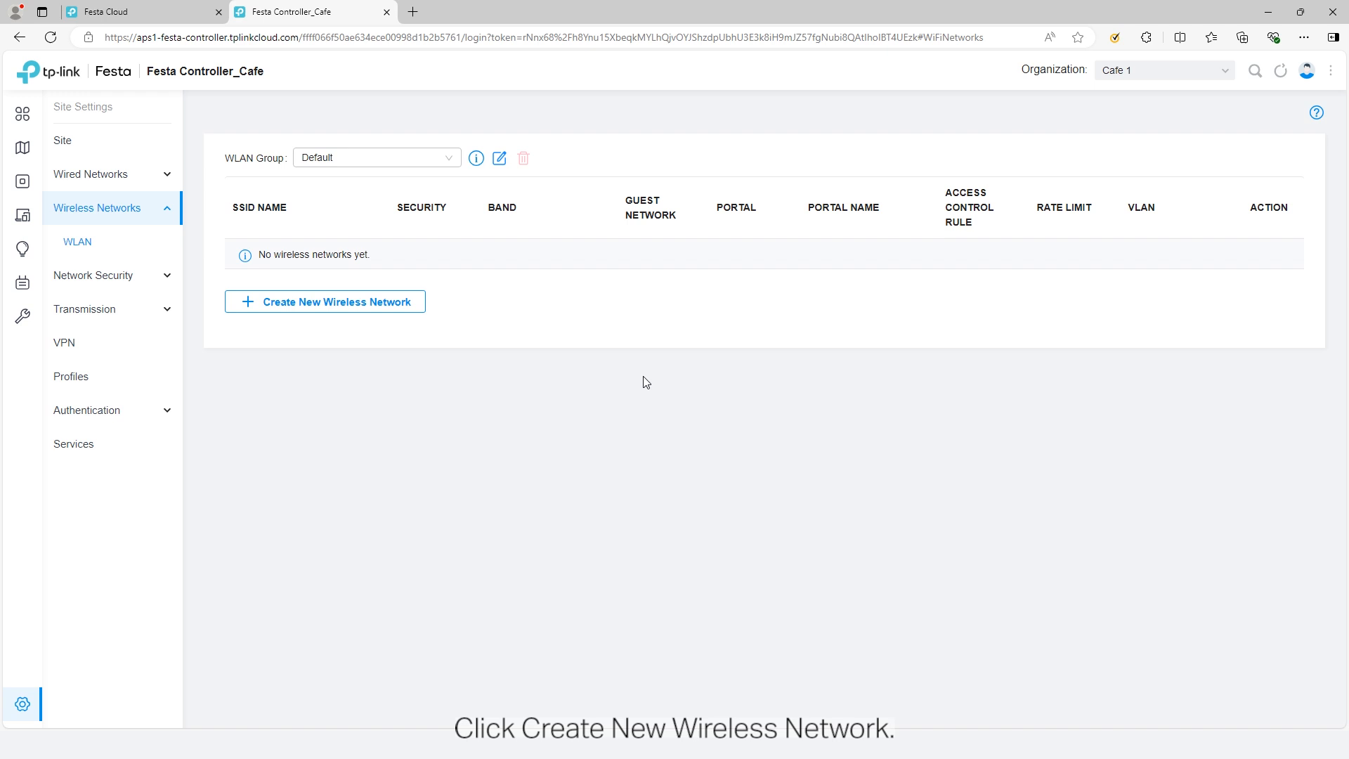
{"action": "left_click", "coordinate": [325, 301]}
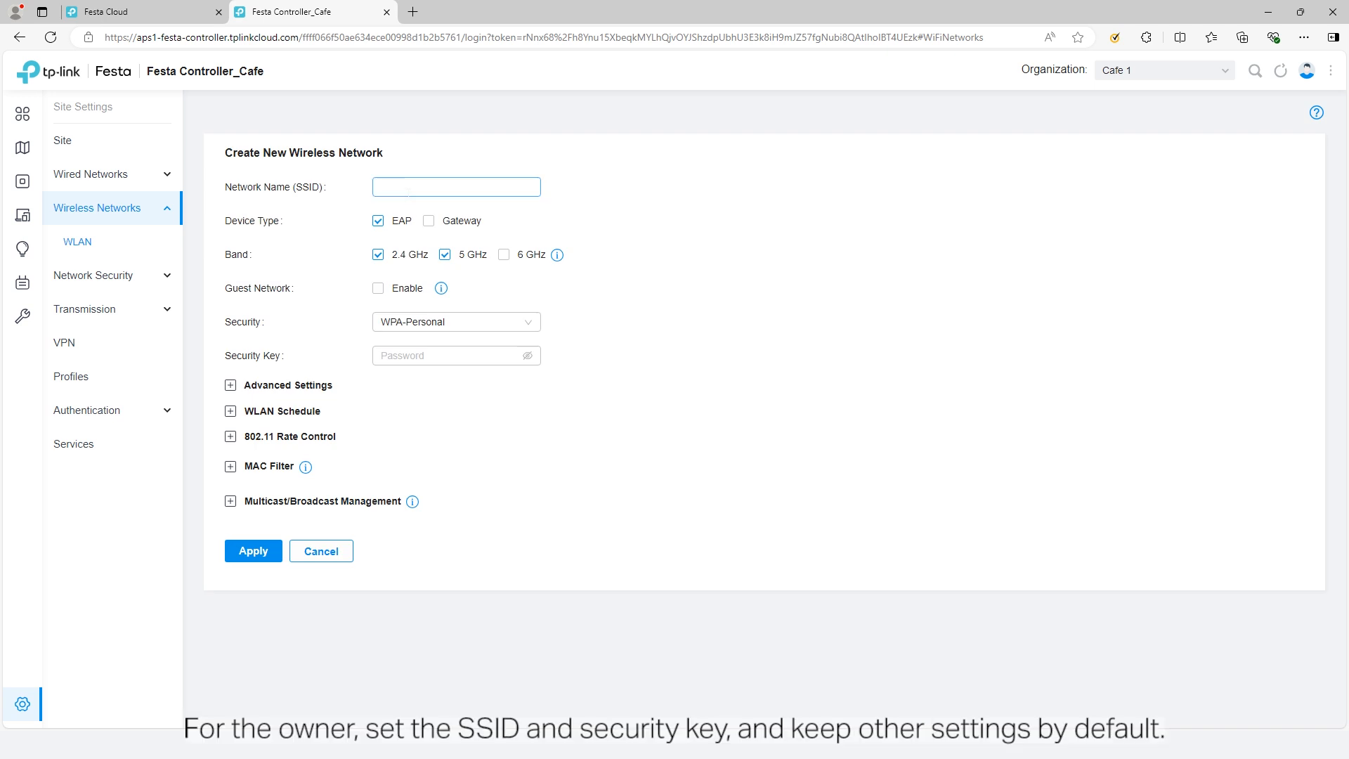
{"action": "type", "text": "Cafe Owner"}
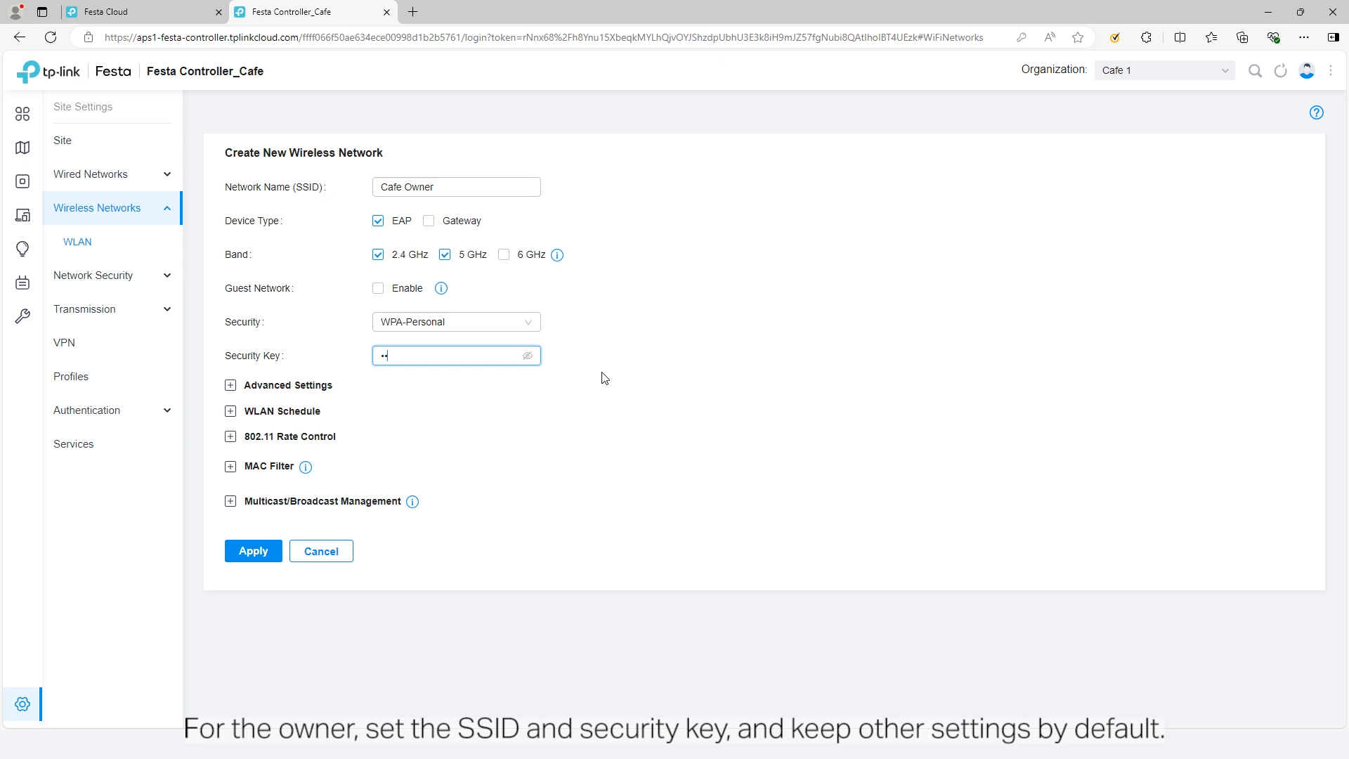
{"action": "left_click", "coordinate": [253, 551]}
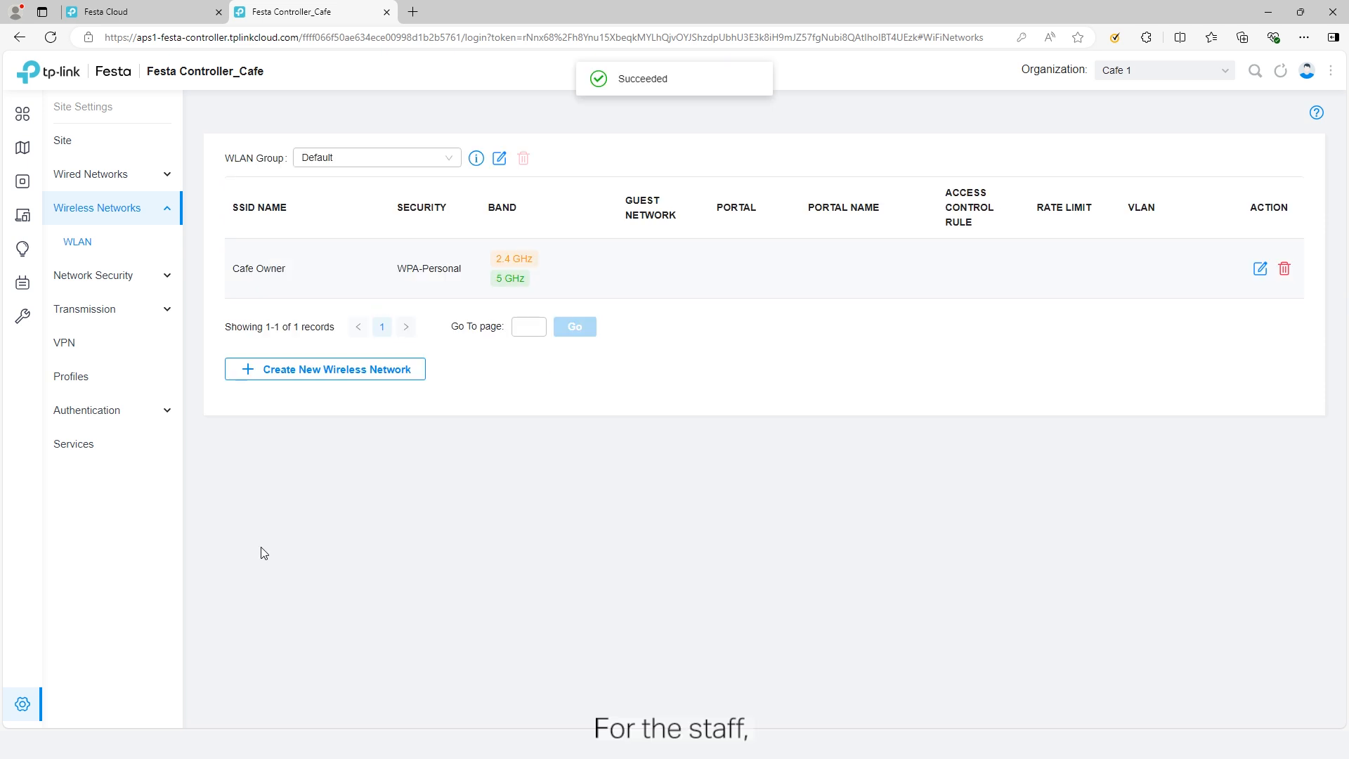
Create the WPA-Personal Wi-Fi 'Cafe Staff' with VLAN tagging enabled on VLAN 10.
{"action": "left_click", "coordinate": [325, 368]}
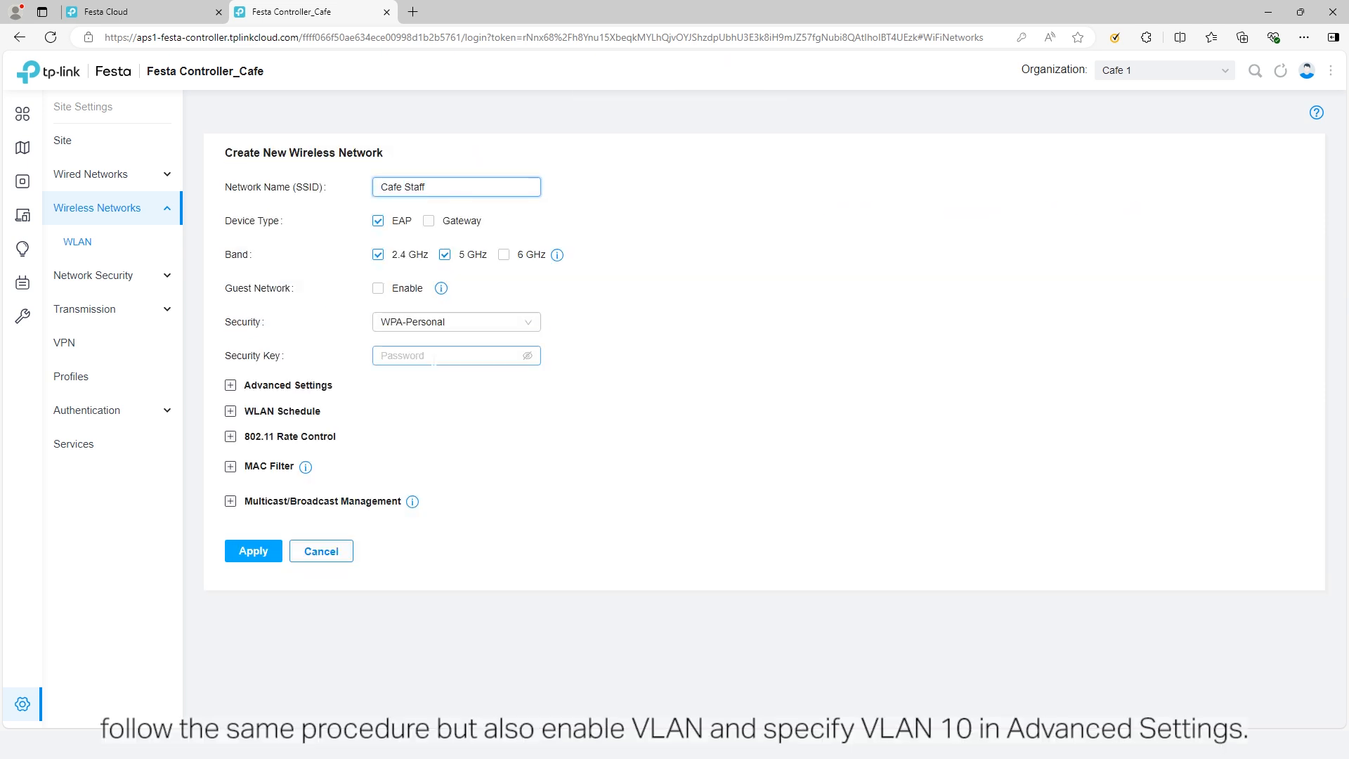
{"action": "left_click", "coordinate": [230, 385]}
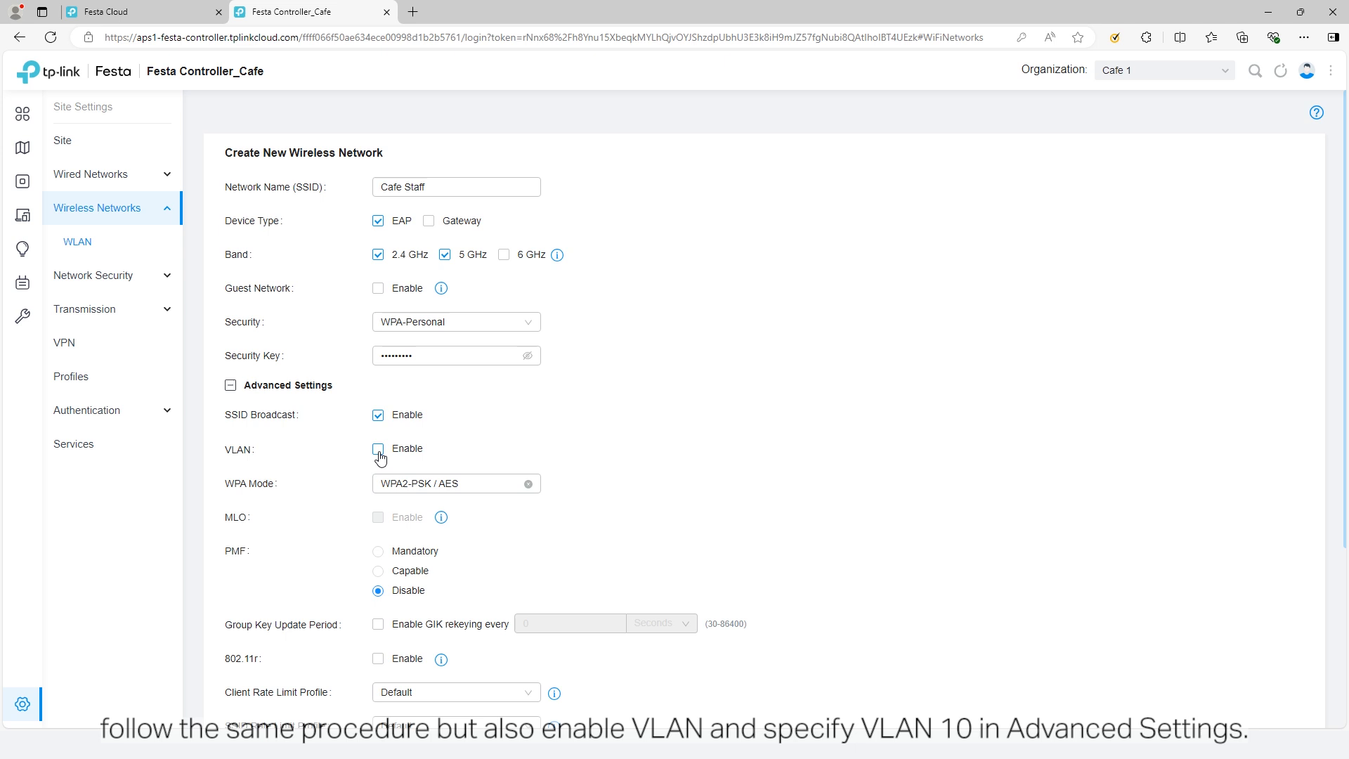
{"action": "left_click", "coordinate": [378, 448]}
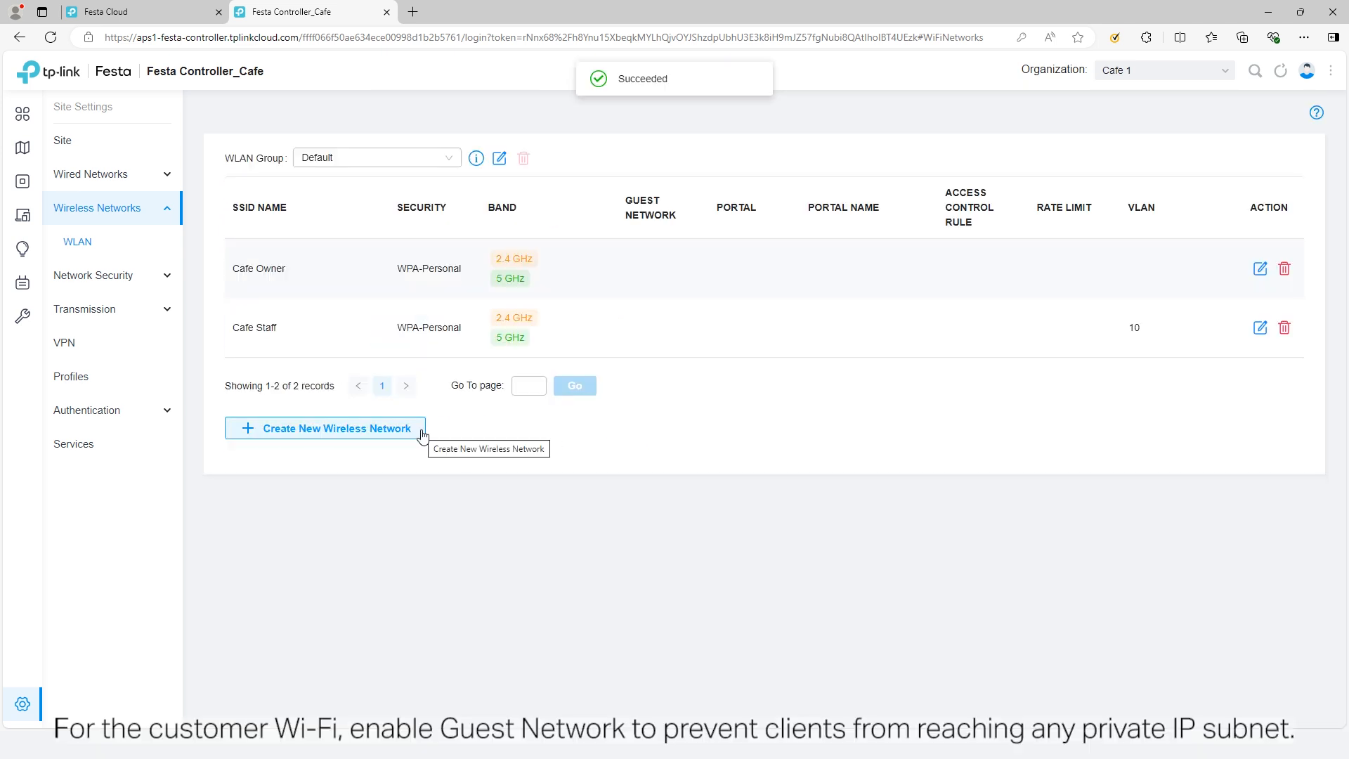
Create guest Wi-Fi 'Cafe Customer' on VLAN 20 with custom download and upload rate limits.
{"action": "left_click", "coordinate": [325, 428]}
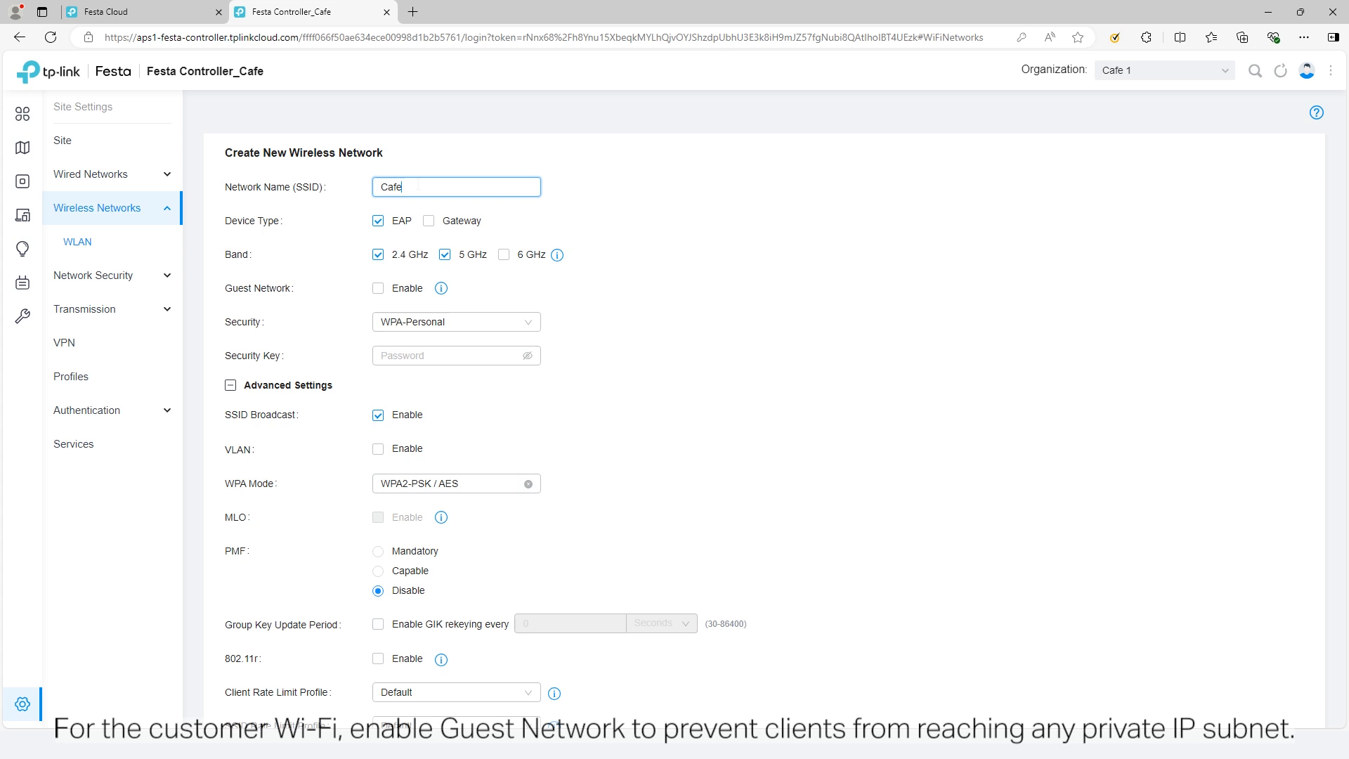
{"action": "type", "text": "Customer"}
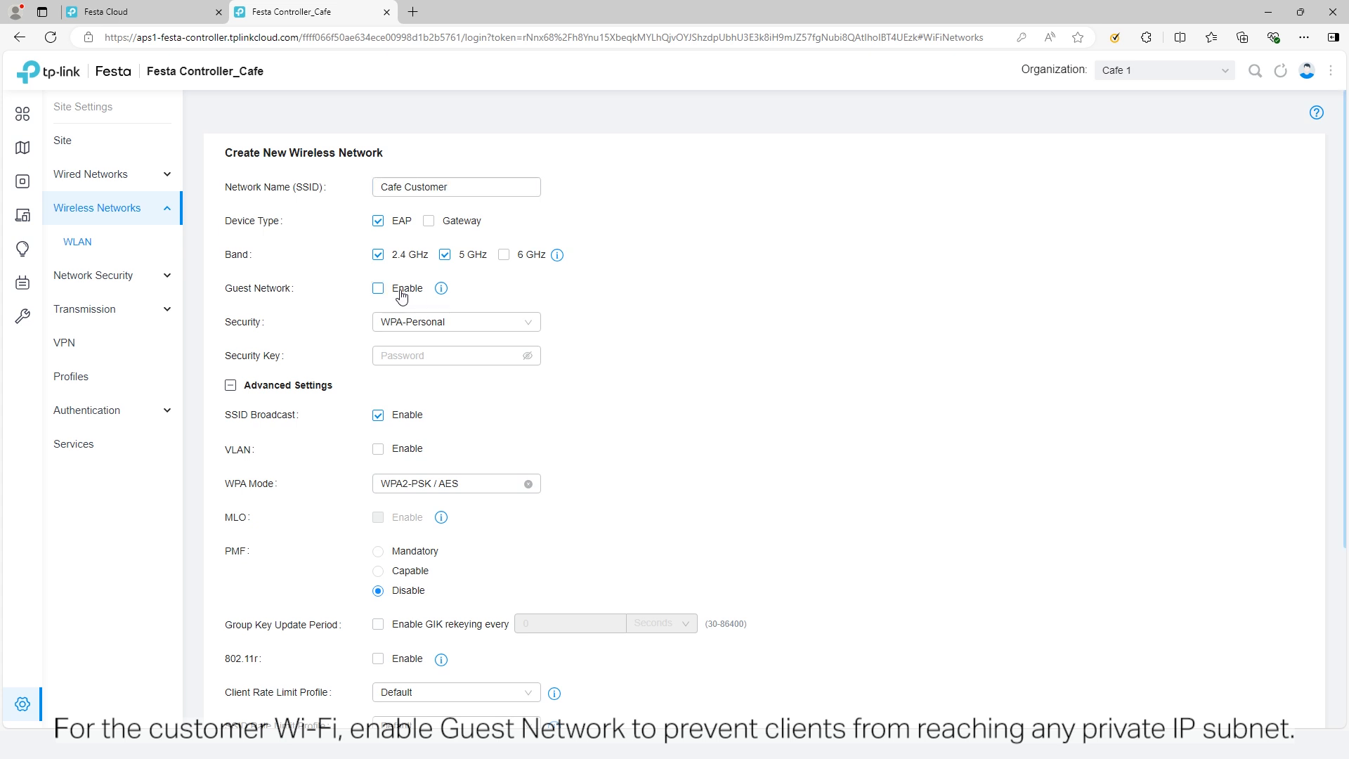
{"action": "left_click", "coordinate": [378, 287]}
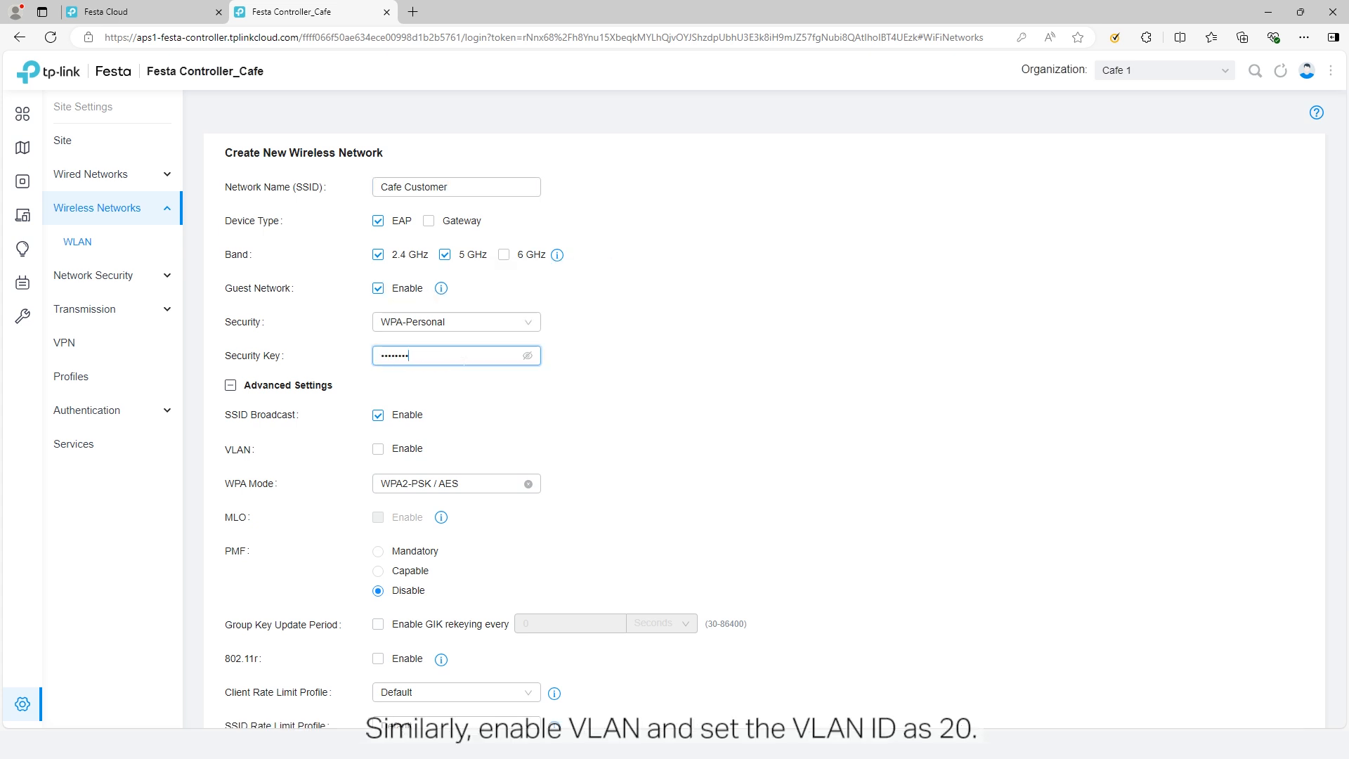
{"action": "left_click", "coordinate": [378, 448]}
{"action": "type", "text": "20"}
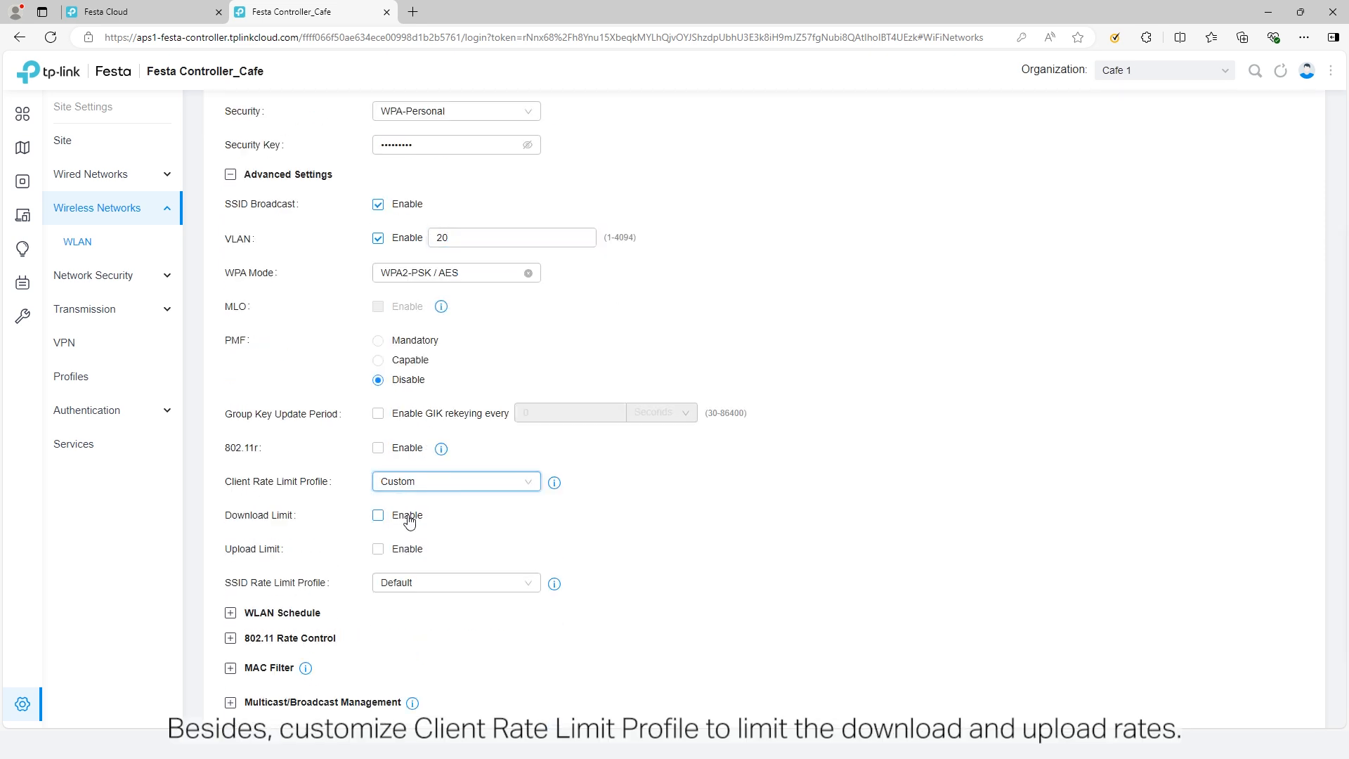
{"action": "left_click", "coordinate": [378, 515]}
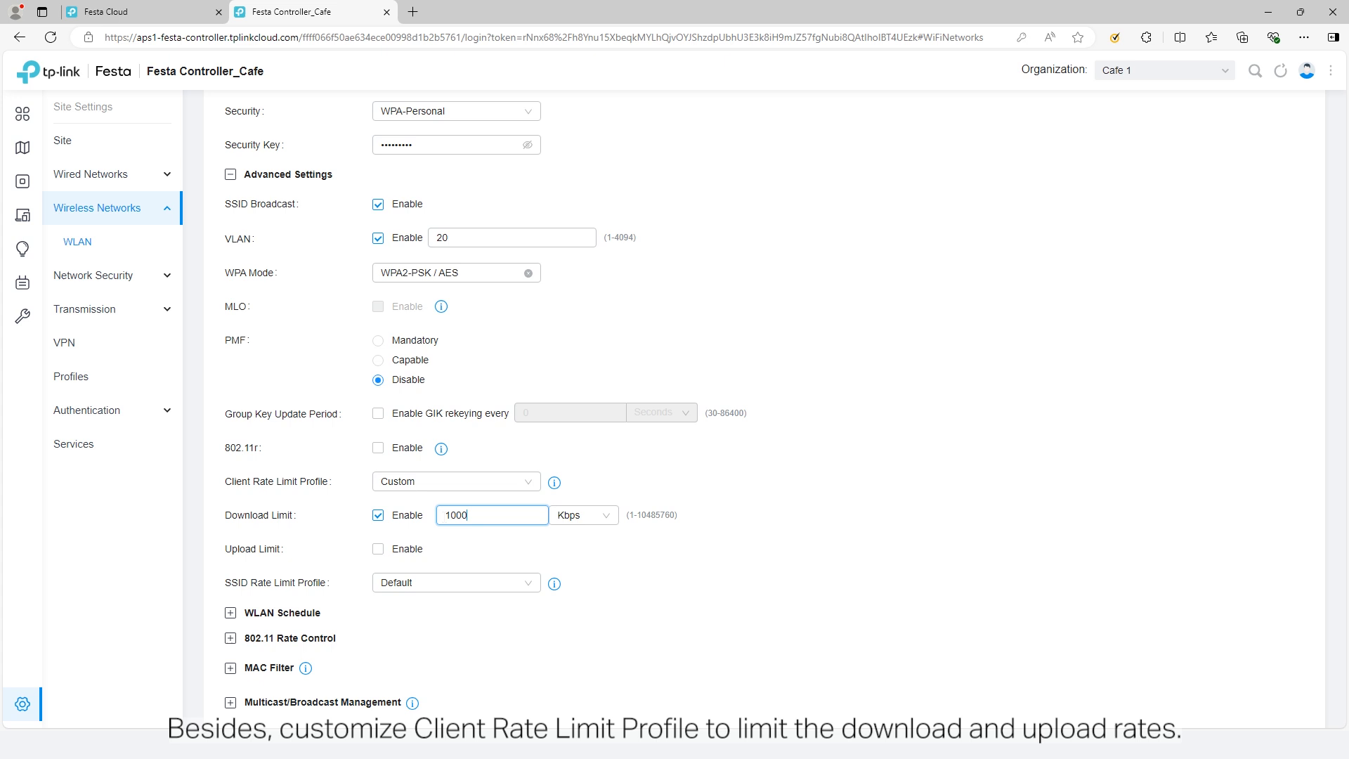
{"action": "left_click", "coordinate": [379, 548]}
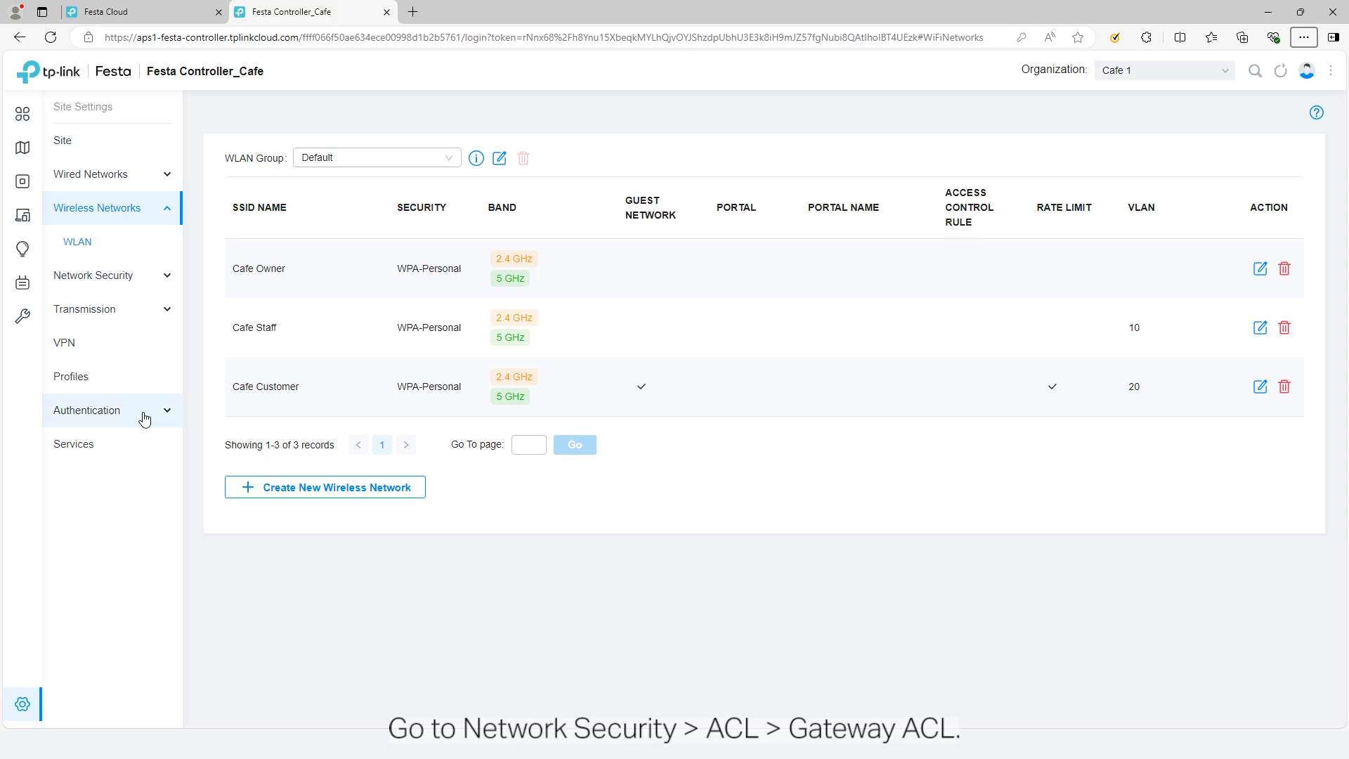
Create gateway ACL rule 'StaffVLAN10': LAN->LAN, deny all protocols, Staff_VLAN10 to Customer_VLAN20.
{"action": "left_click", "coordinate": [72, 275]}
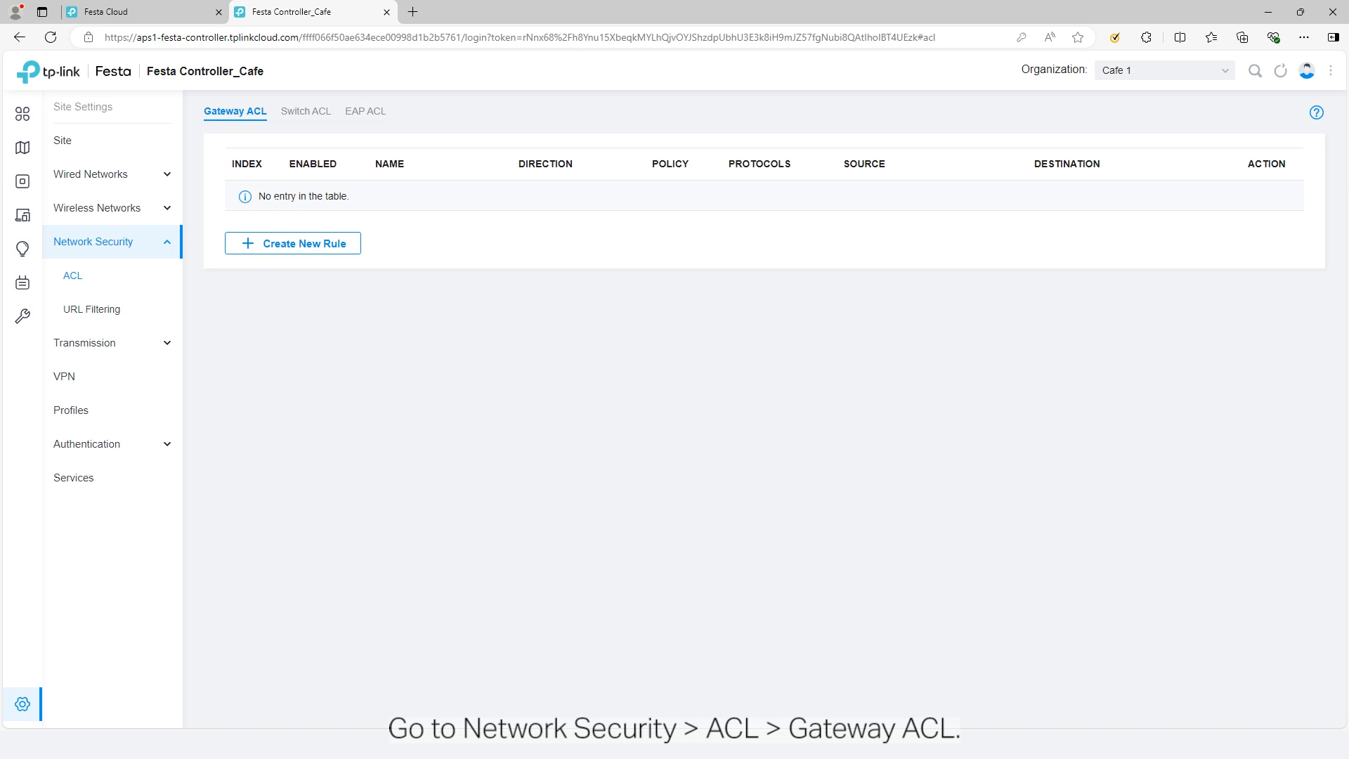
{"action": "left_click", "coordinate": [292, 242]}
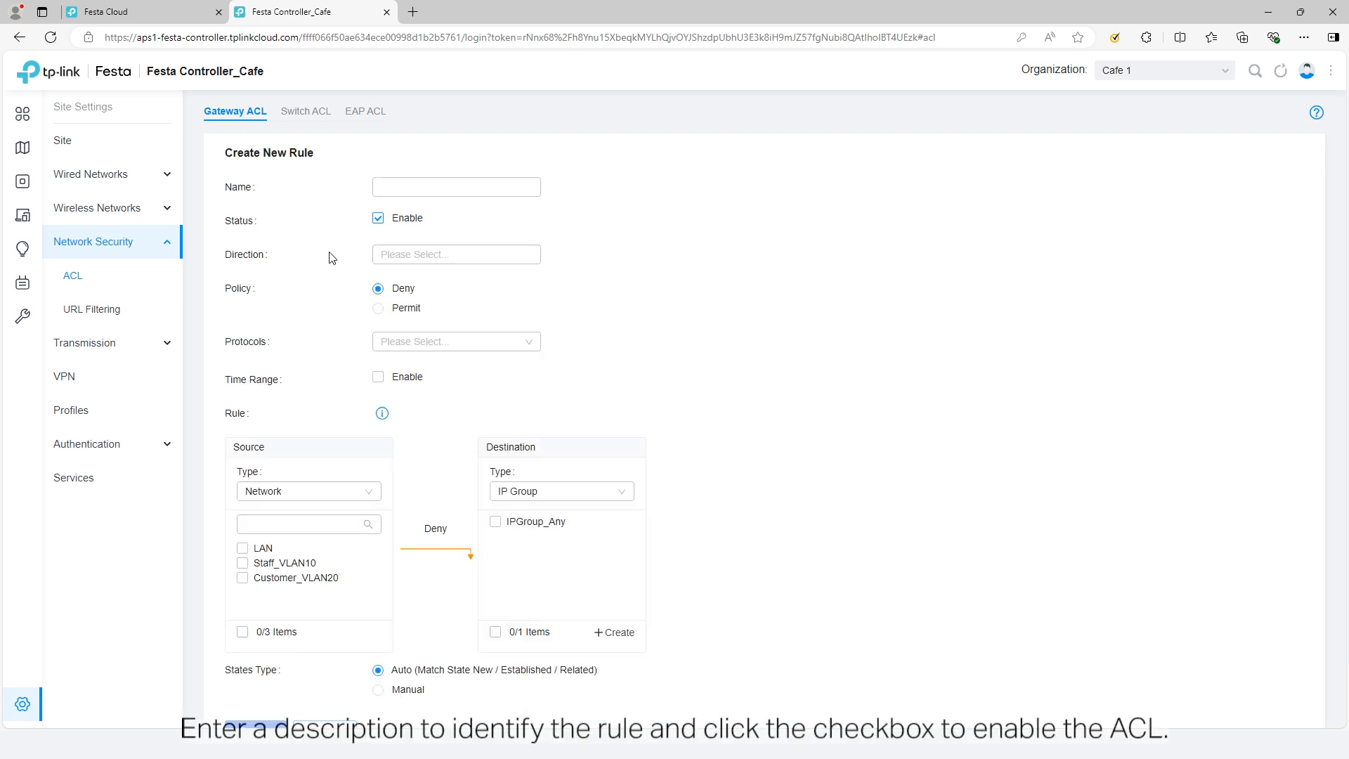
{"action": "type", "text": "S"}
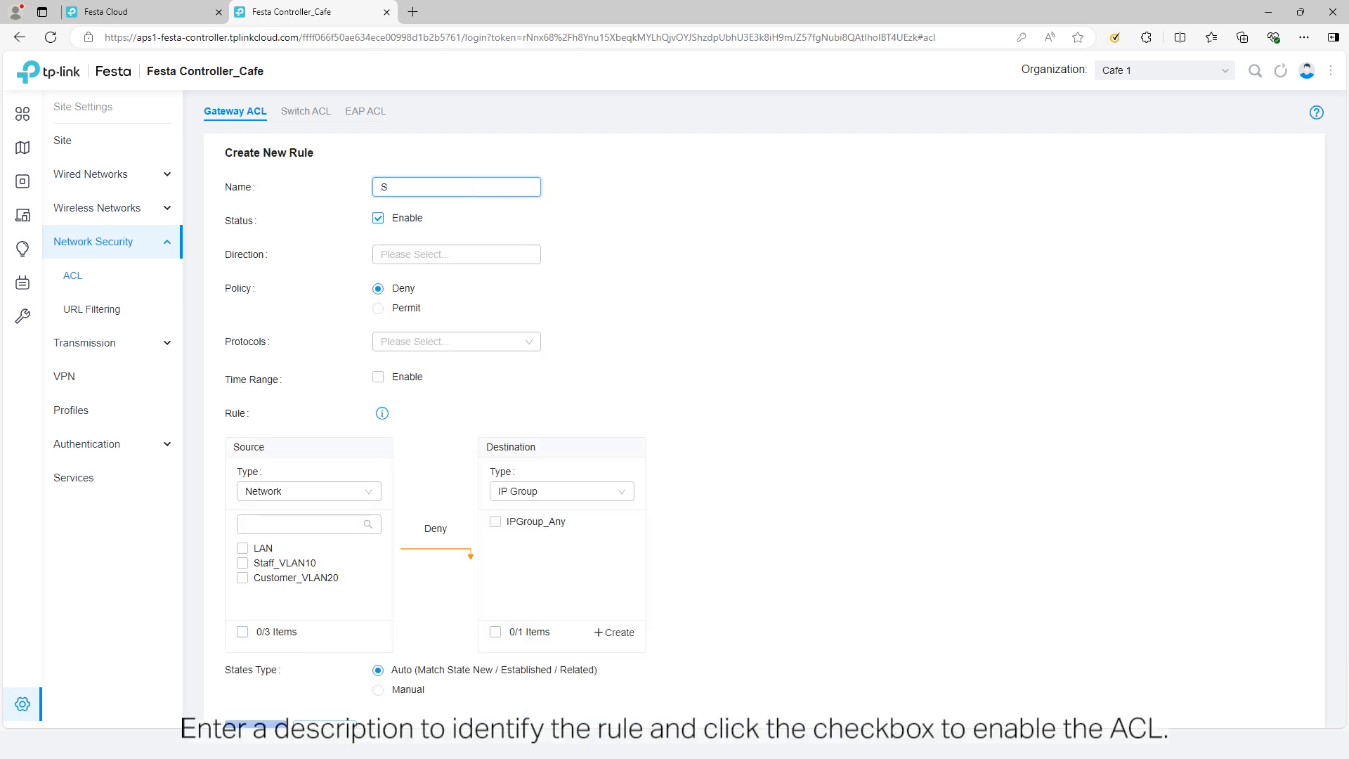
{"action": "type", "text": "taffVLAN10"}
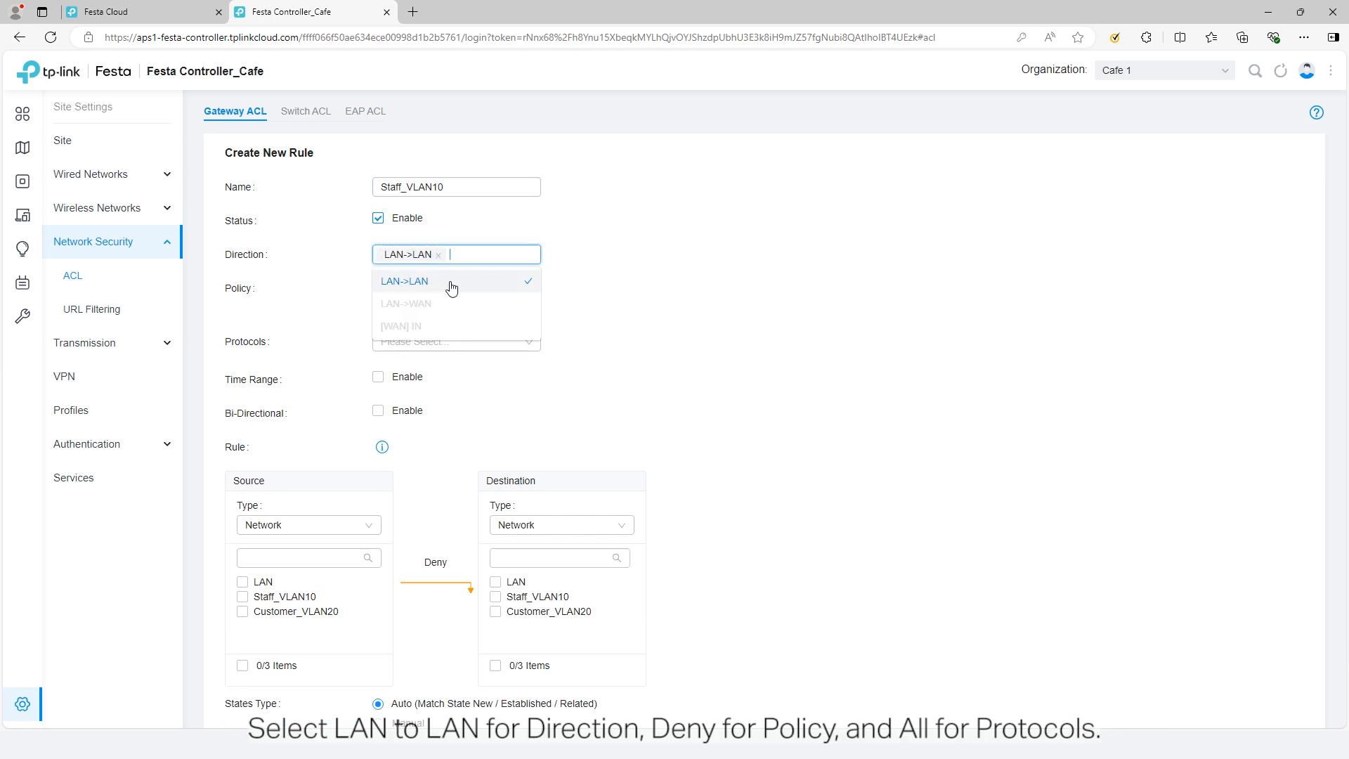
{"action": "left_click", "coordinate": [455, 340]}
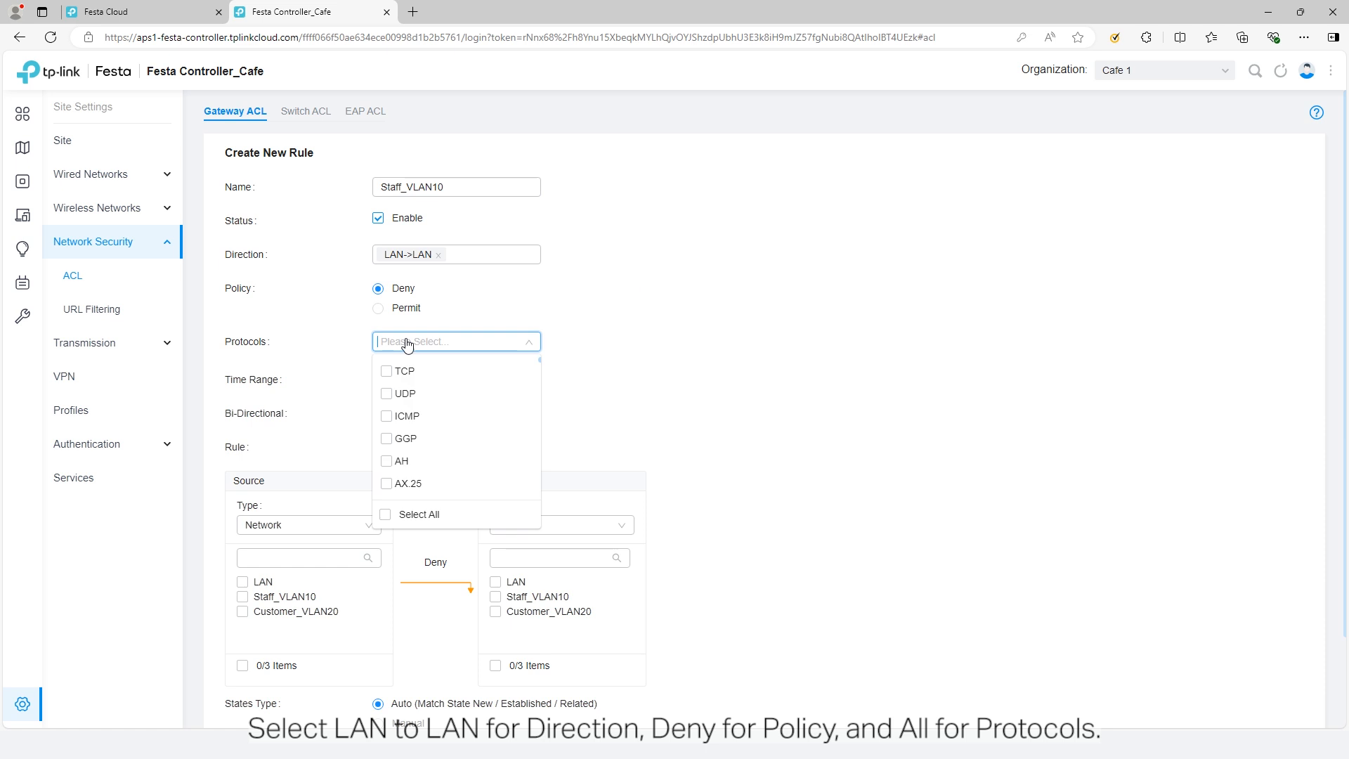
{"action": "left_click", "coordinate": [419, 513]}
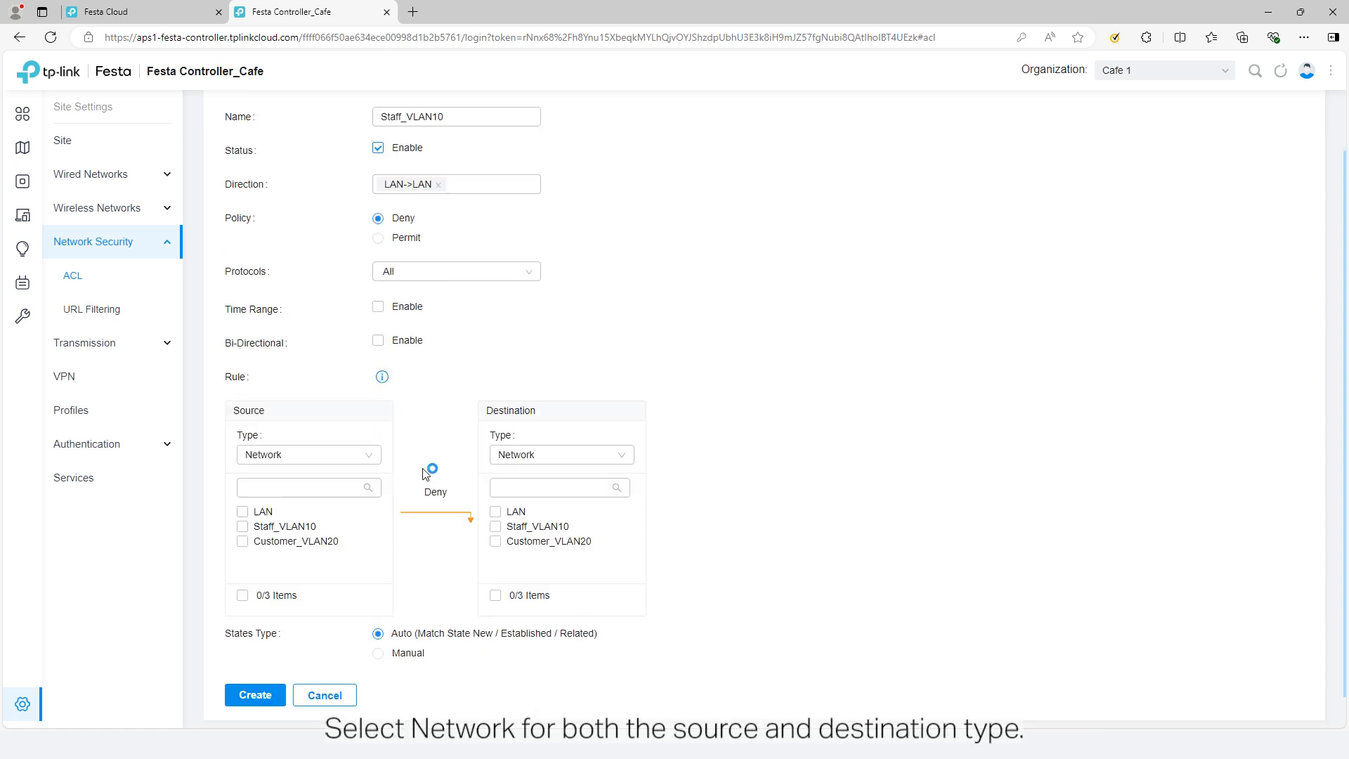
{"action": "left_click", "coordinate": [559, 454]}
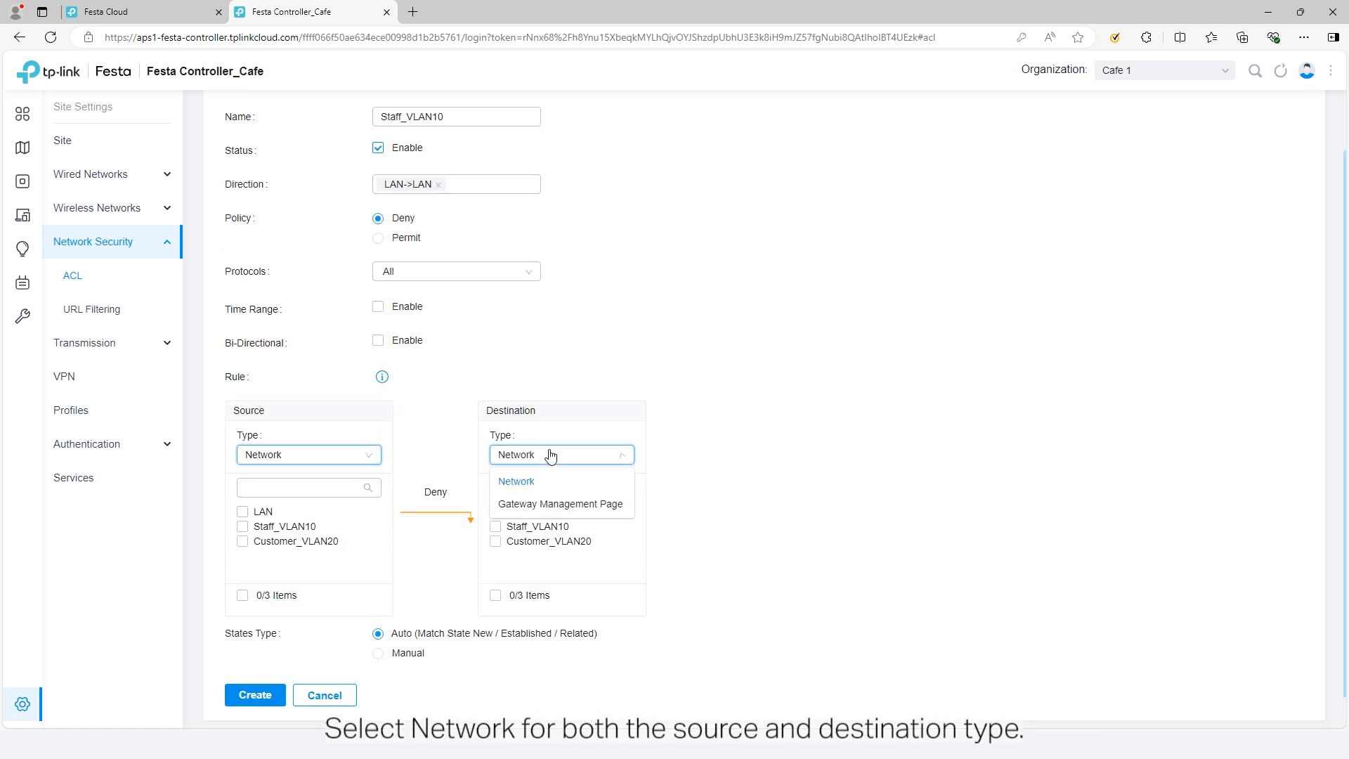
{"action": "left_click", "coordinate": [515, 480]}
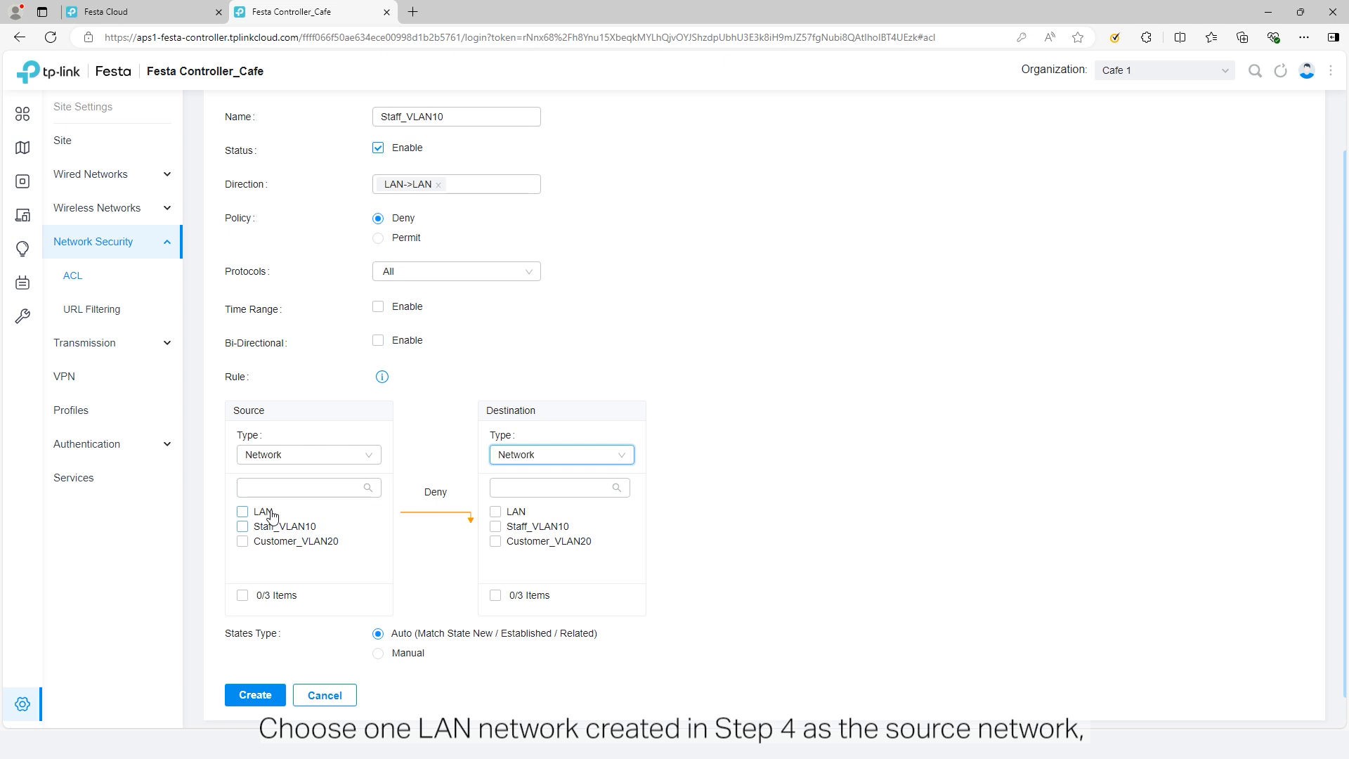
{"action": "left_click", "coordinate": [242, 525]}
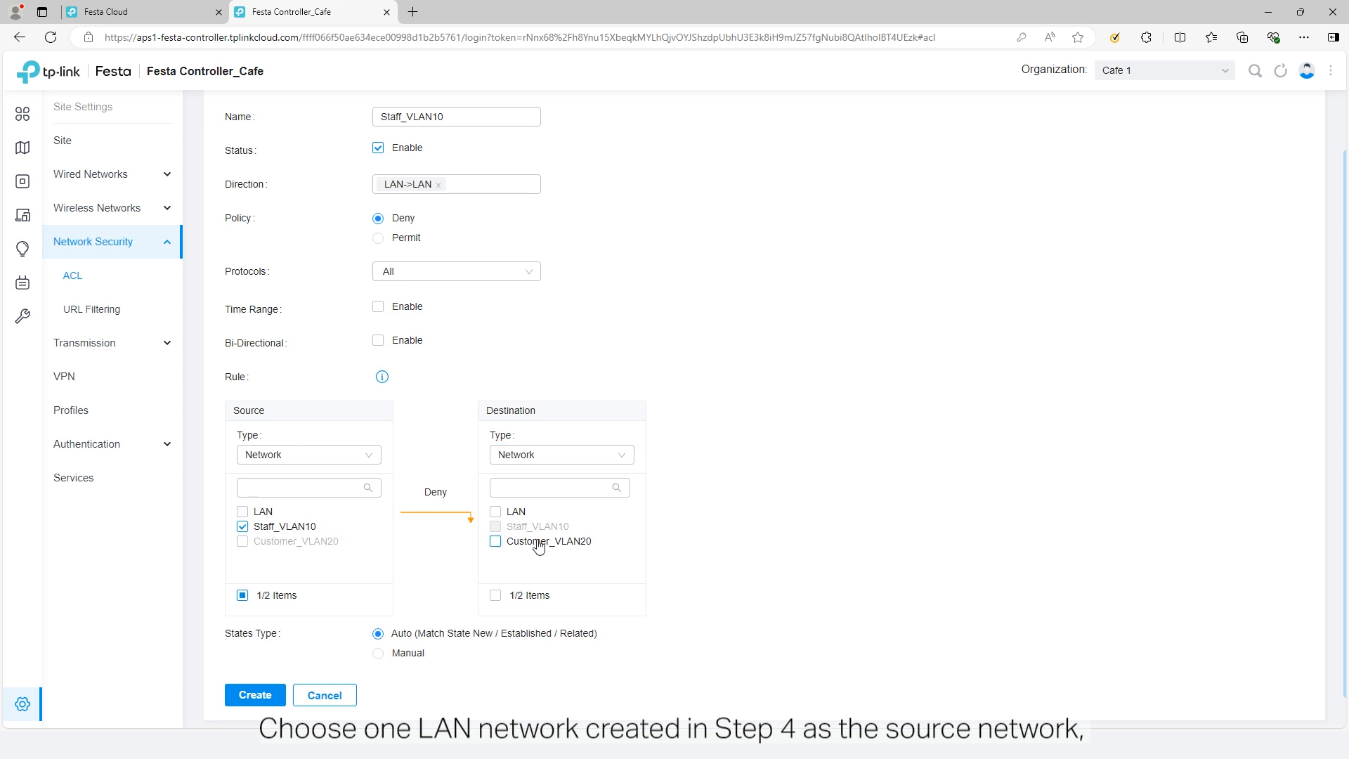
{"action": "left_click", "coordinate": [495, 541]}
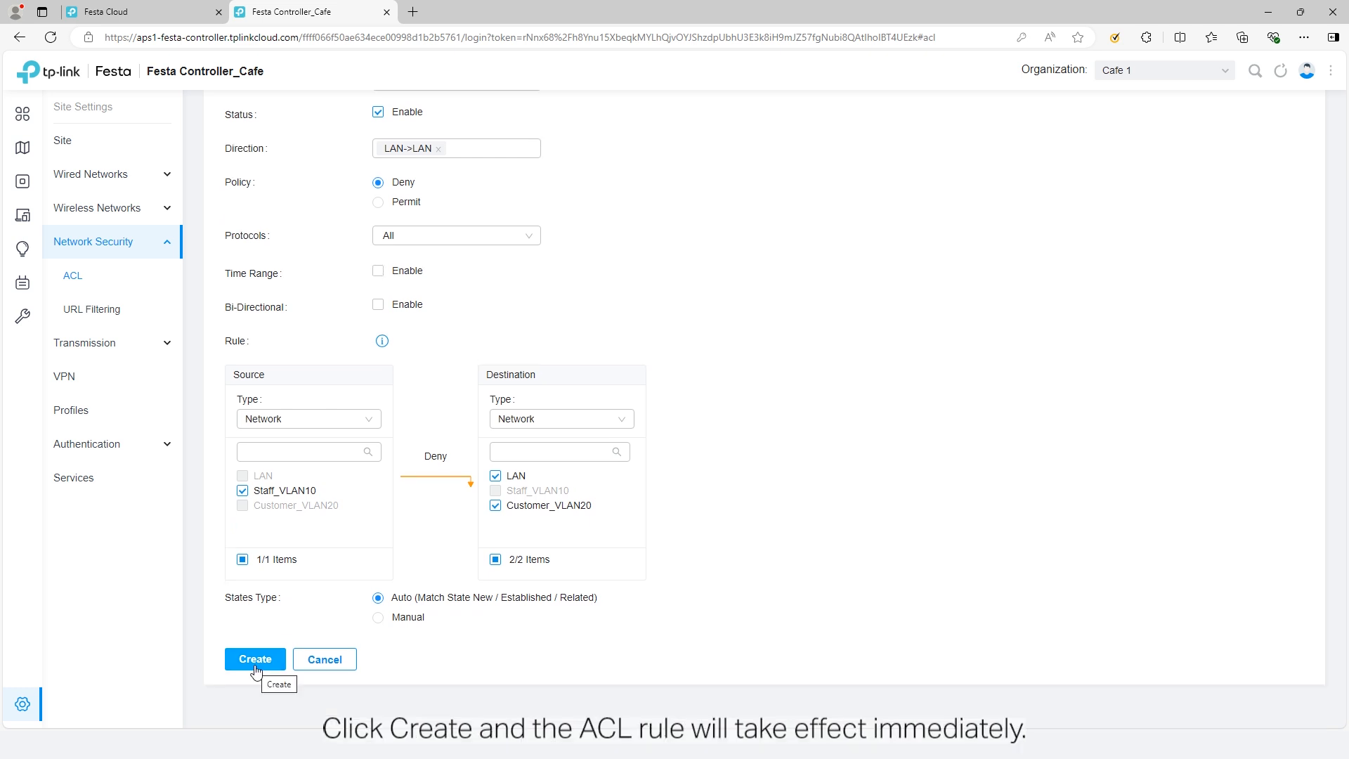
{"action": "left_click", "coordinate": [254, 659]}
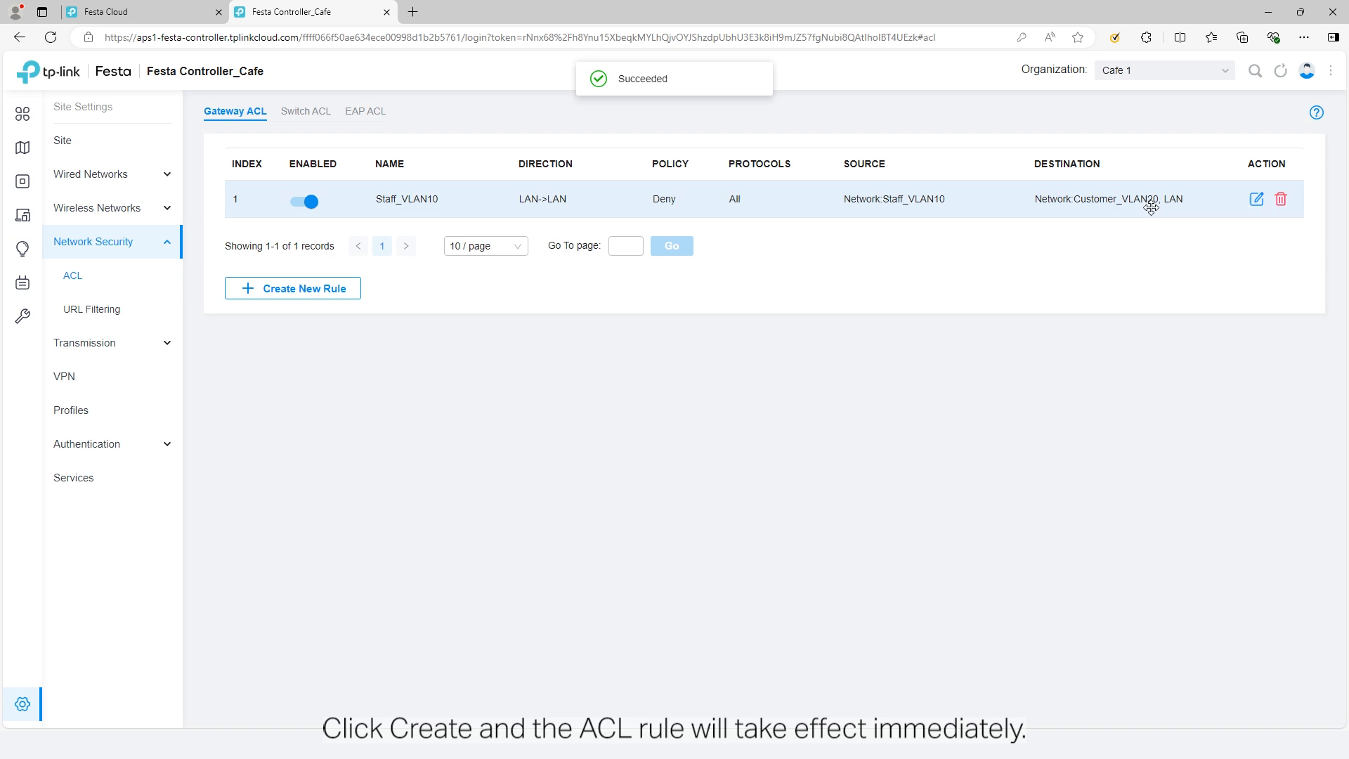
Start a second gateway ACL rule for the customer network, choosing LAN->LAN direction.
{"action": "left_click", "coordinate": [292, 287]}
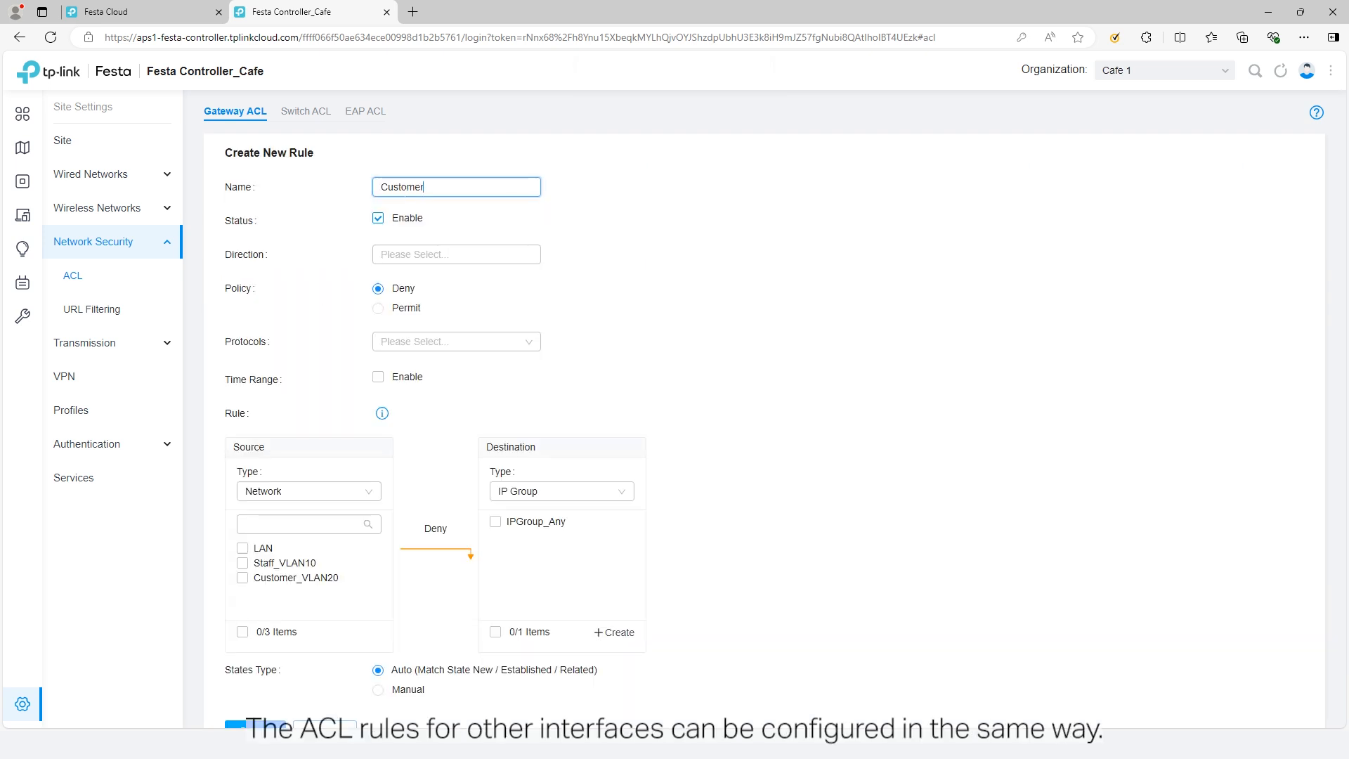
{"action": "left_click", "coordinate": [455, 341]}
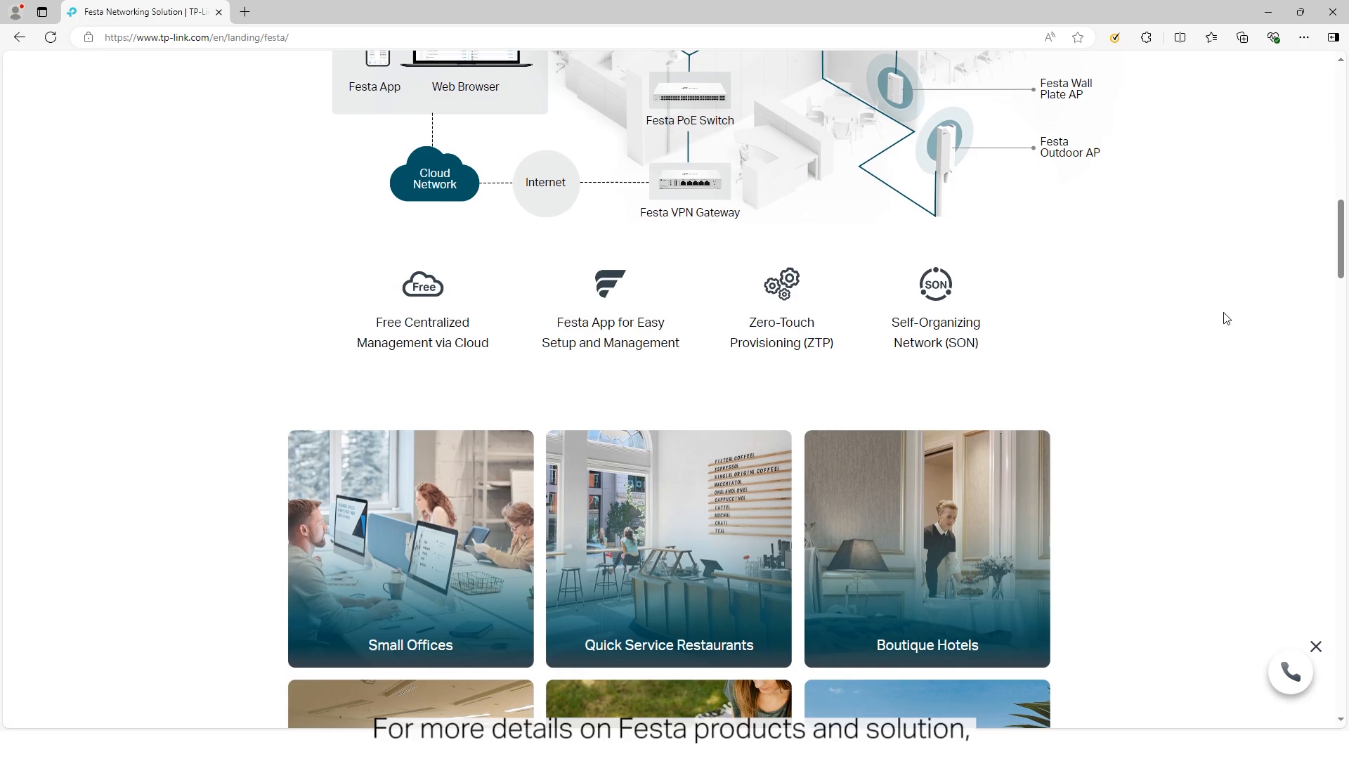
Scroll the Festa landing page down to the Festa App quick-setup section.
{"action": "scroll", "scroll_direction": "down", "scroll_amount": 3}
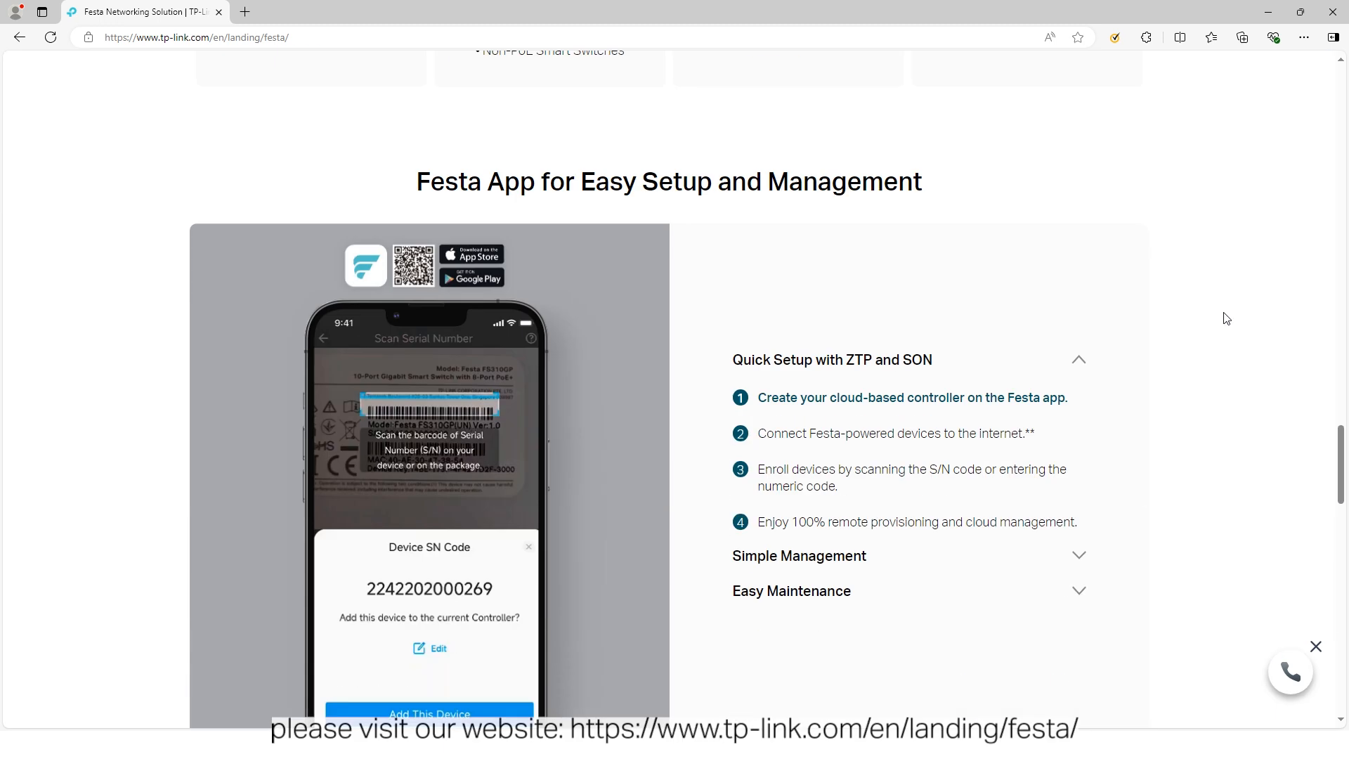